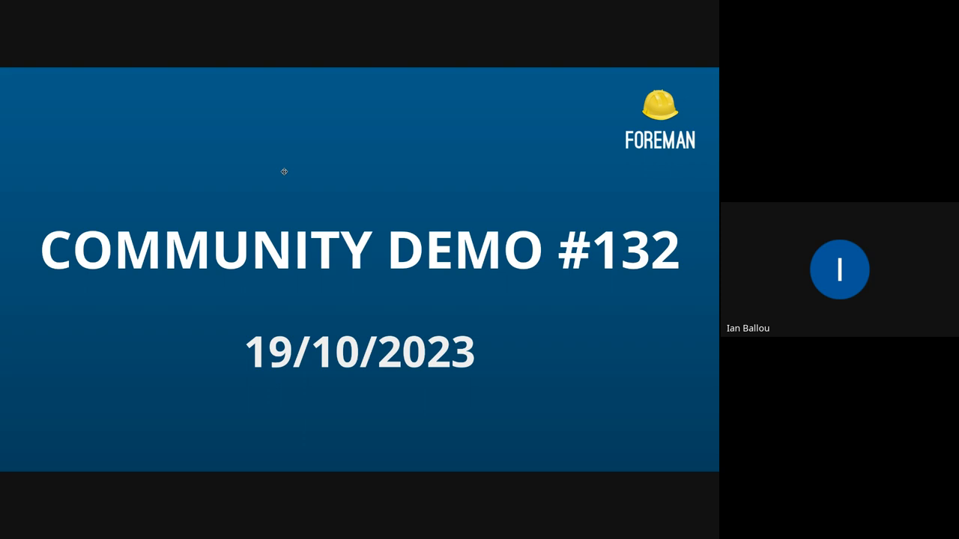
pyautogui.moveTo(312, 165)
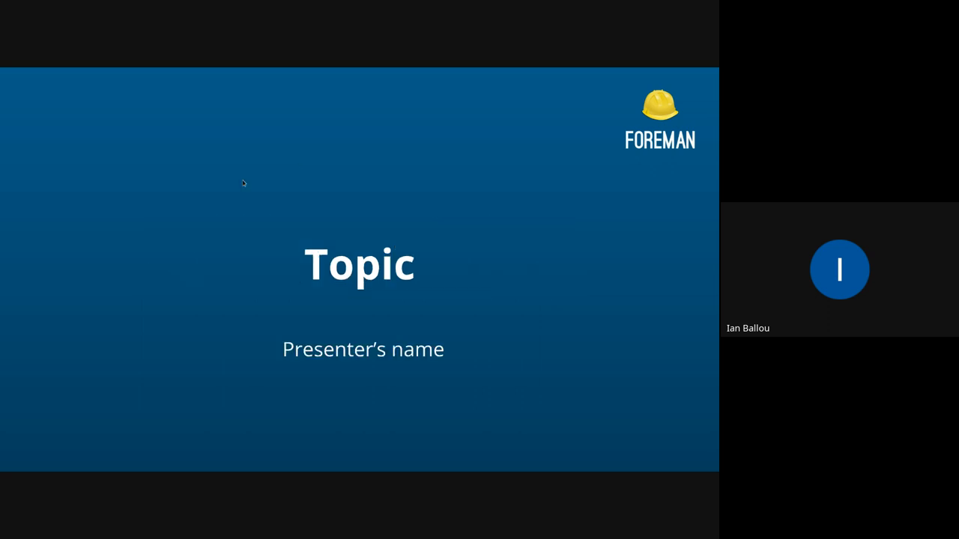
# Leave the slides and show Foreman's live Subscriptions page listing six subscriptions.
pyautogui.press('Escape')
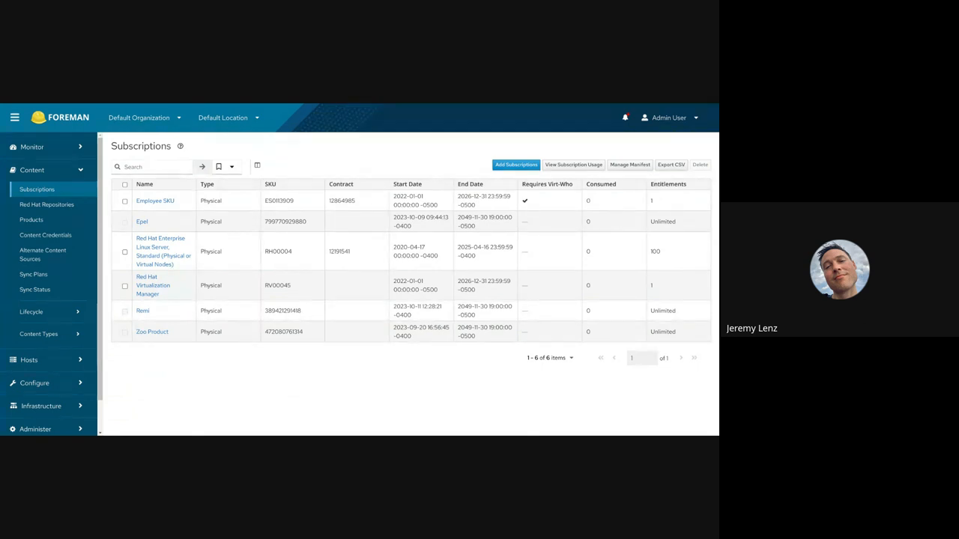
pyautogui.moveTo(230, 152)
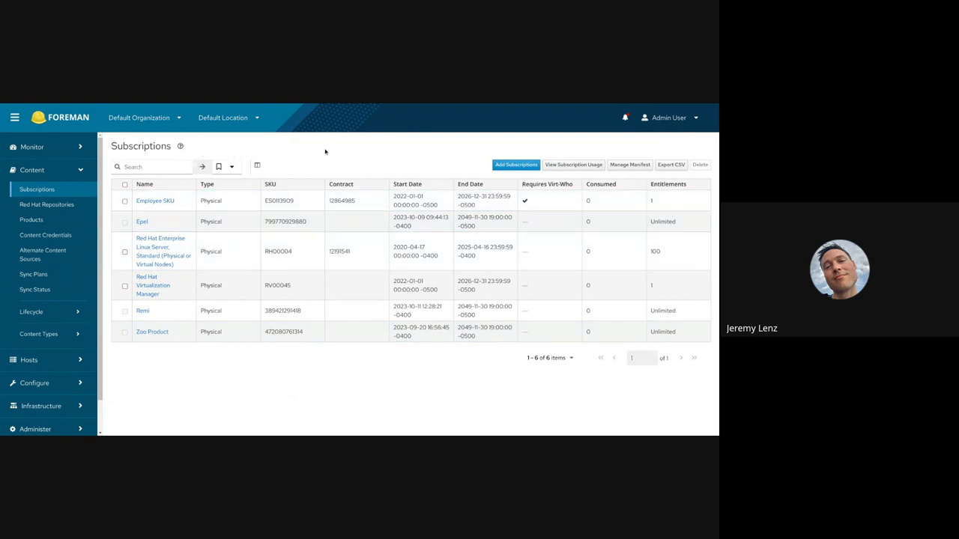
pyautogui.moveTo(201, 148)
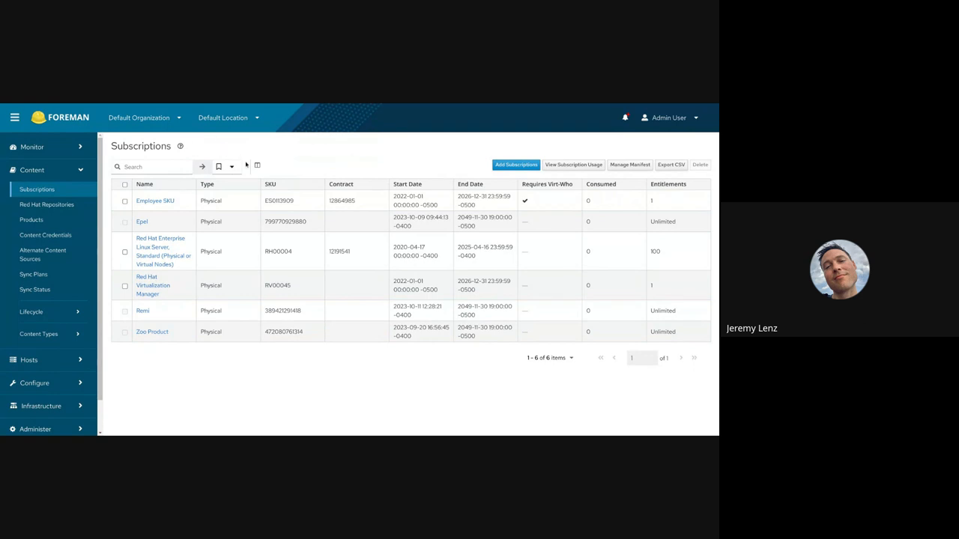
pyautogui.moveTo(221, 157)
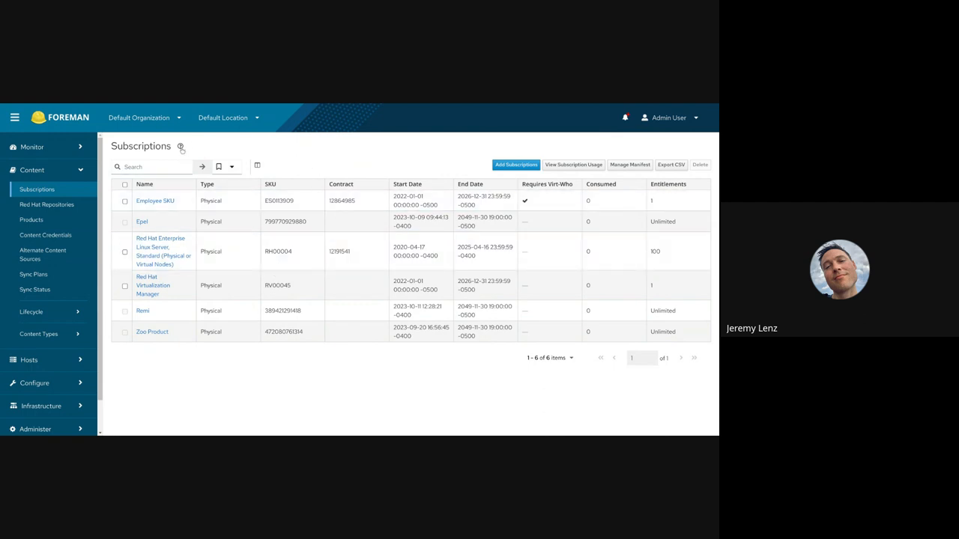
pyautogui.click(181, 146)
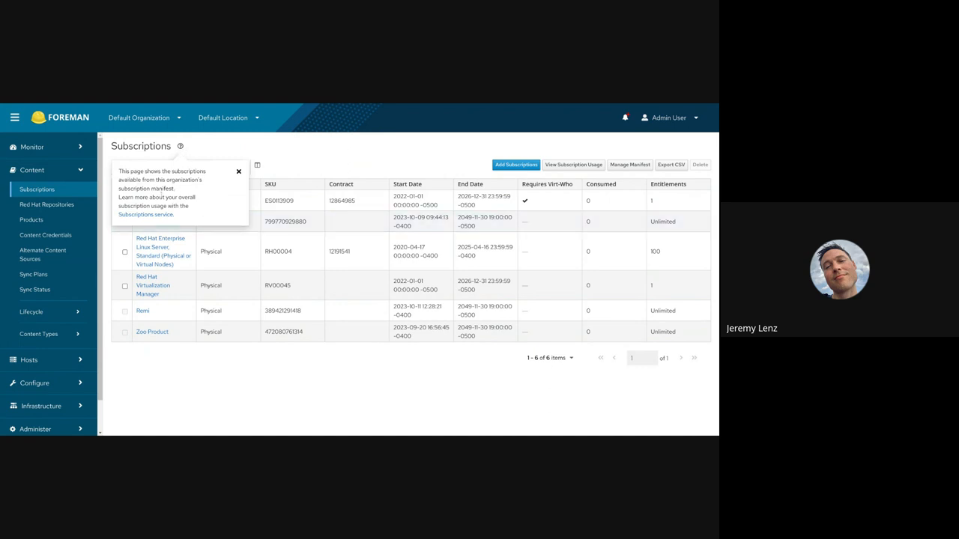
pyautogui.click(238, 171)
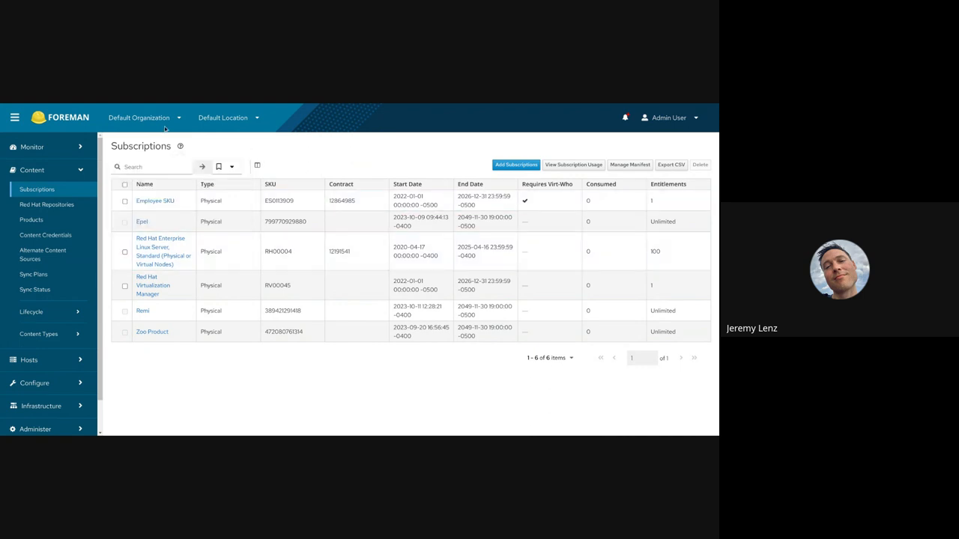
pyautogui.click(143, 118)
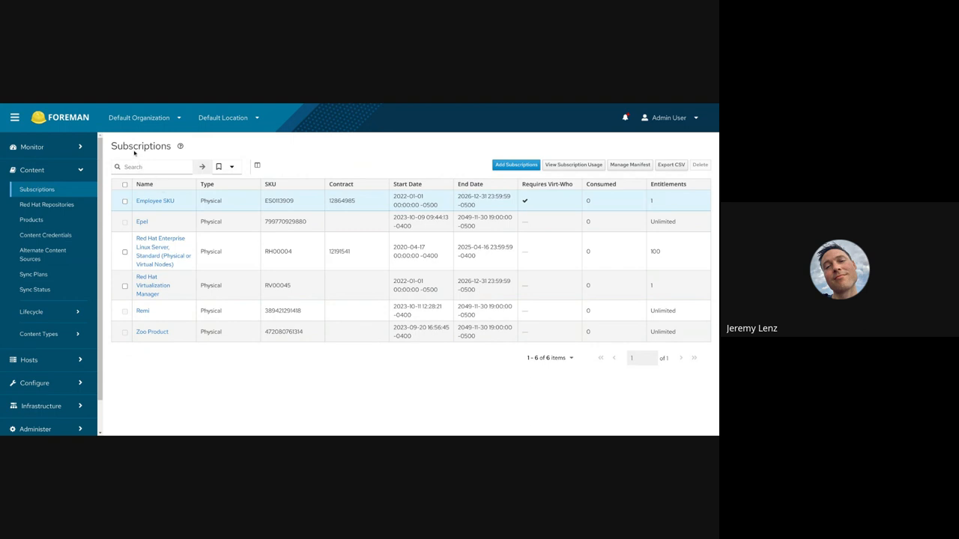
pyautogui.click(139, 118)
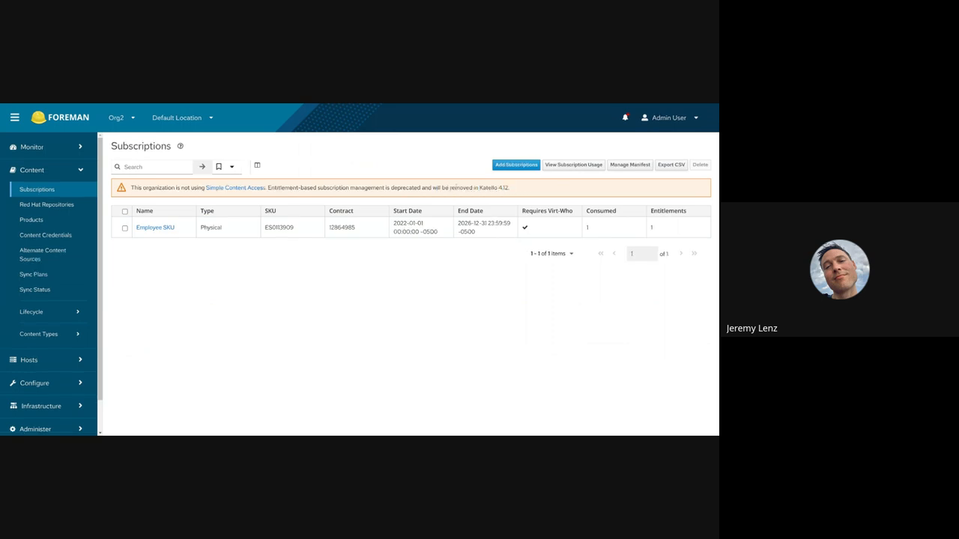
pyautogui.moveTo(276, 252)
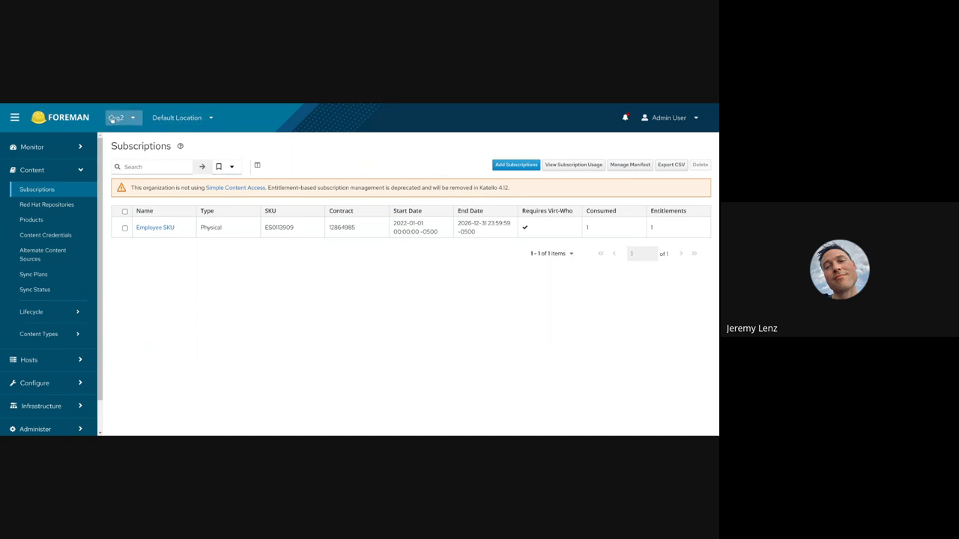
pyautogui.click(118, 117)
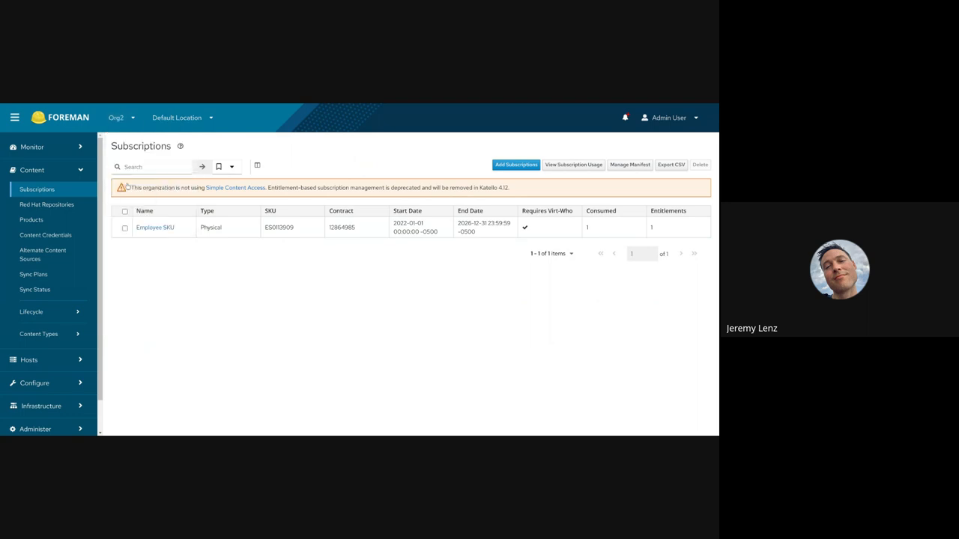
pyautogui.click(116, 117)
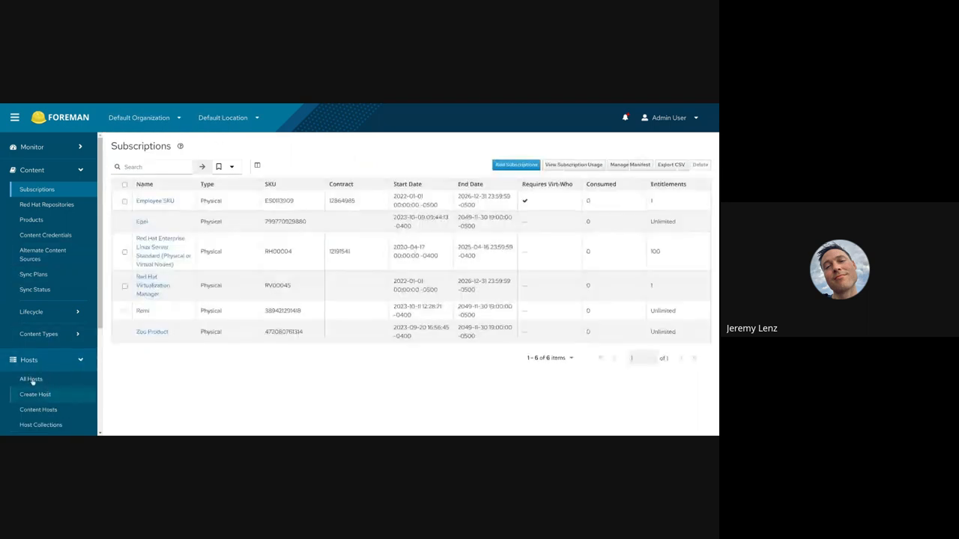
# Go to All Hosts and pick rhel8.fedora.example.com to see its overview.
pyautogui.click(31, 379)
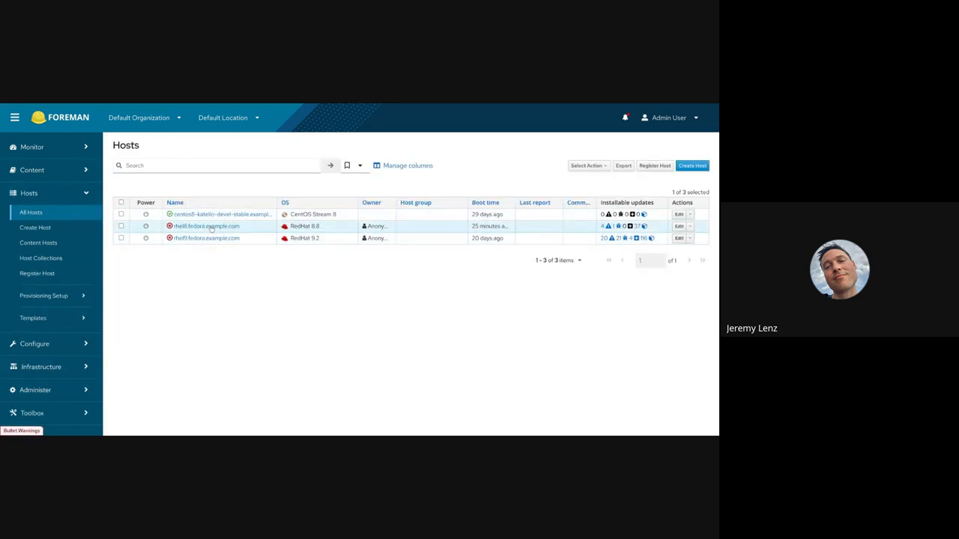
pyautogui.click(205, 226)
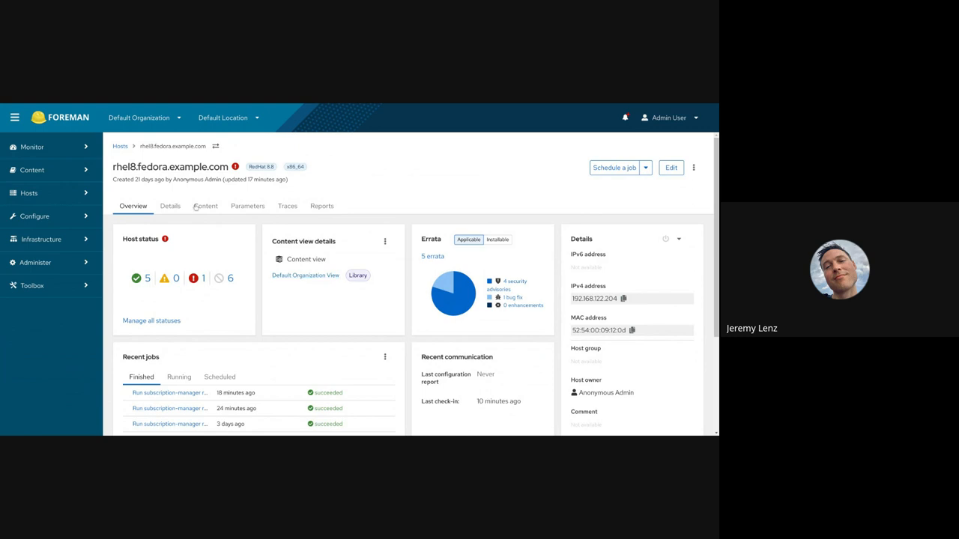
# Disable the host's RHEL 8 AppStream and BaseOS repository sets, then view its errata.
pyautogui.click(204, 206)
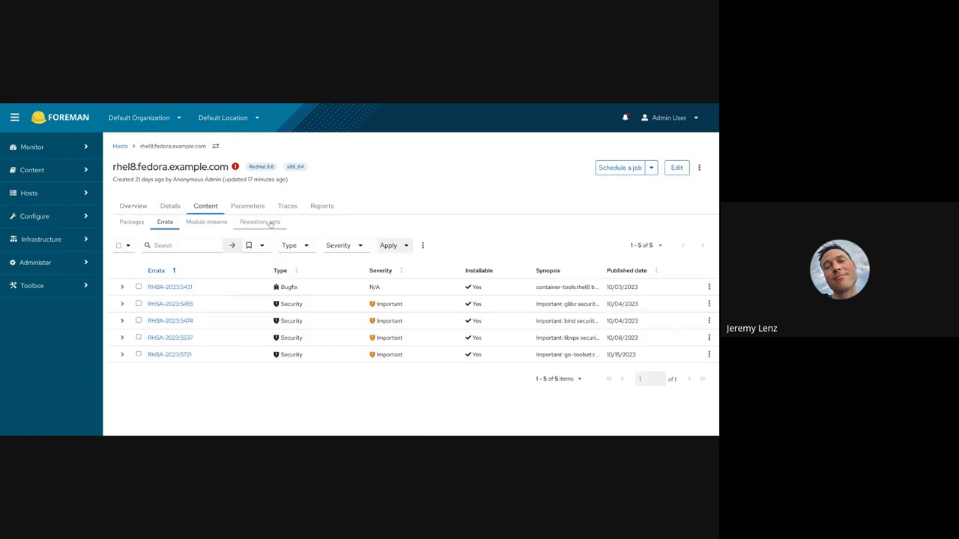
pyautogui.click(259, 221)
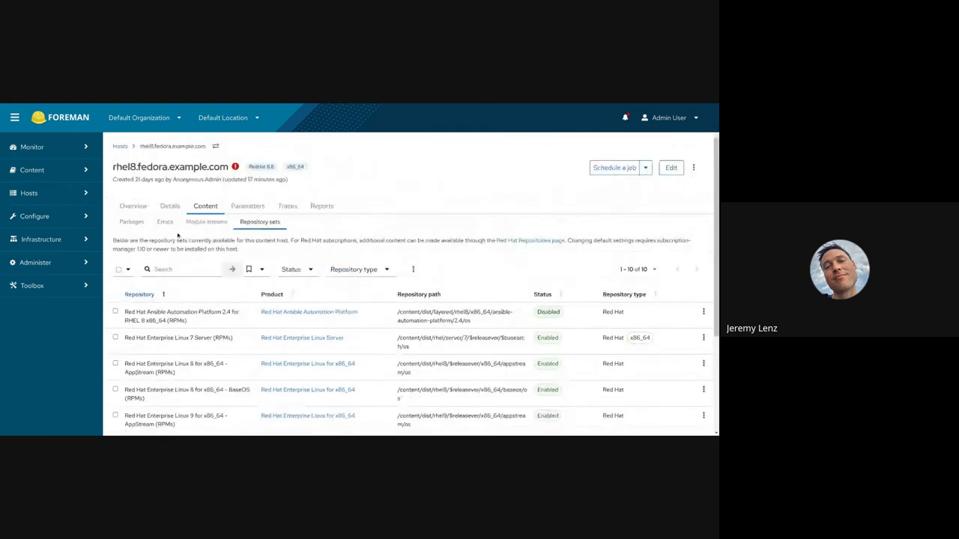
pyautogui.scroll(-3)
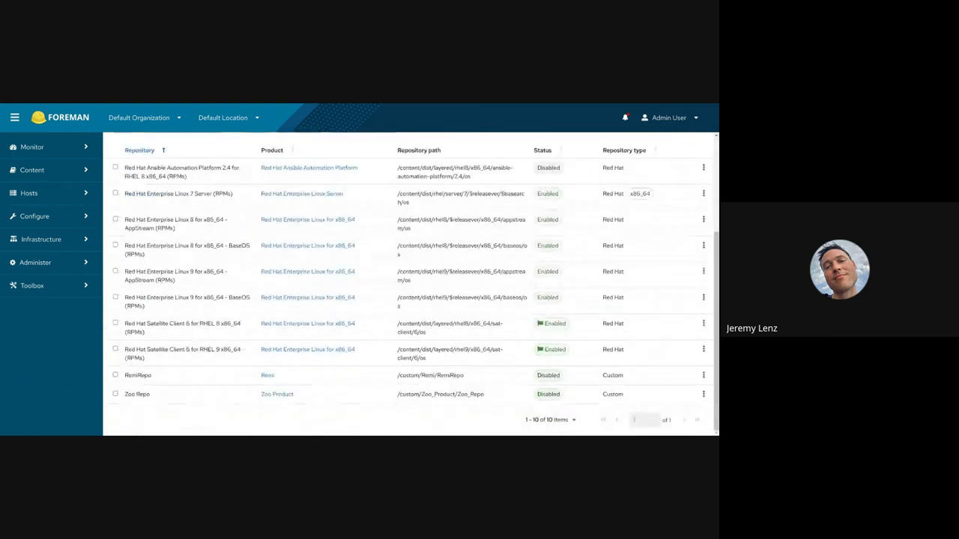
pyautogui.click(115, 220)
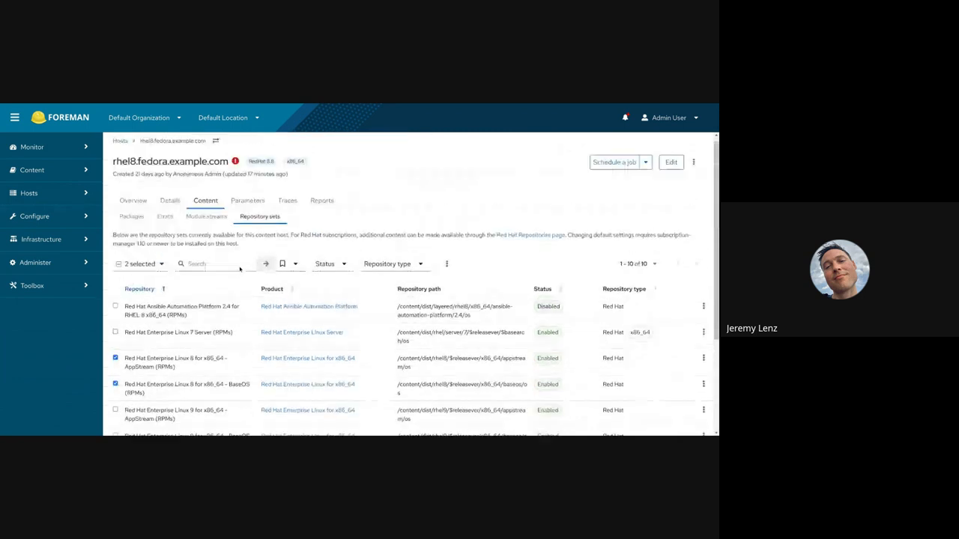
pyautogui.click(447, 269)
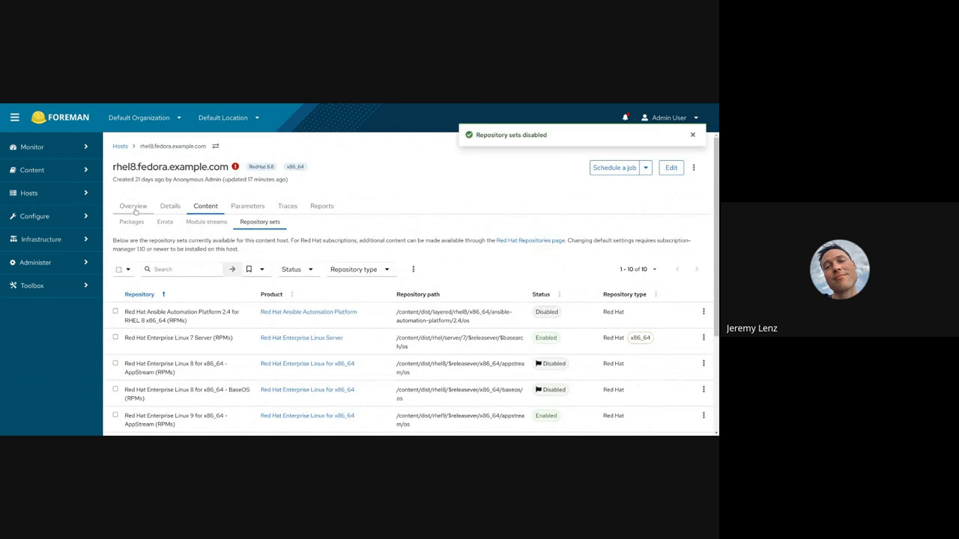
pyautogui.click(164, 222)
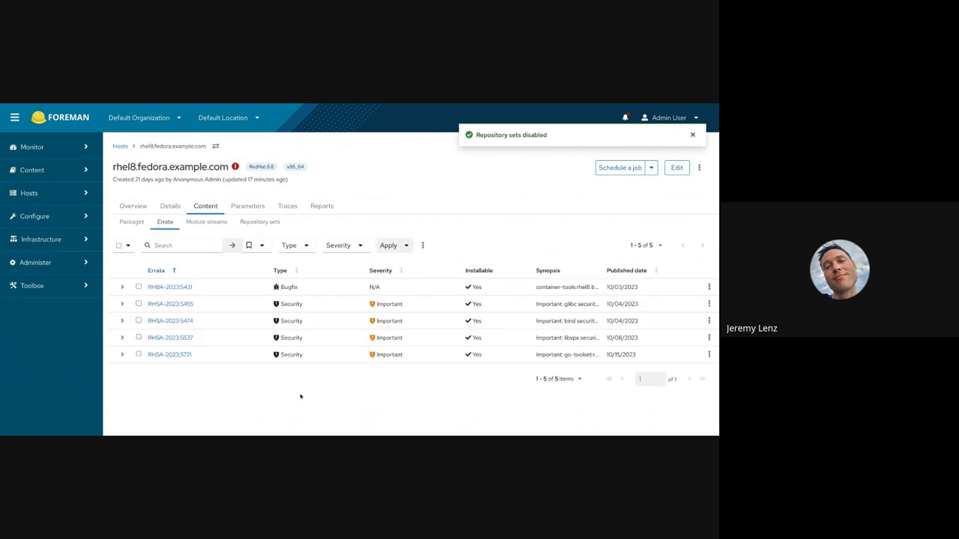
pyautogui.moveTo(276, 408)
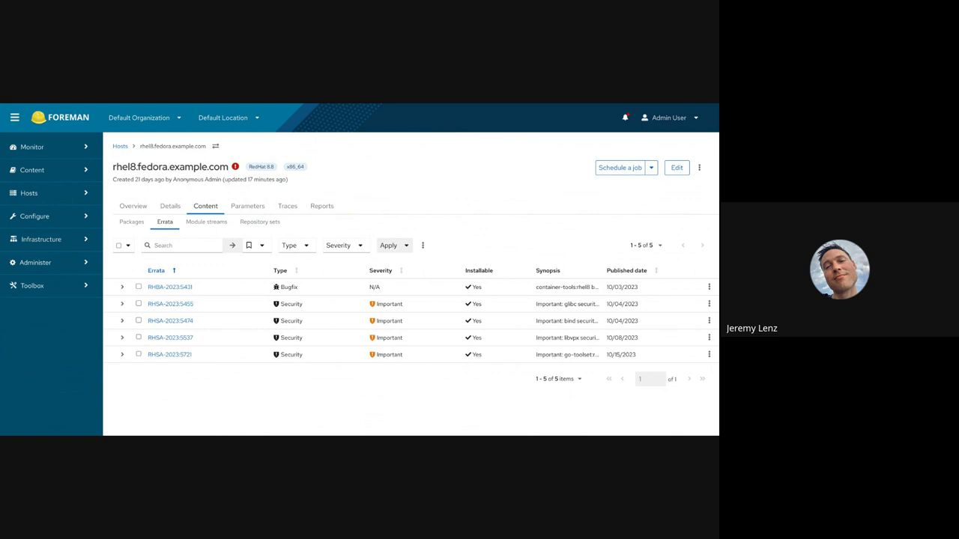
pyautogui.moveTo(368, 187)
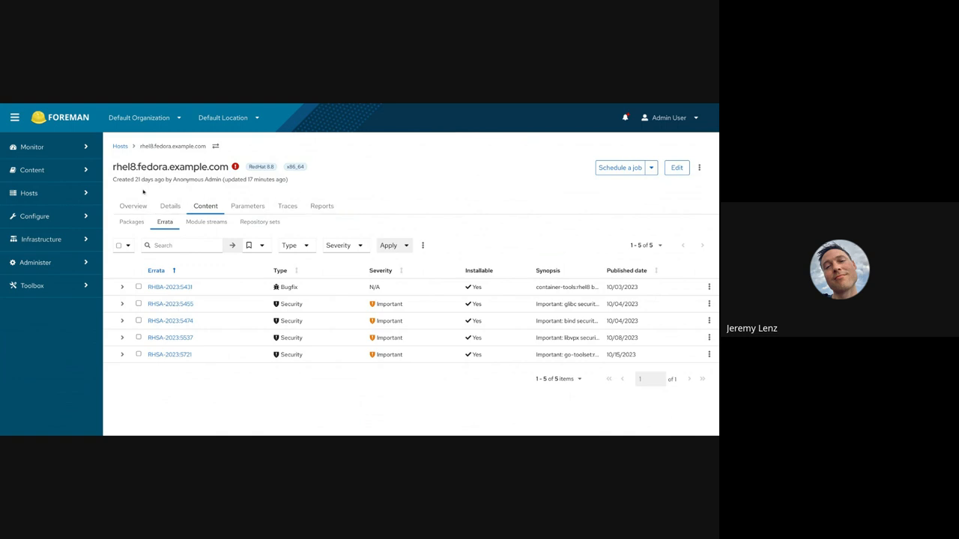
pyautogui.moveTo(365, 185)
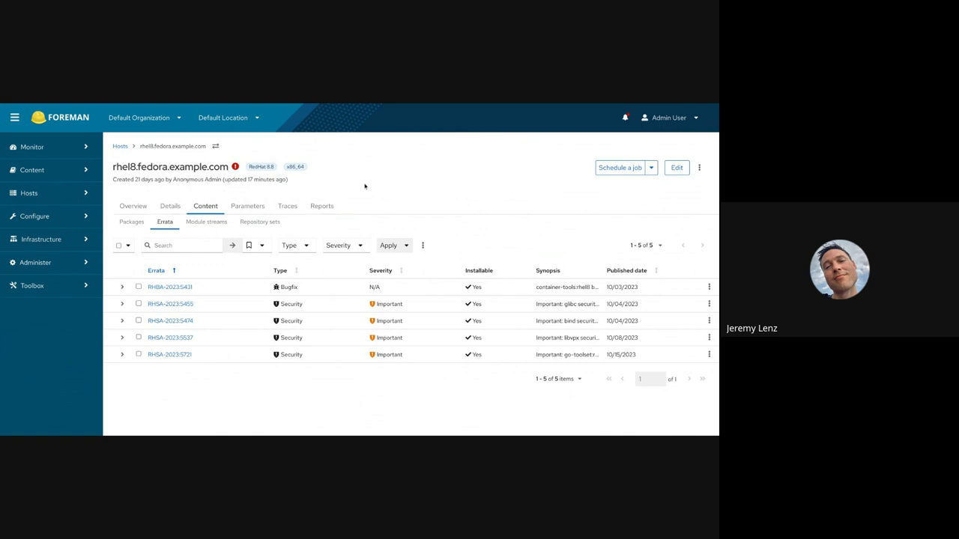
pyautogui.moveTo(423, 247)
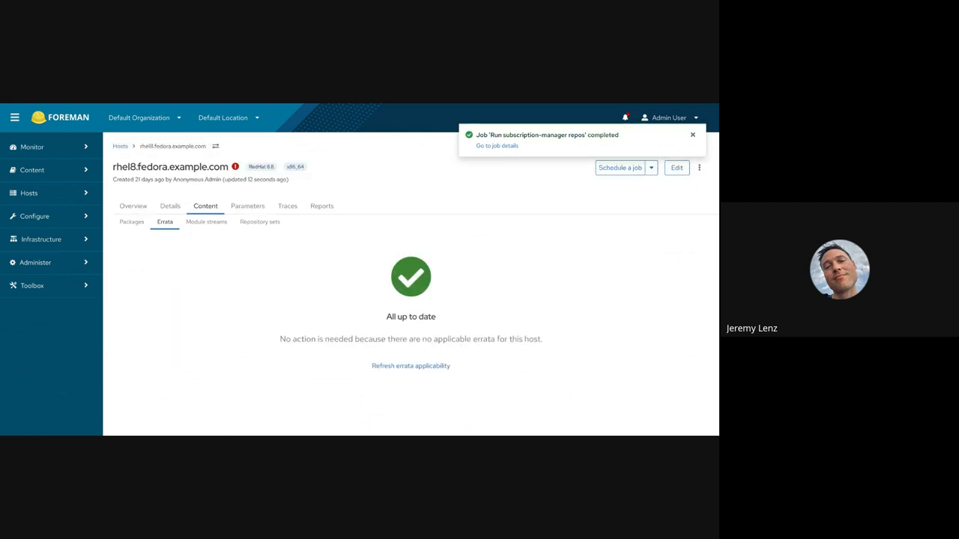
pyautogui.moveTo(464, 316)
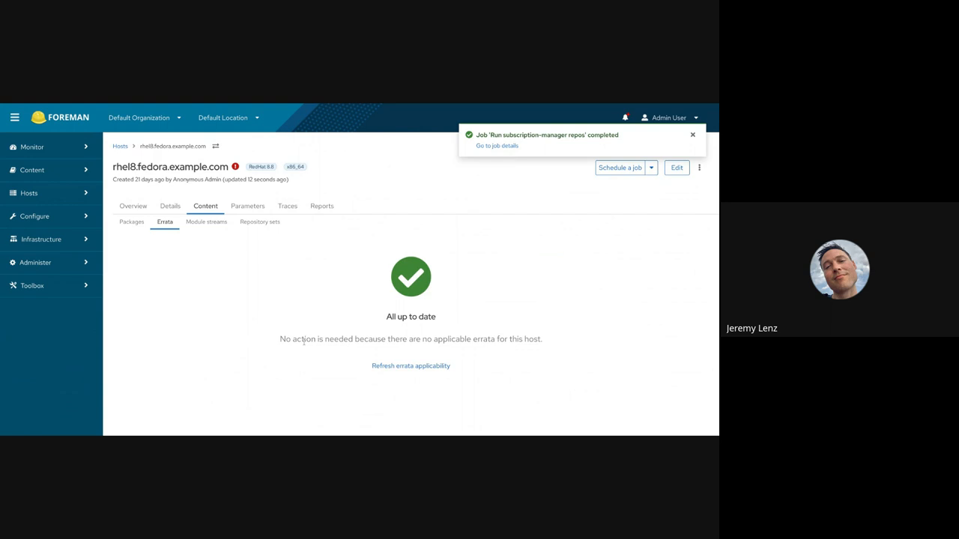
# Dismiss the 'Run subscription-manager repos completed' notice on the Errata tab.
pyautogui.click(691, 135)
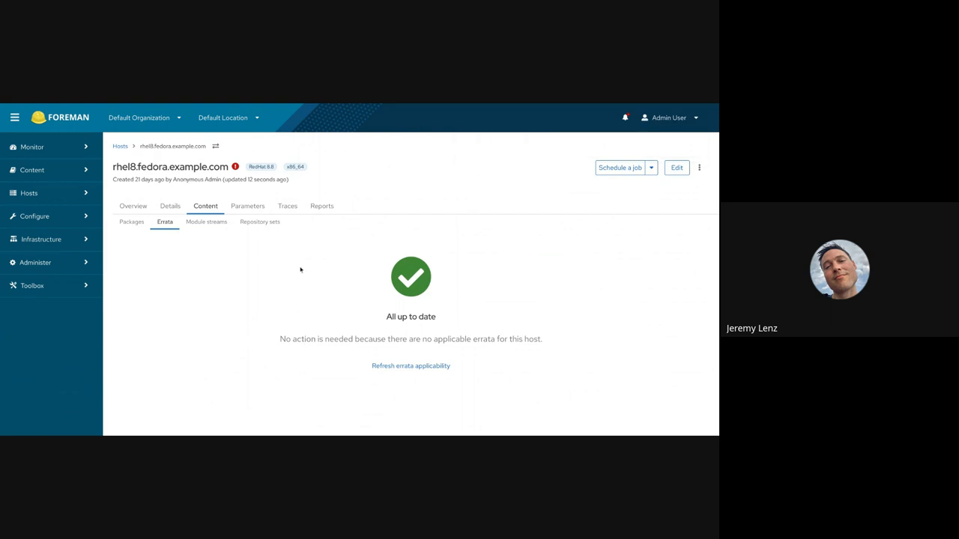
pyautogui.moveTo(218, 292)
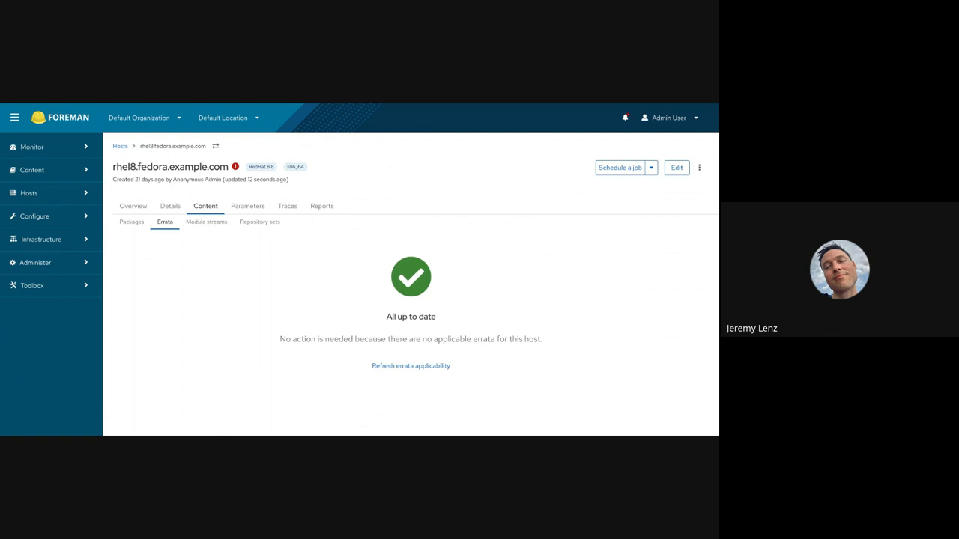
pyautogui.moveTo(292, 253)
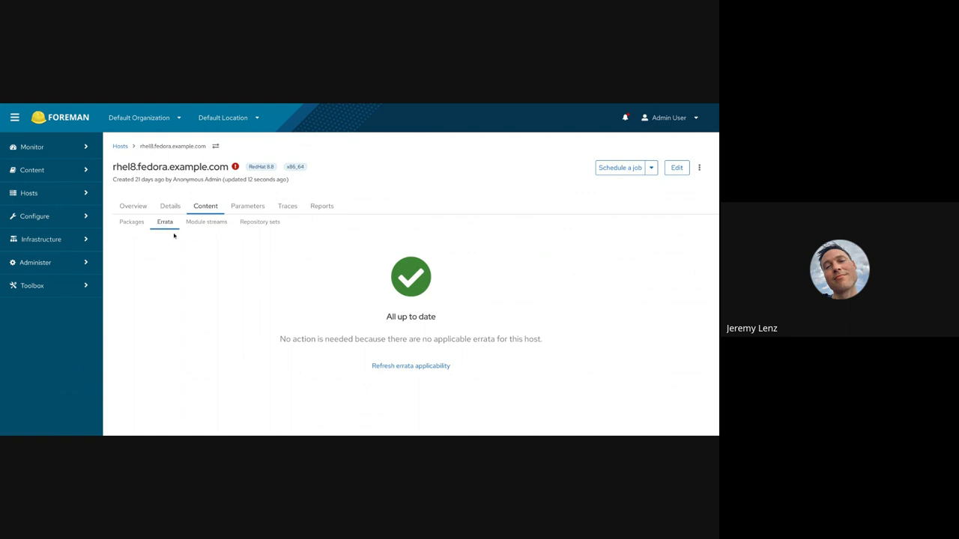
# Refresh package applicability from the host's Packages list.
pyautogui.click(132, 221)
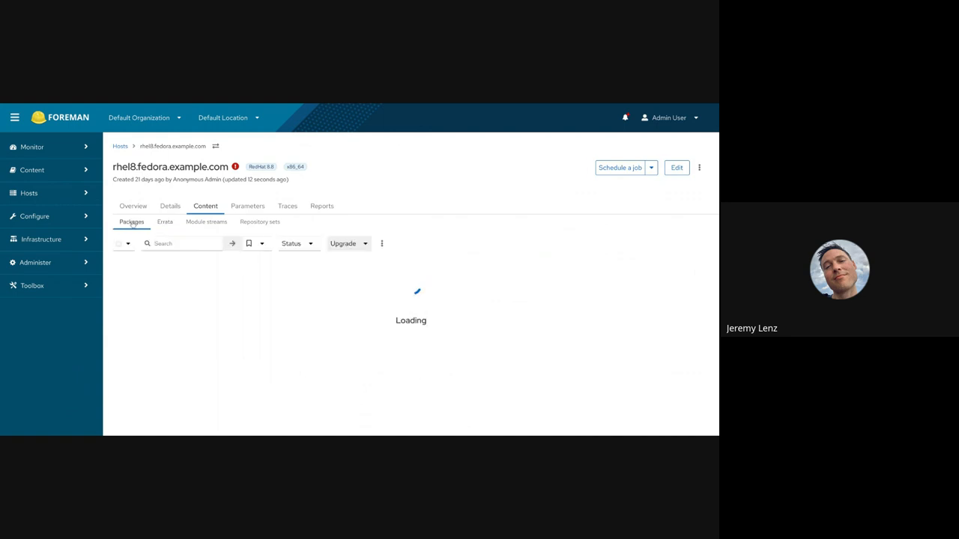
pyautogui.click(382, 244)
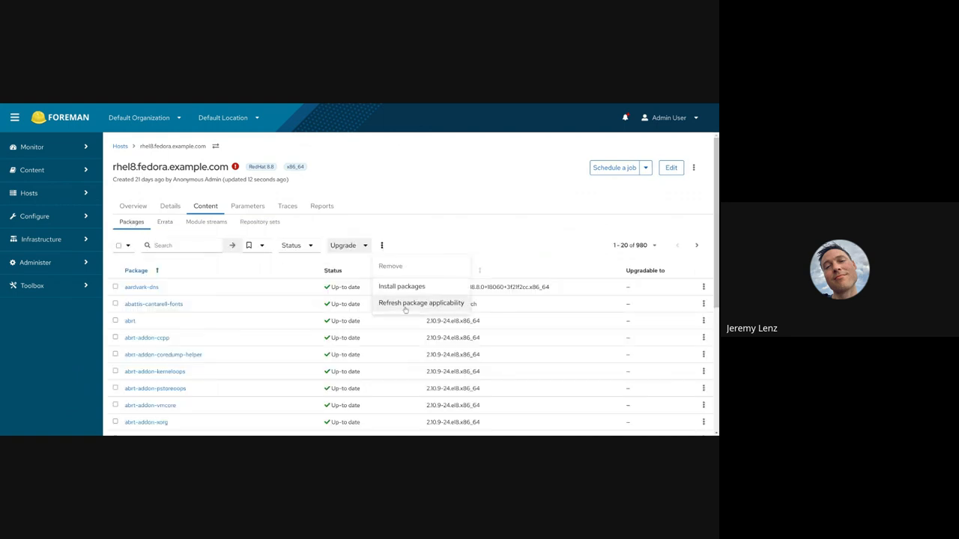
pyautogui.click(420, 302)
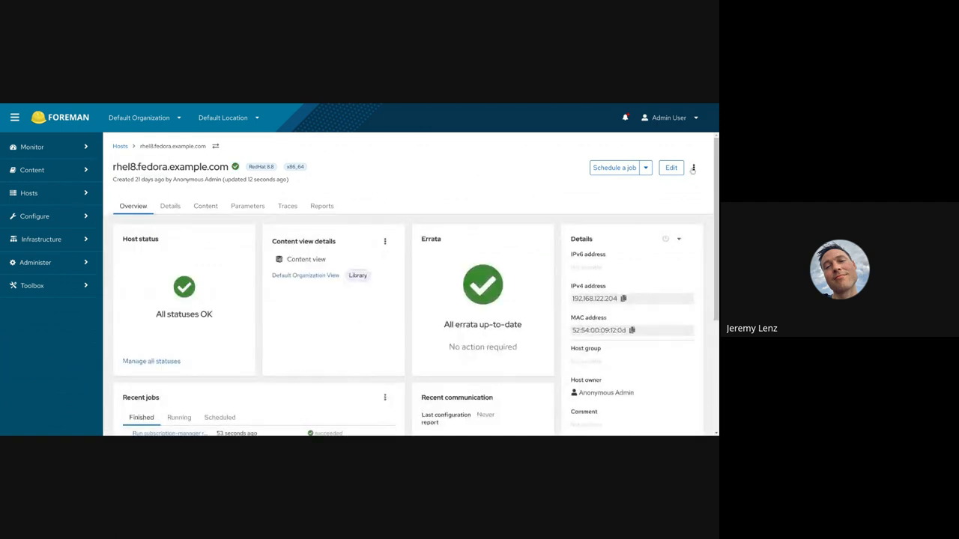
pyautogui.click(692, 168)
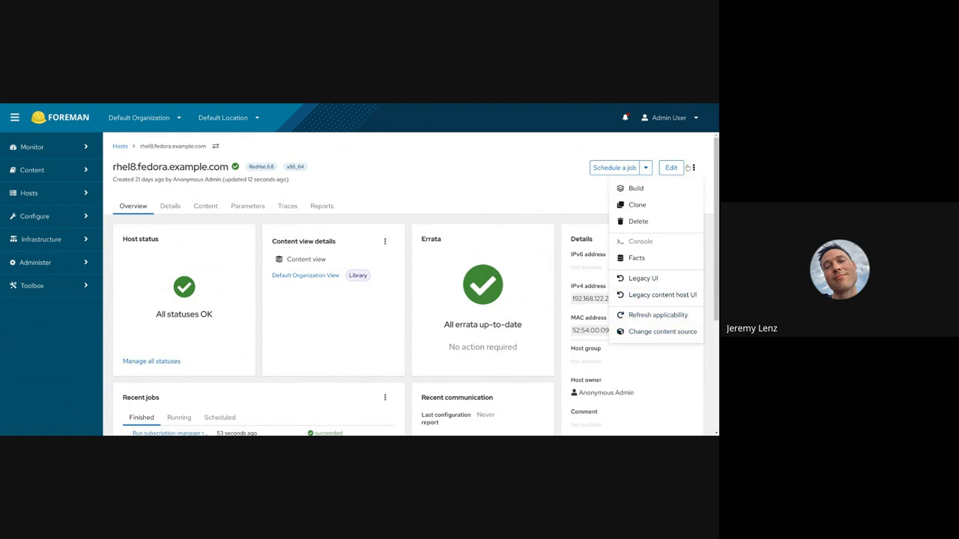
pyautogui.moveTo(662, 331)
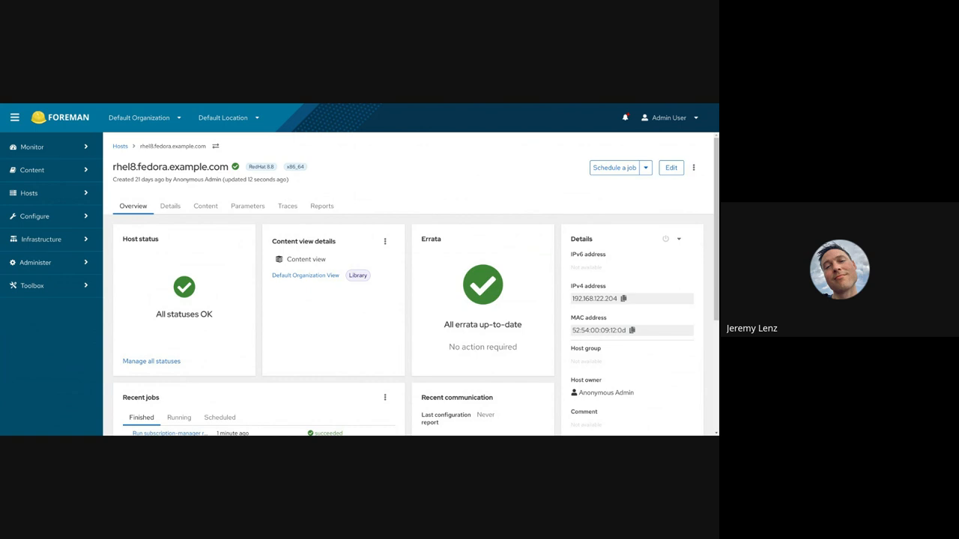
pyautogui.moveTo(474, 312)
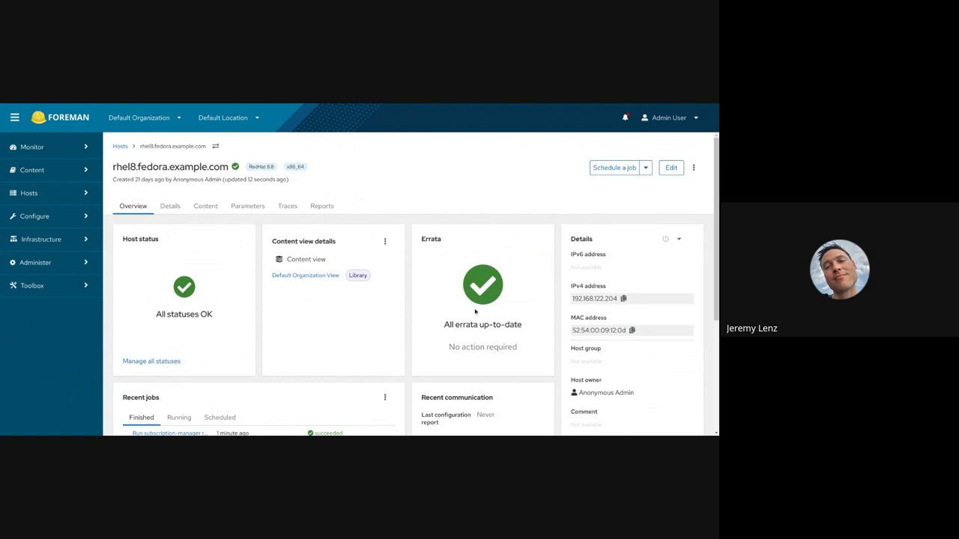
pyautogui.moveTo(200, 192)
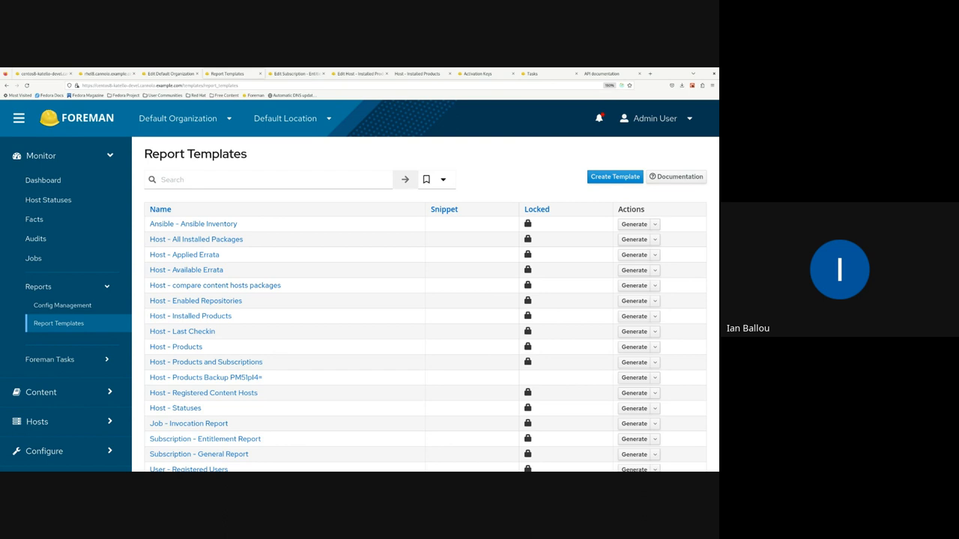
# Review the Entitlement Report template's Inputs tab and its code, including OS, Arch and RAM rows.
pyautogui.scroll(-3)
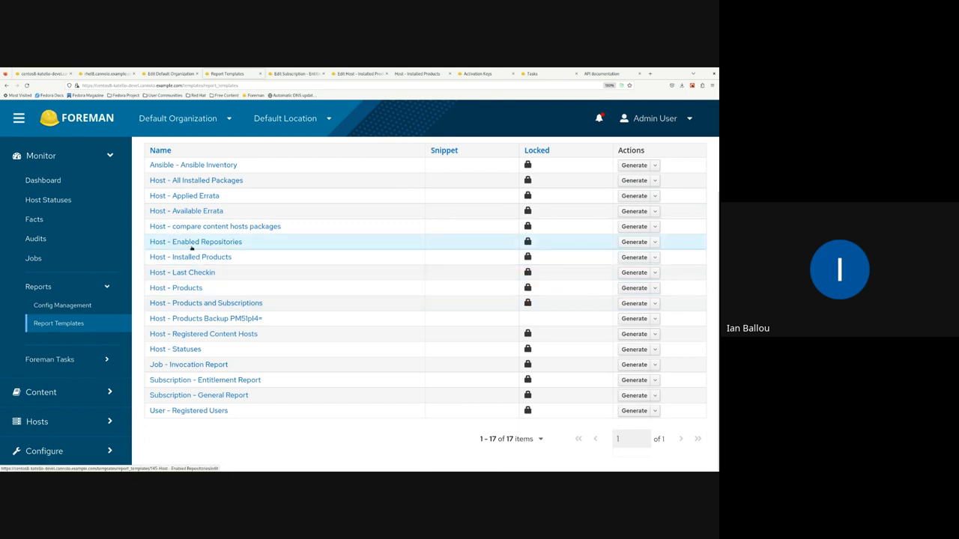
pyautogui.moveTo(275, 333)
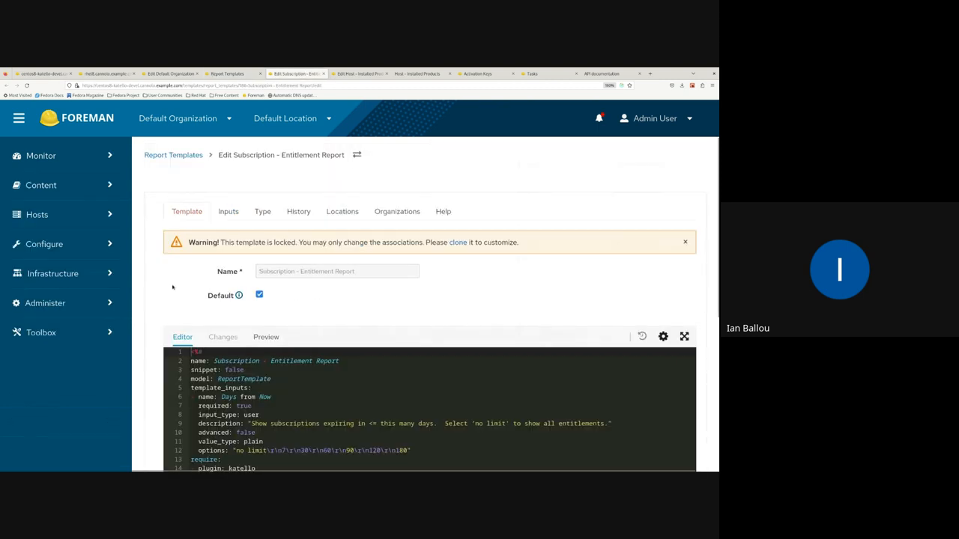
pyautogui.scroll(-3)
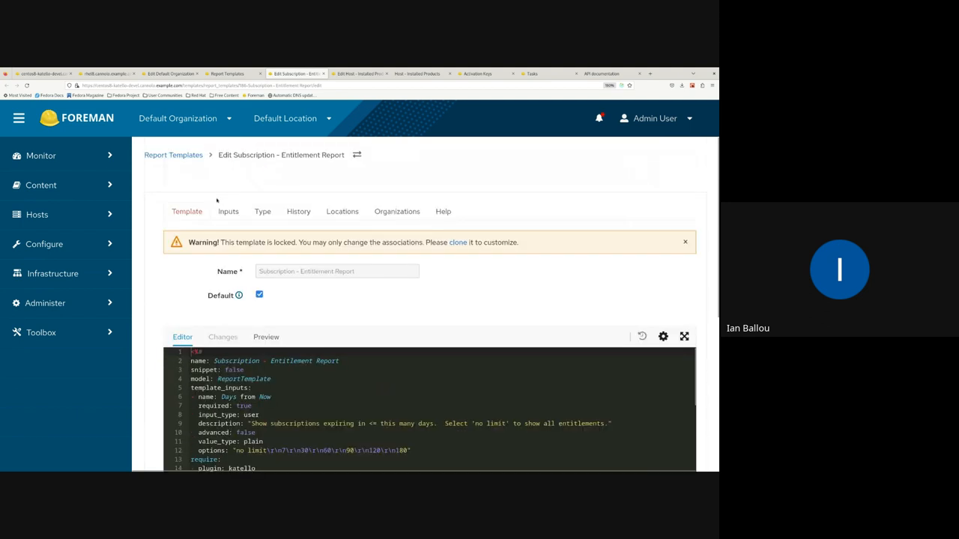
pyautogui.click(228, 211)
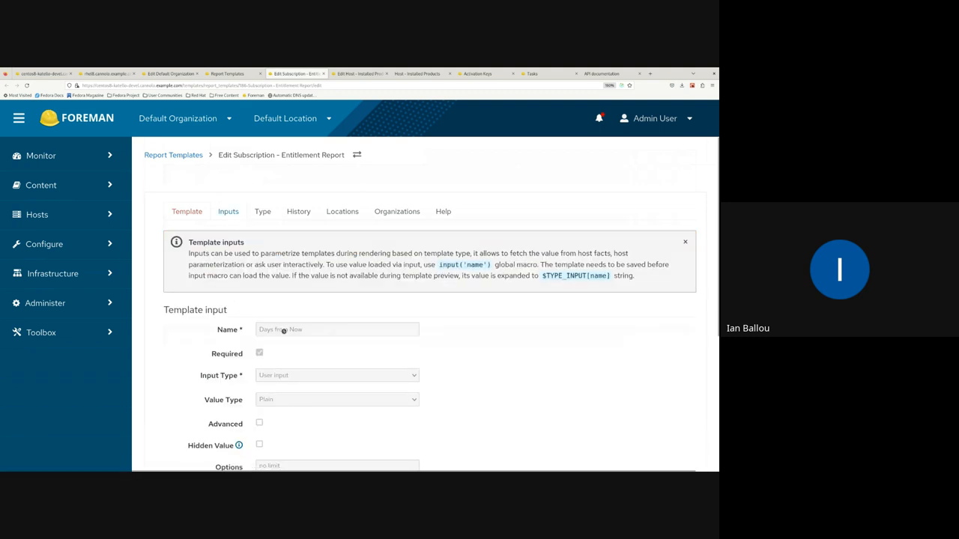
pyautogui.click(187, 211)
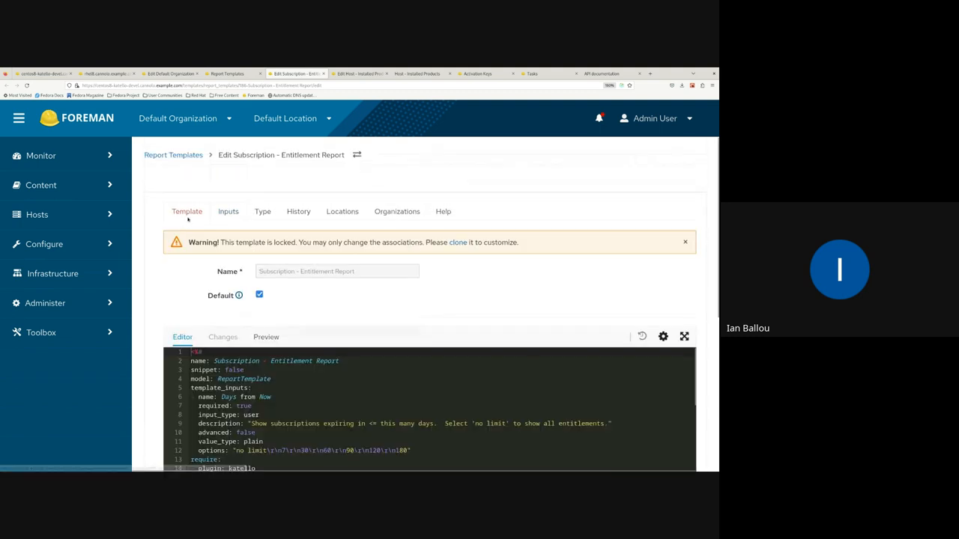
pyautogui.scroll(-3)
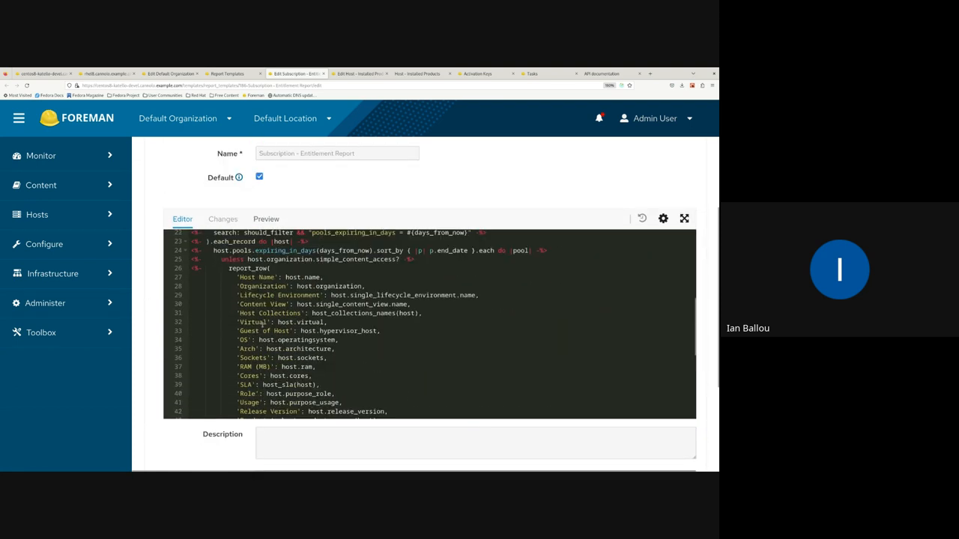
# Scroll the Report Templates list to the Subscription - Entitlement Report row.
pyautogui.scroll(-3)
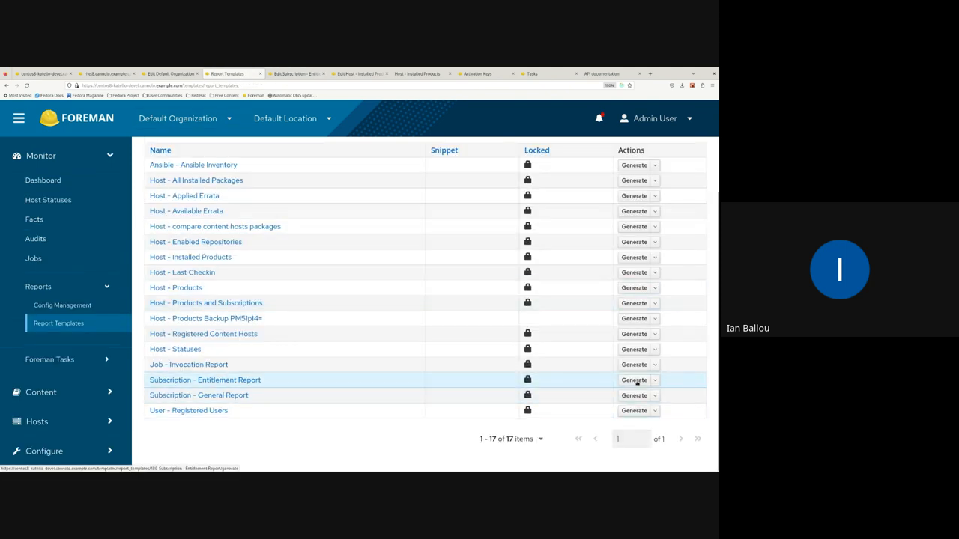
# Generate the Subscription - Entitlement Report in HTML format and show recent downloads.
pyautogui.click(633, 380)
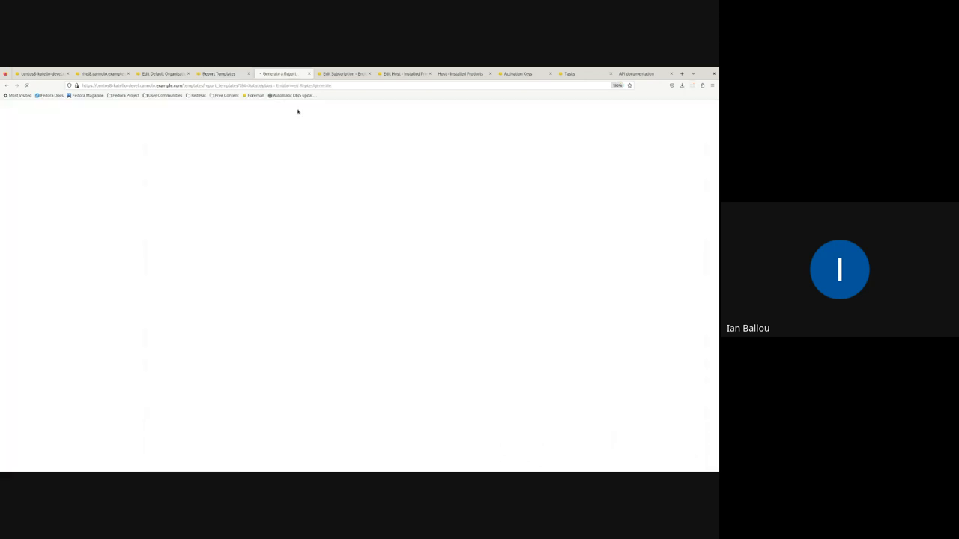
pyautogui.click(337, 293)
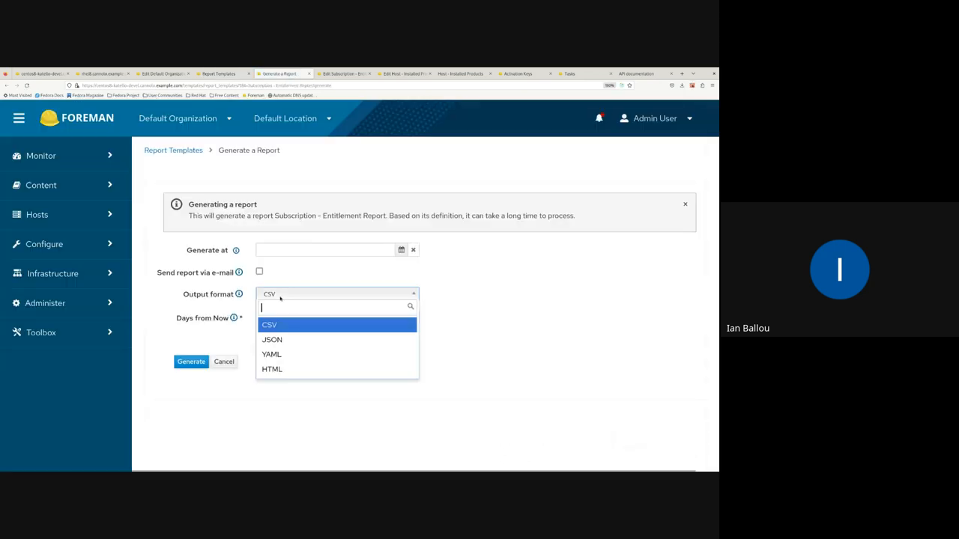
pyautogui.click(271, 369)
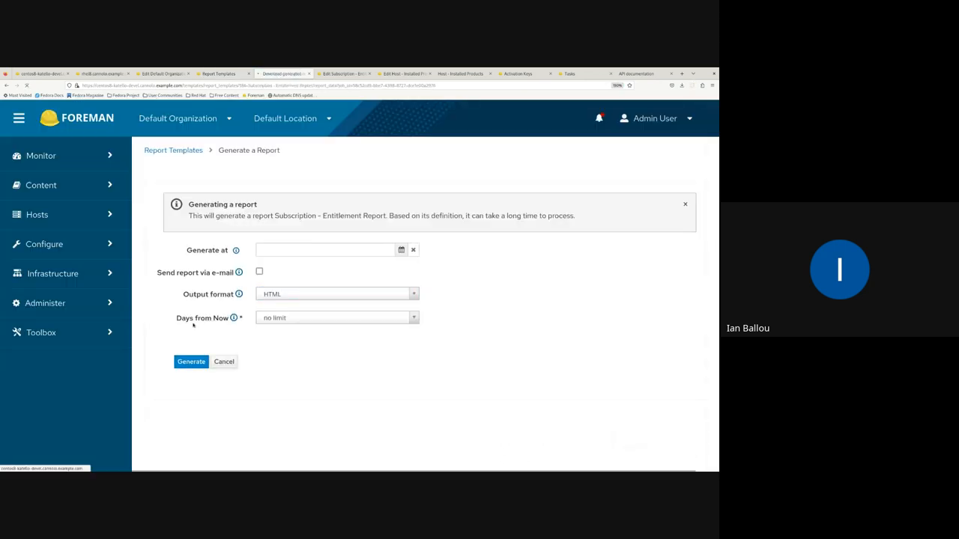
pyautogui.click(191, 361)
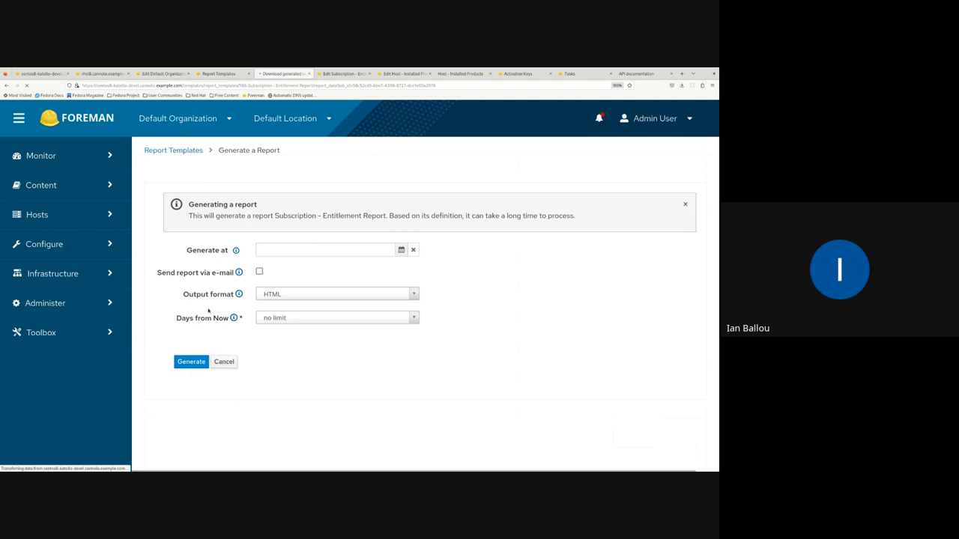
pyautogui.click(191, 362)
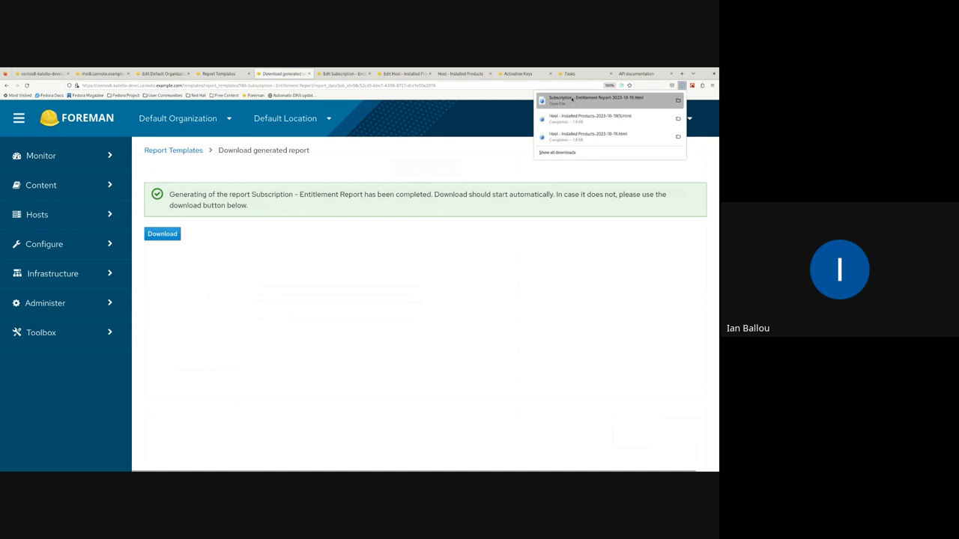
# Open the downloaded report and scroll across its subscription, SKU and quantity columns.
pyautogui.click(592, 98)
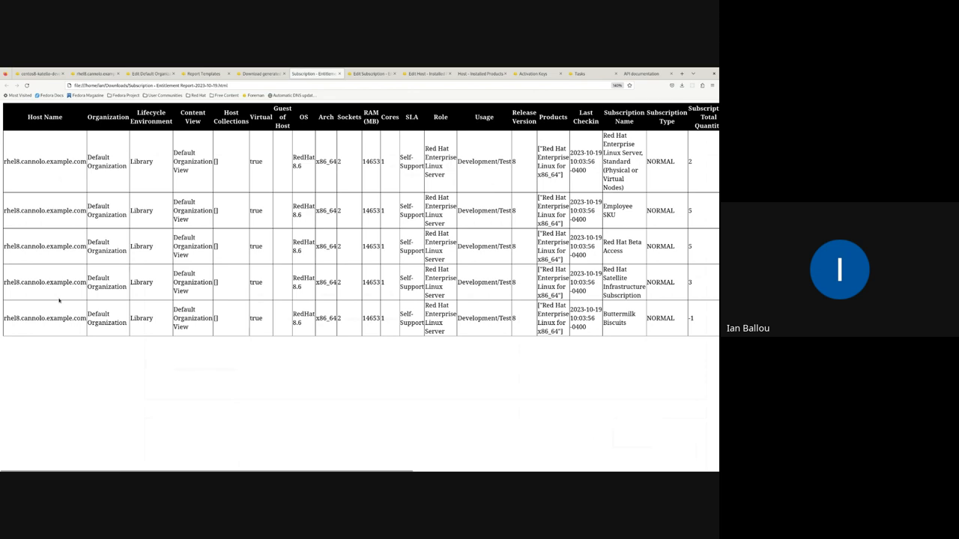
pyautogui.hscroll(3)
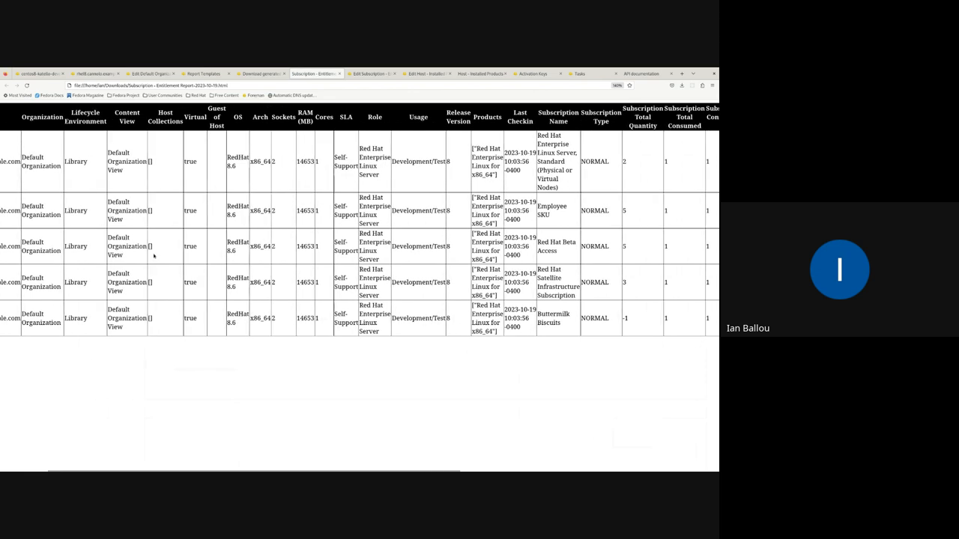
pyautogui.hscroll(3)
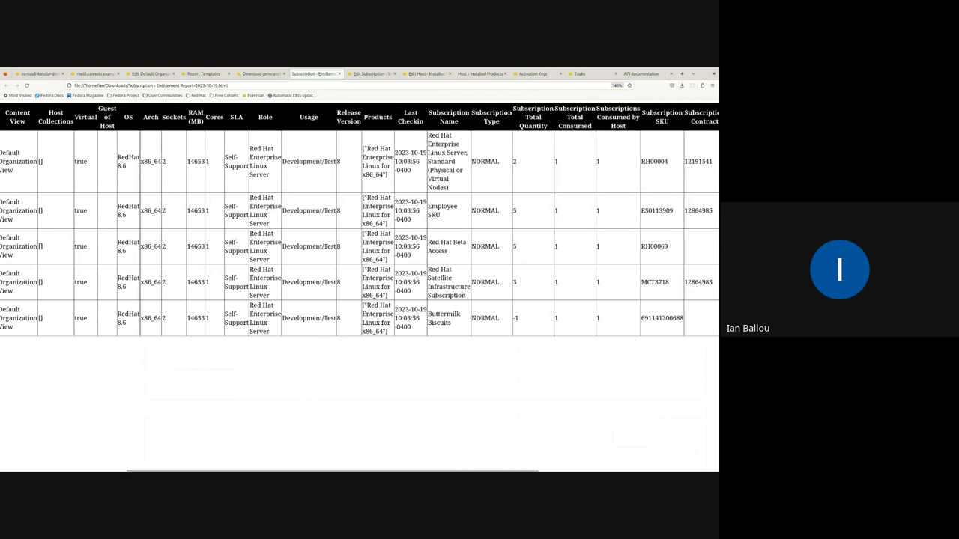
pyautogui.doubleClick(349, 117)
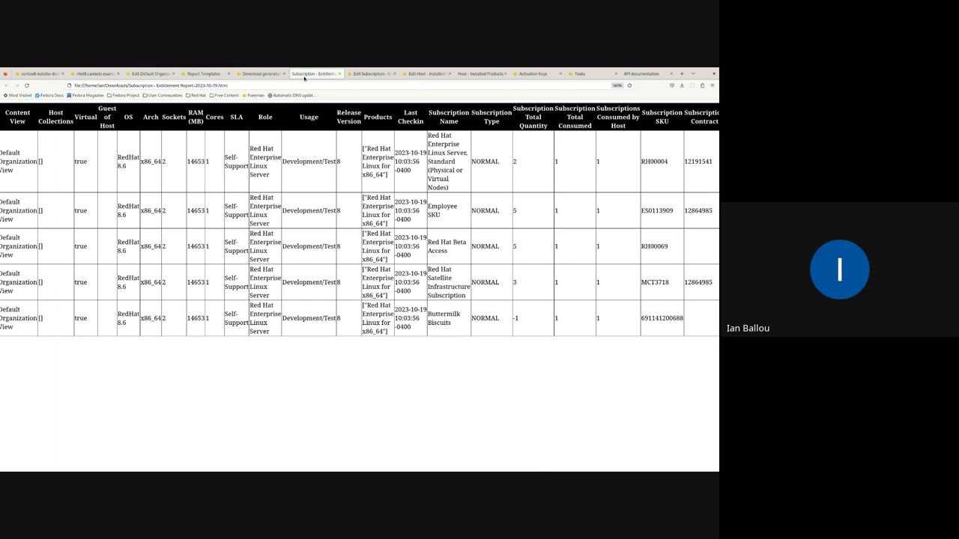
# Close the report tab and switch to the Host - Installed Products template tab.
pyautogui.click(290, 73)
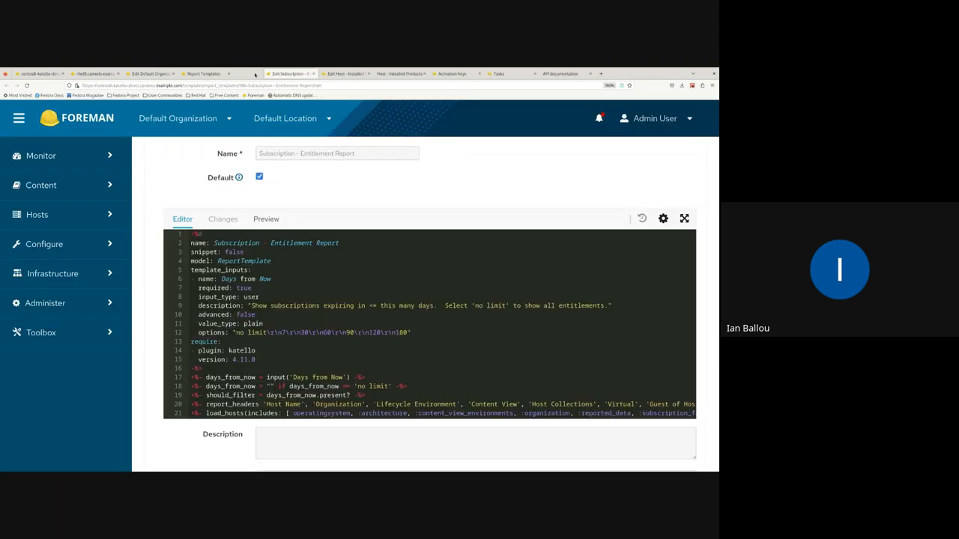
pyautogui.click(325, 73)
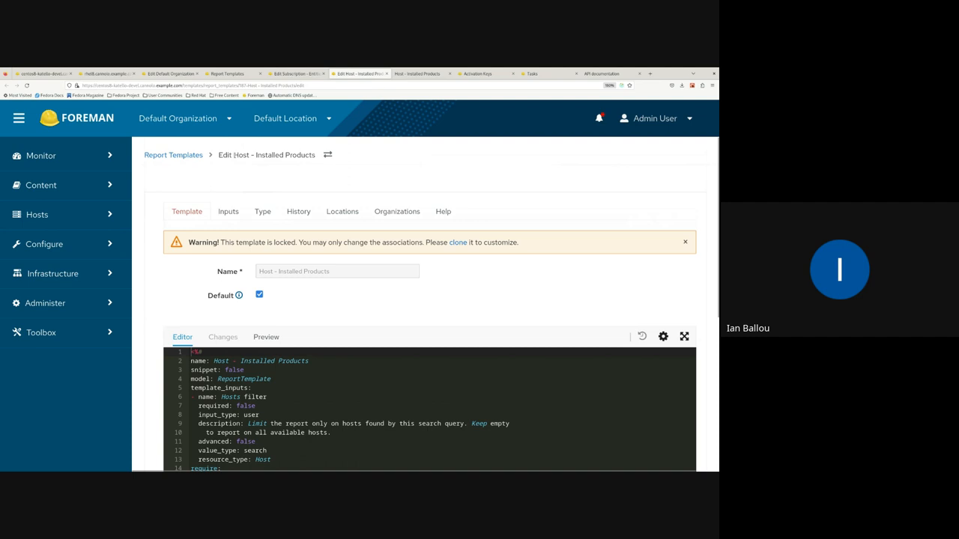
pyautogui.doubleClick(272, 155)
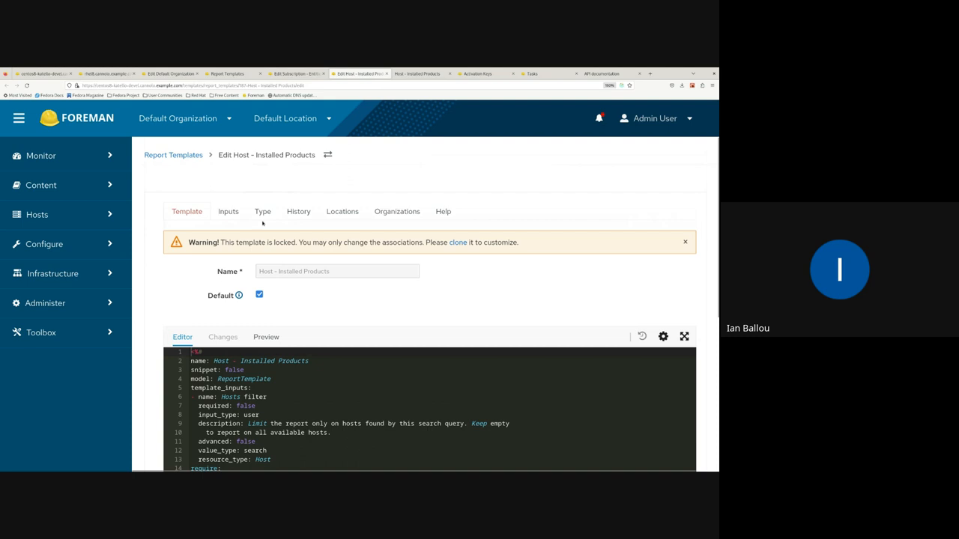
pyautogui.moveTo(203, 290)
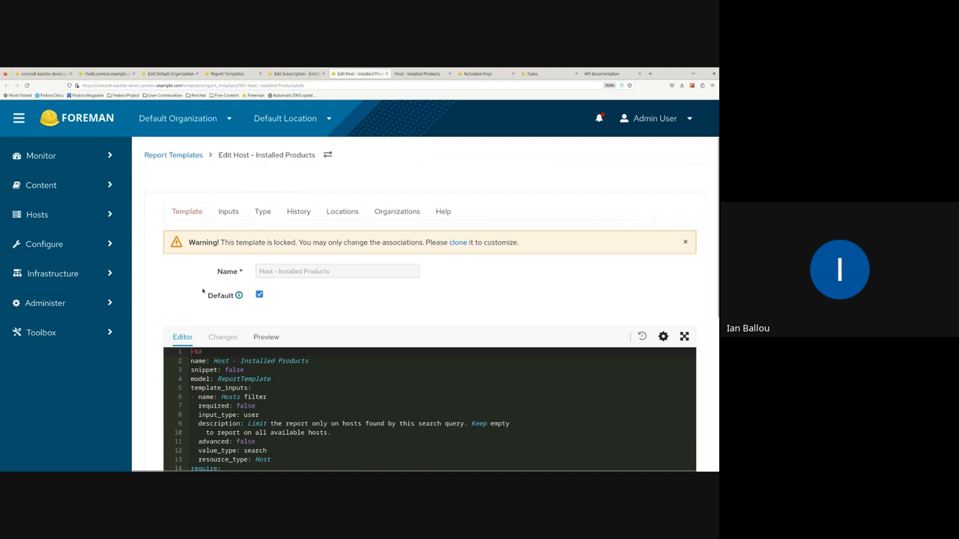
pyautogui.moveTo(164, 292)
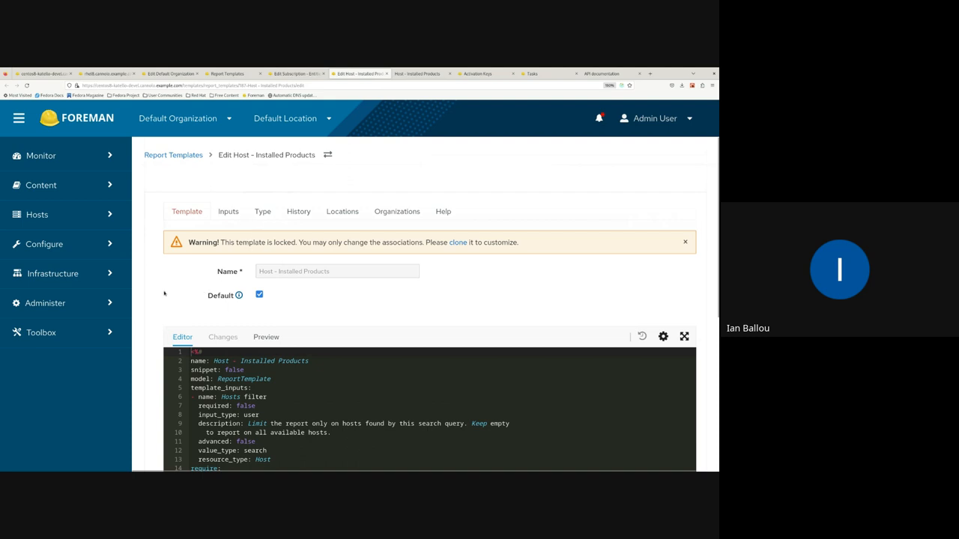
pyautogui.scroll(-3)
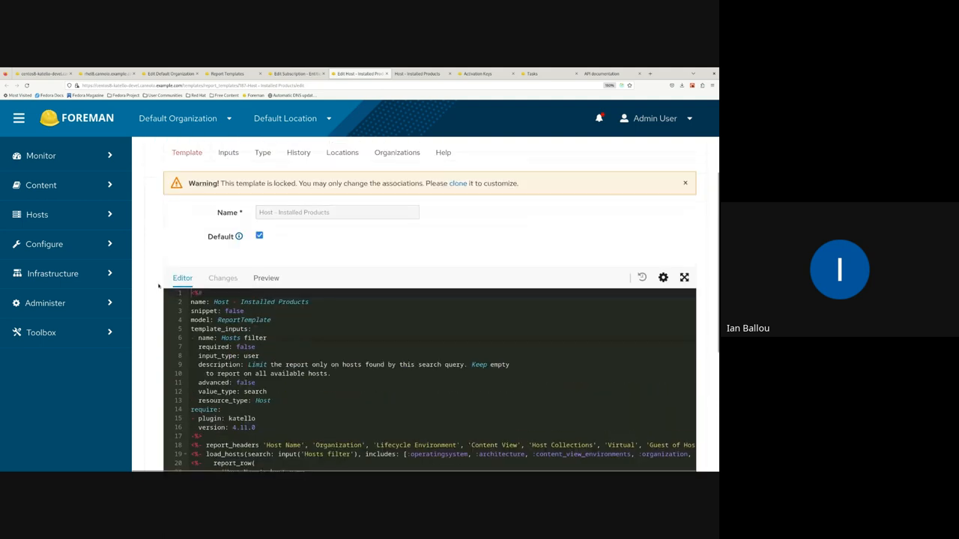
pyautogui.scroll(-3)
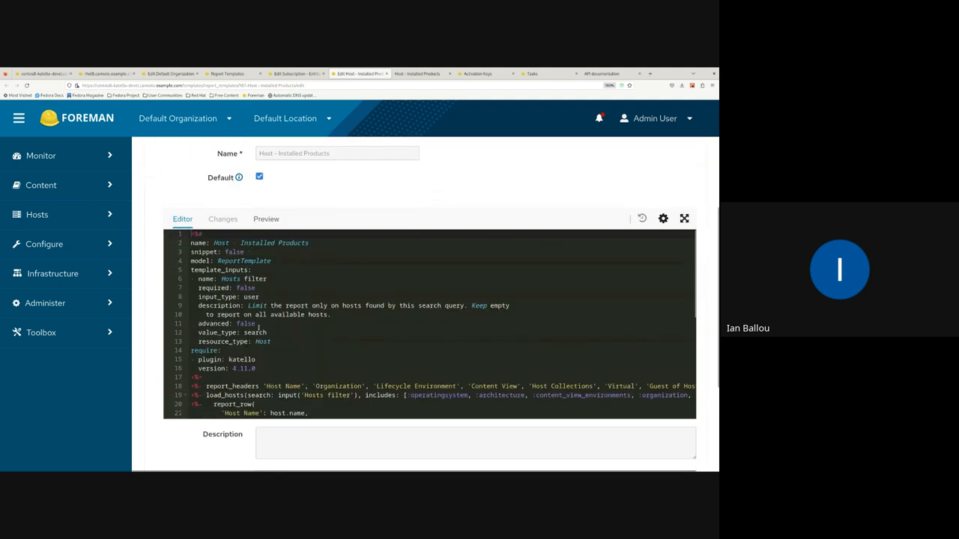
pyautogui.scroll(-3)
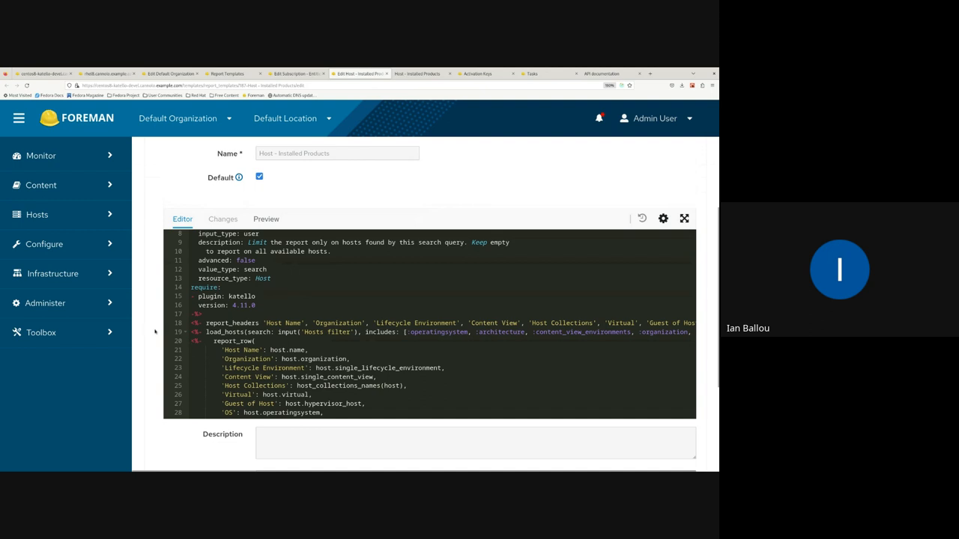
pyautogui.scroll(-3)
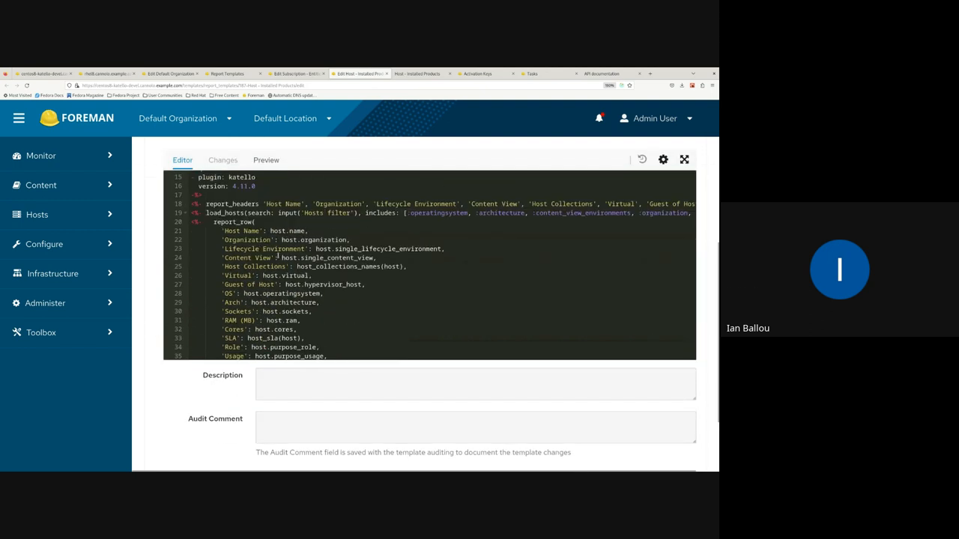
pyautogui.scroll(-3)
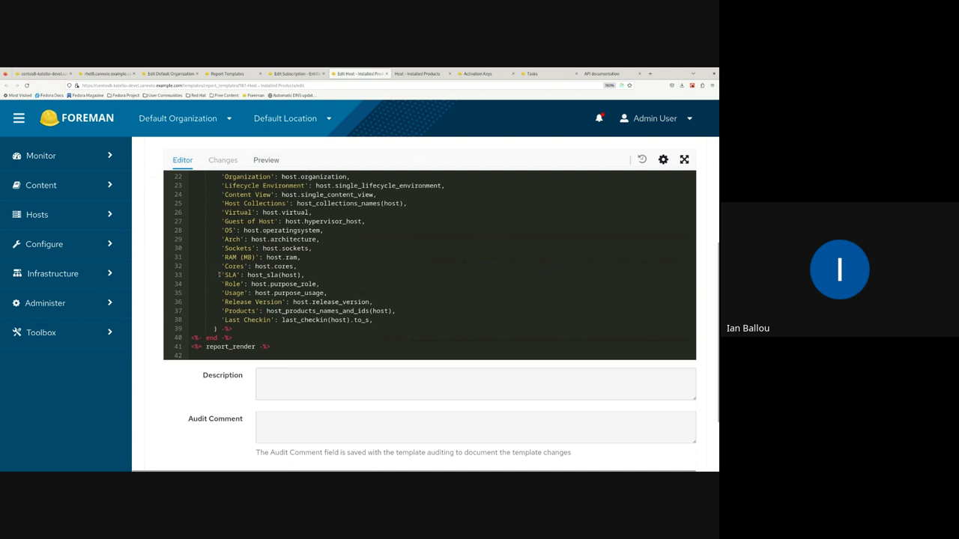
pyautogui.moveTo(219, 275)
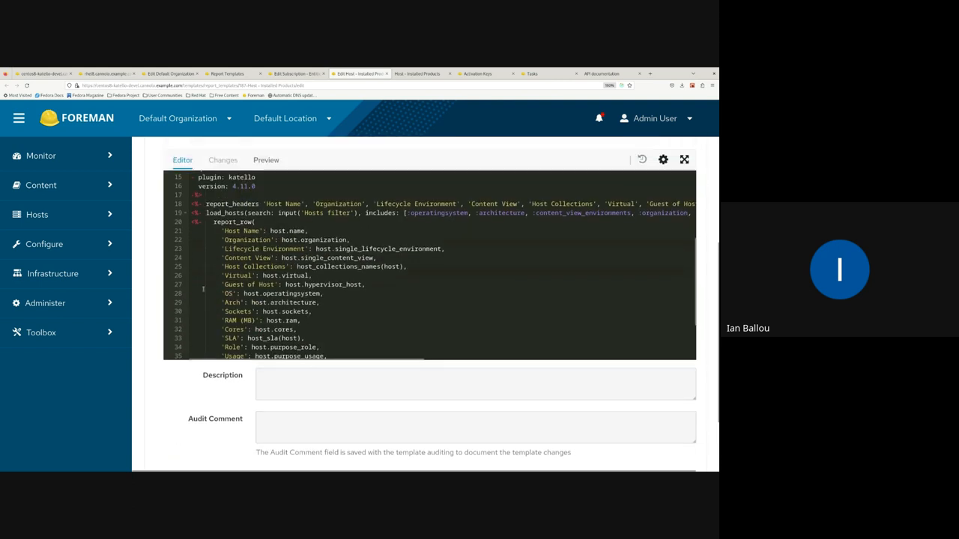
pyautogui.scroll(-3)
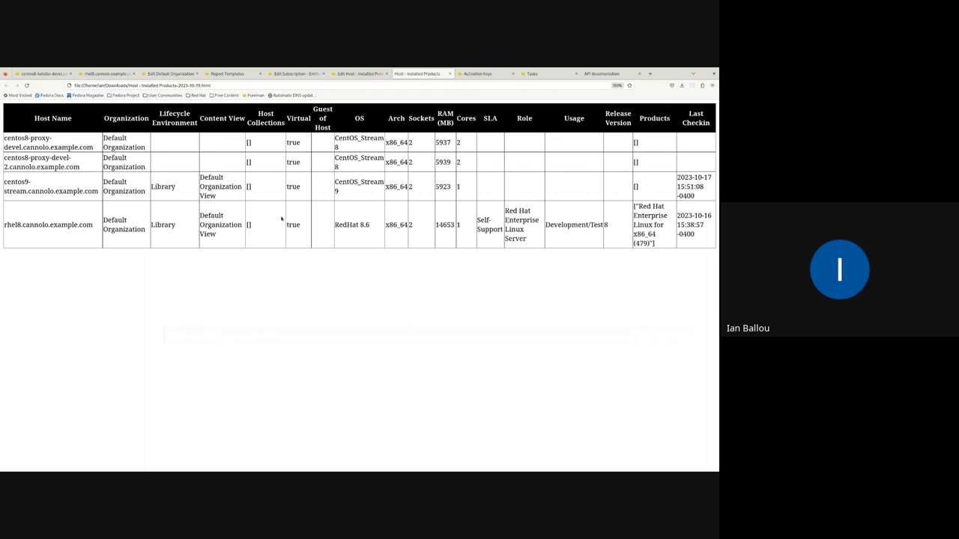
pyautogui.moveTo(426, 246)
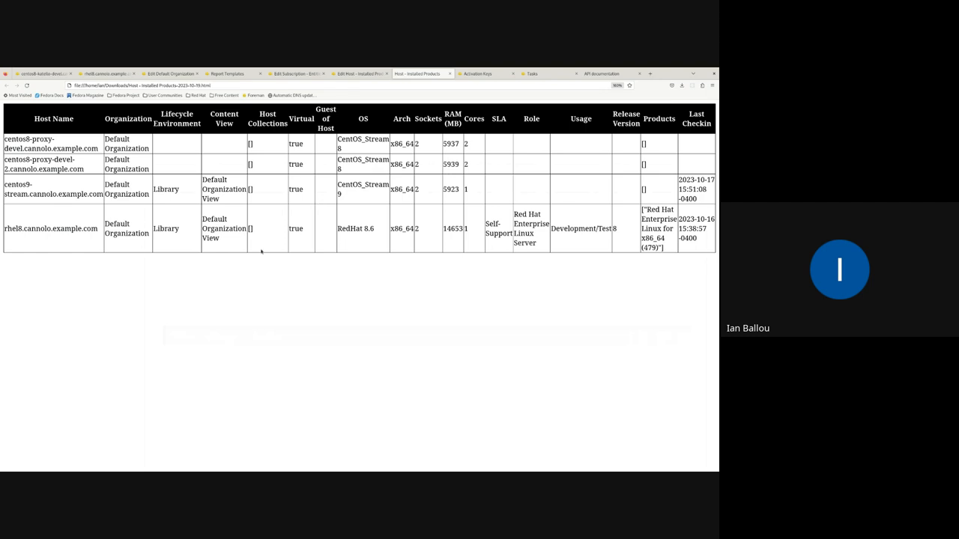
pyautogui.moveTo(291, 172)
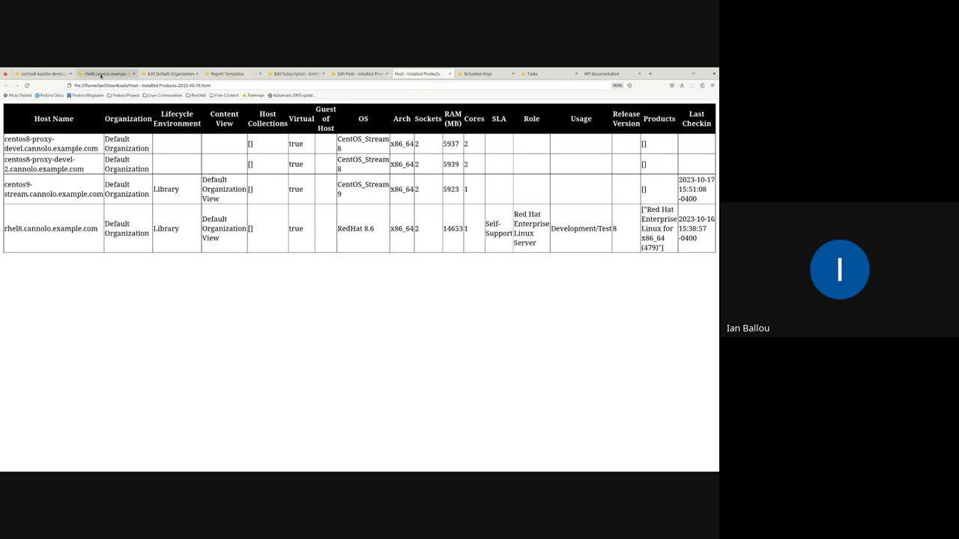
# Open the downloaded Host - Installed Products HTML report in a browser tab.
pyautogui.click(234, 73)
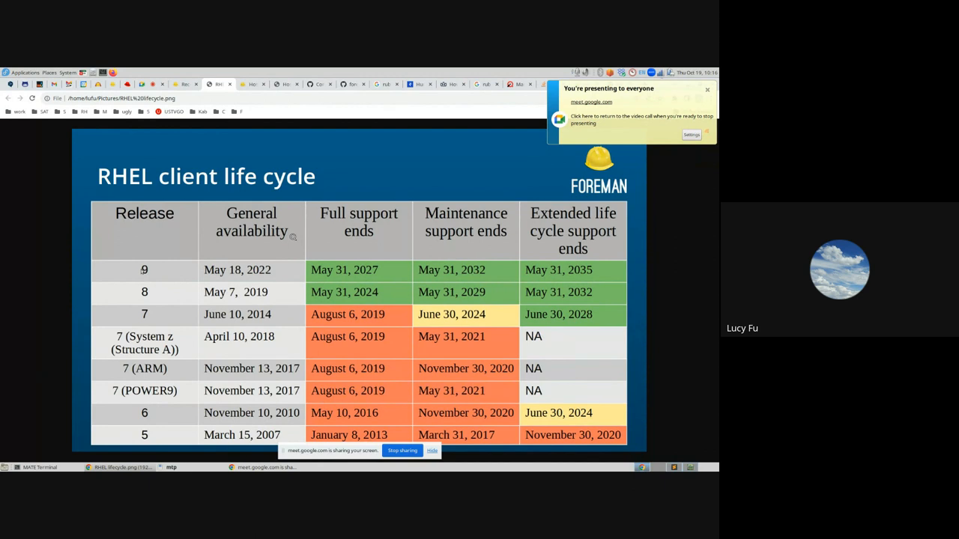
# Show the RHEL client life cycle slide with full, maintenance and extended support end dates.
pyautogui.click(707, 89)
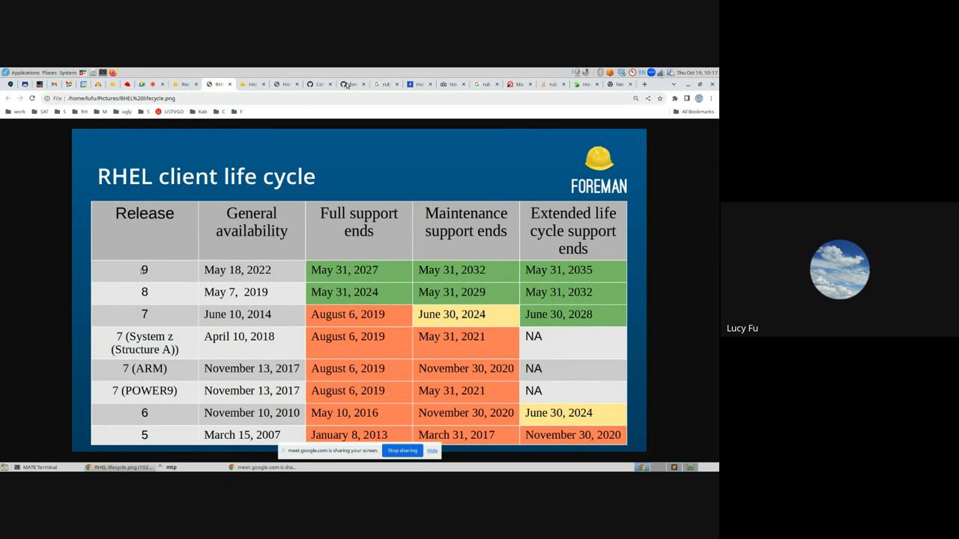
# Switch to the Foreman Hosts > All Hosts list of eleven hosts.
pyautogui.click(252, 84)
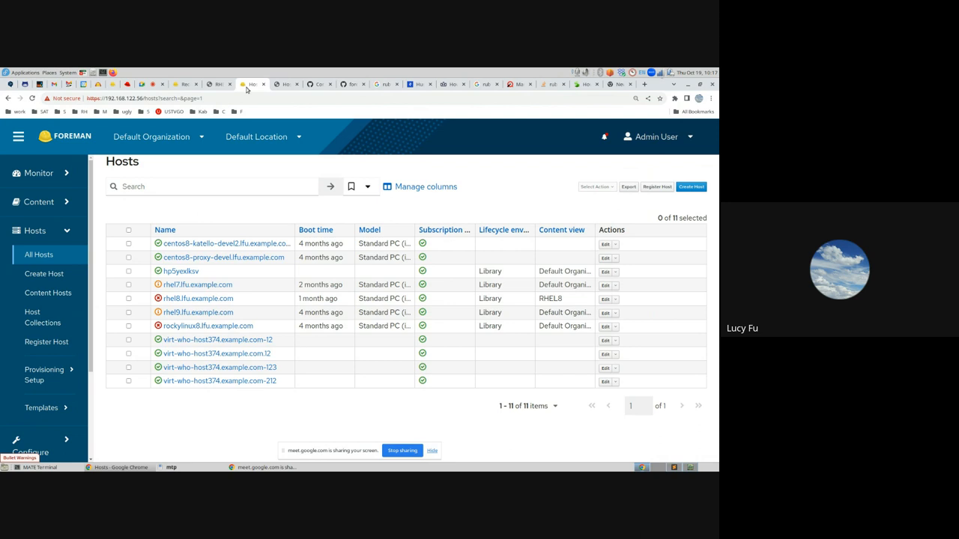
pyautogui.moveTo(446, 70)
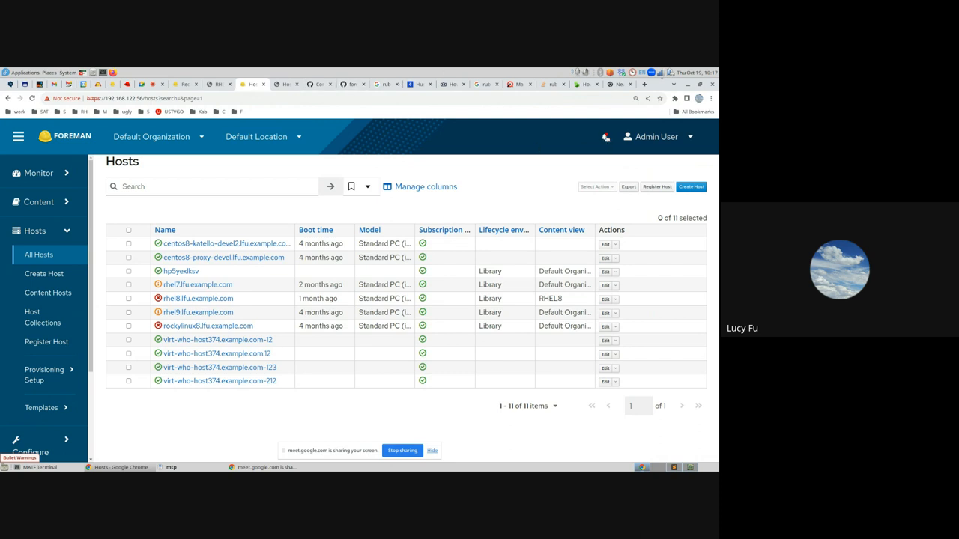
pyautogui.click(604, 137)
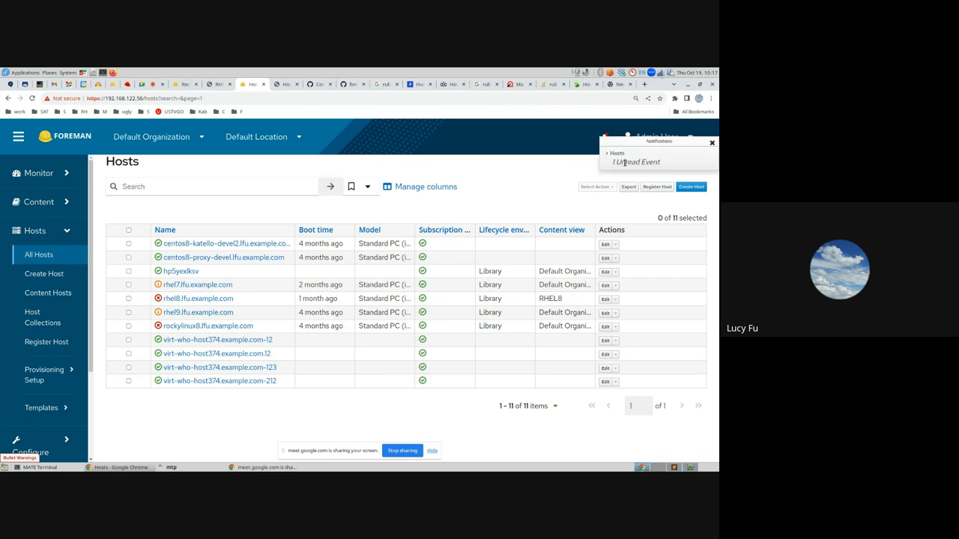
pyautogui.click(615, 153)
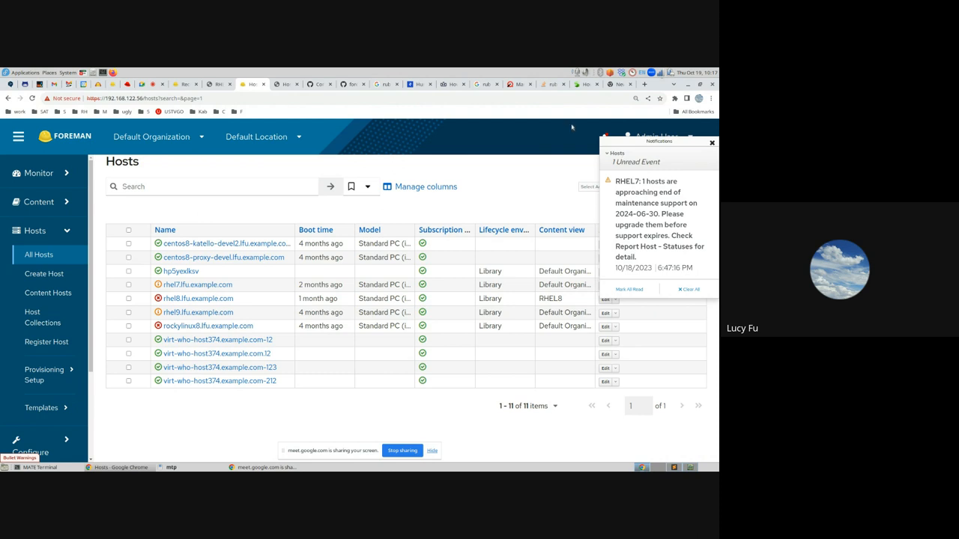
pyautogui.moveTo(425, 186)
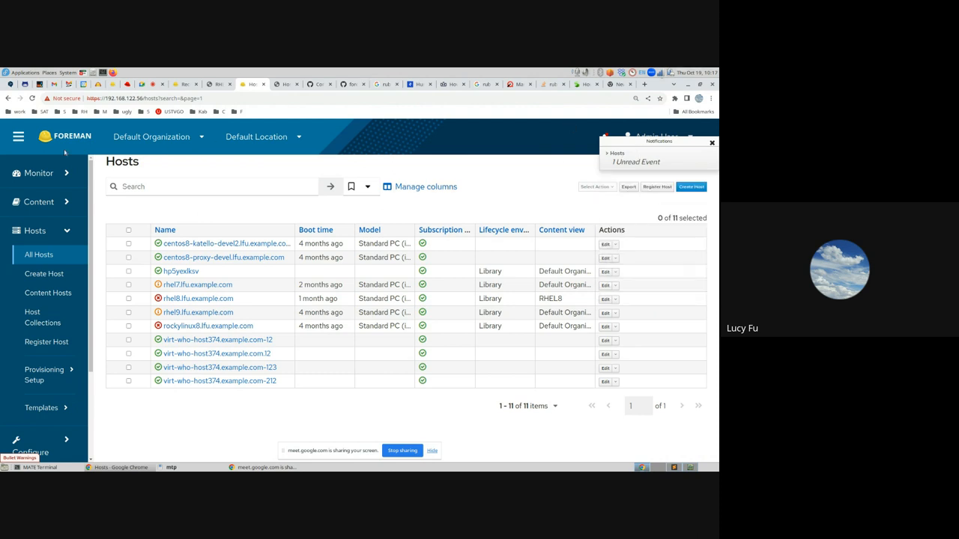
pyautogui.click(38, 173)
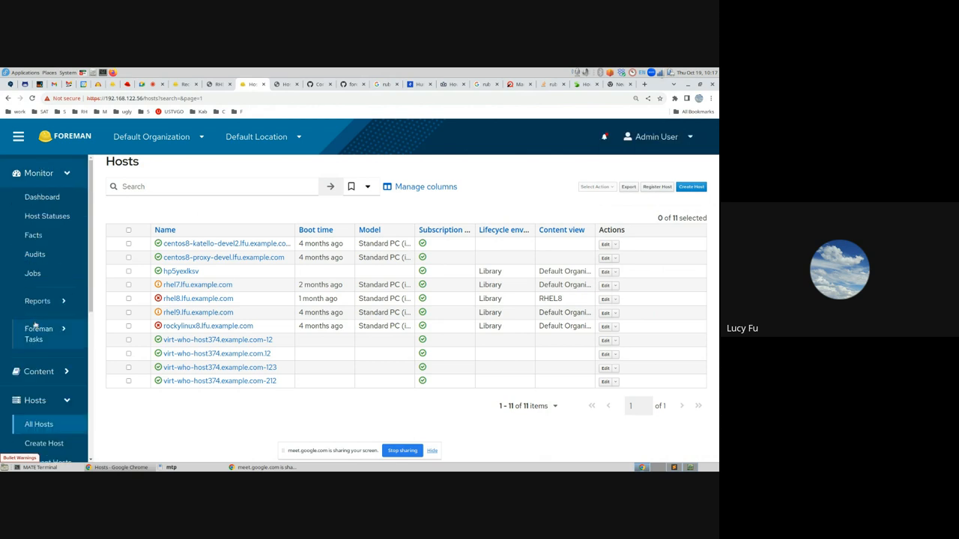
# Open Monitor > Reports > Report Templates and start generating the Host - Statuses report.
pyautogui.click(38, 301)
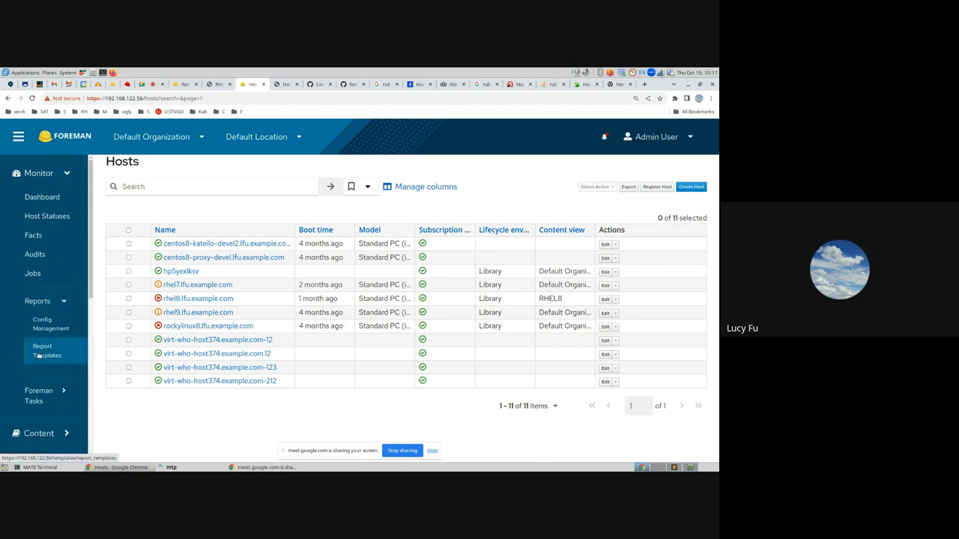
pyautogui.click(46, 350)
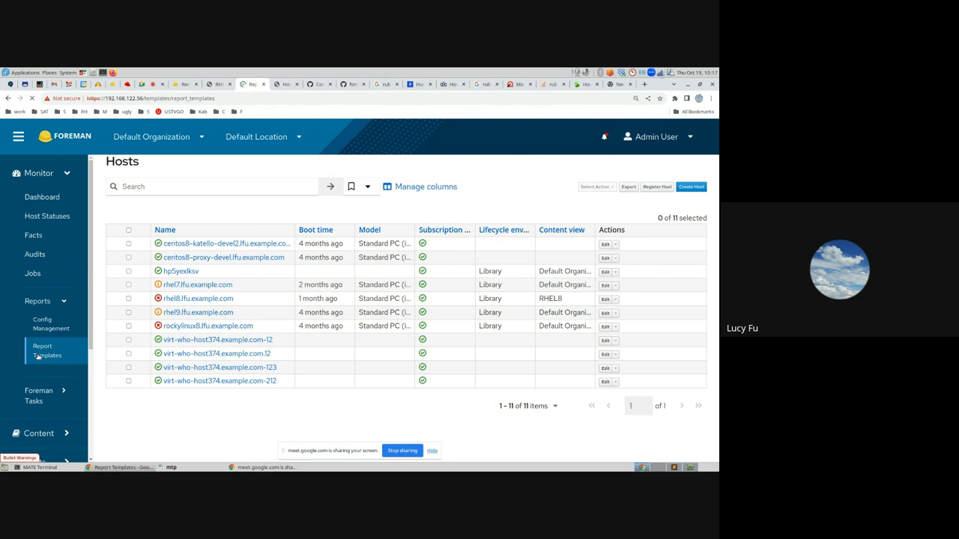
pyautogui.click(47, 350)
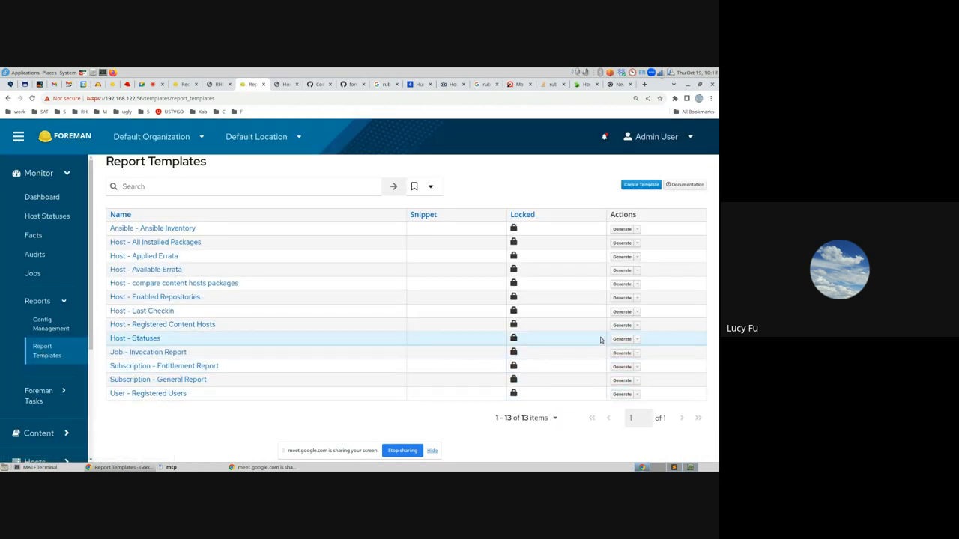
pyautogui.click(622, 339)
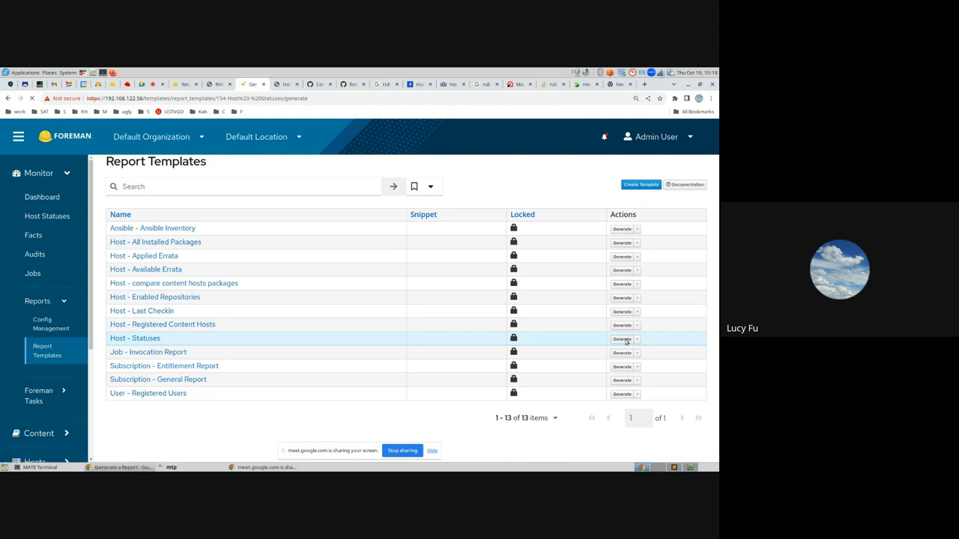
# Generate the Host - Statuses report with HTML as the output format.
pyautogui.click(622, 339)
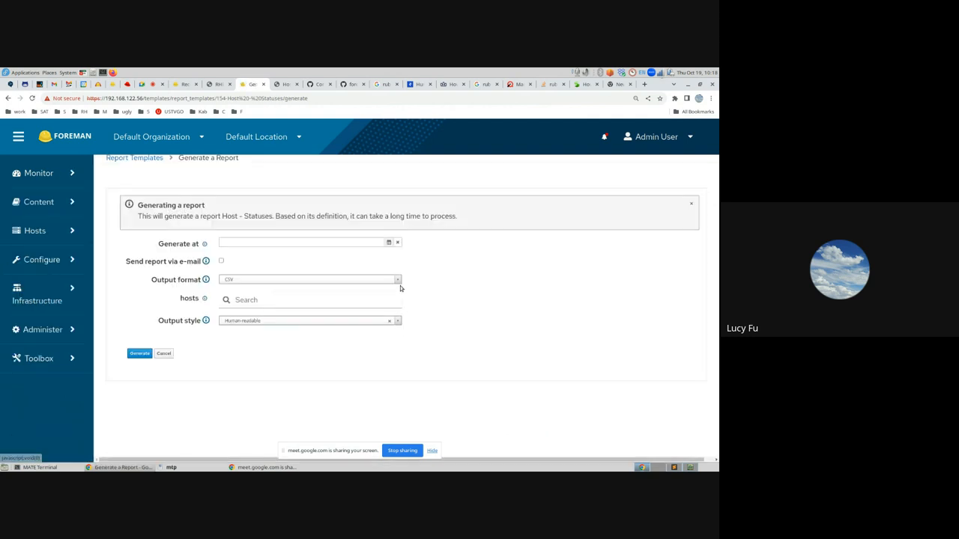
pyautogui.click(307, 279)
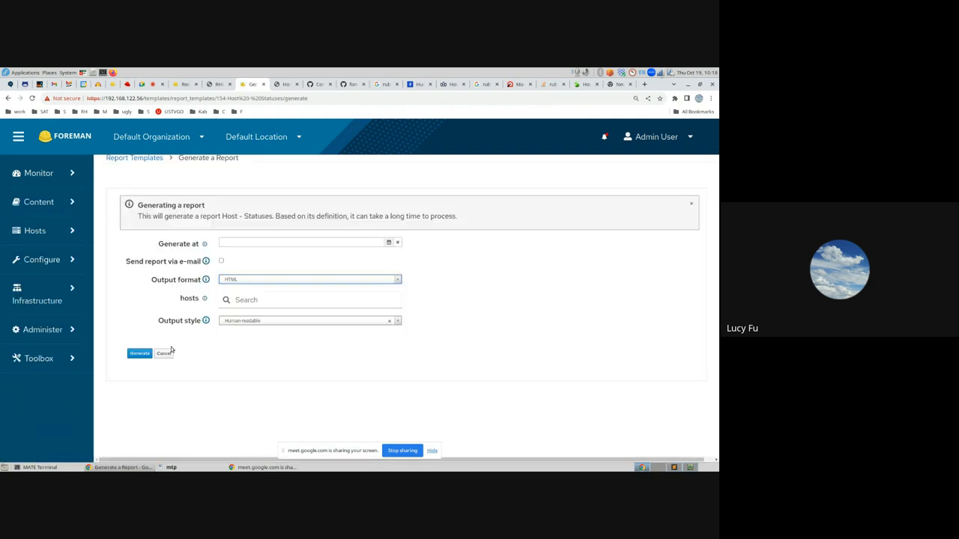
pyautogui.click(139, 353)
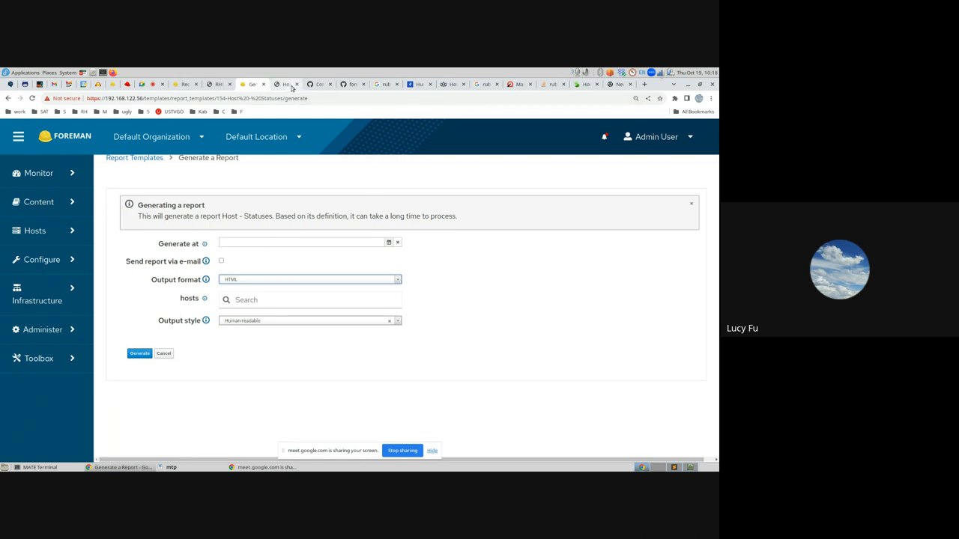
# View the downloaded Host - Statuses report, highlighting rhel9 and rhel8, then scrolling to rhel7.
pyautogui.click(139, 353)
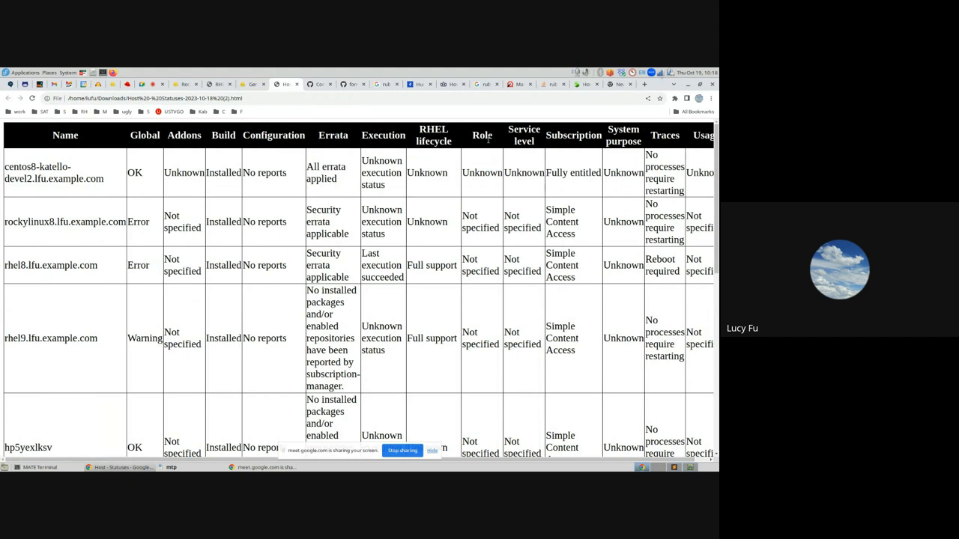
pyautogui.moveTo(427, 182)
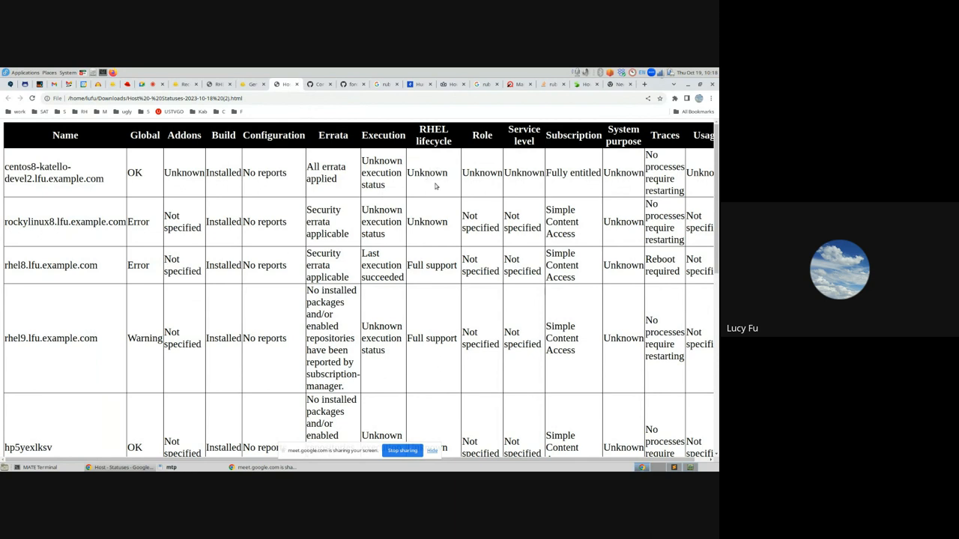
pyautogui.doubleClick(440, 266)
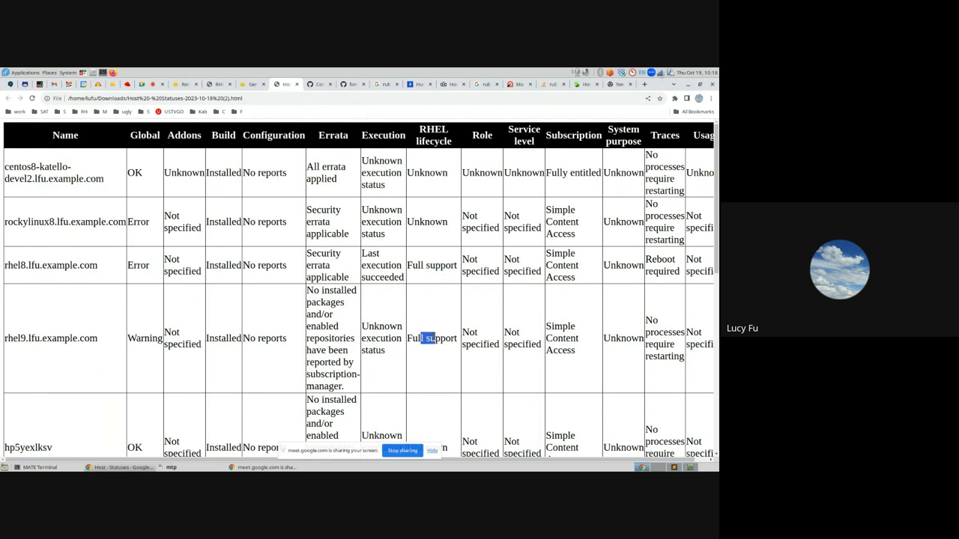
pyautogui.doubleClick(15, 265)
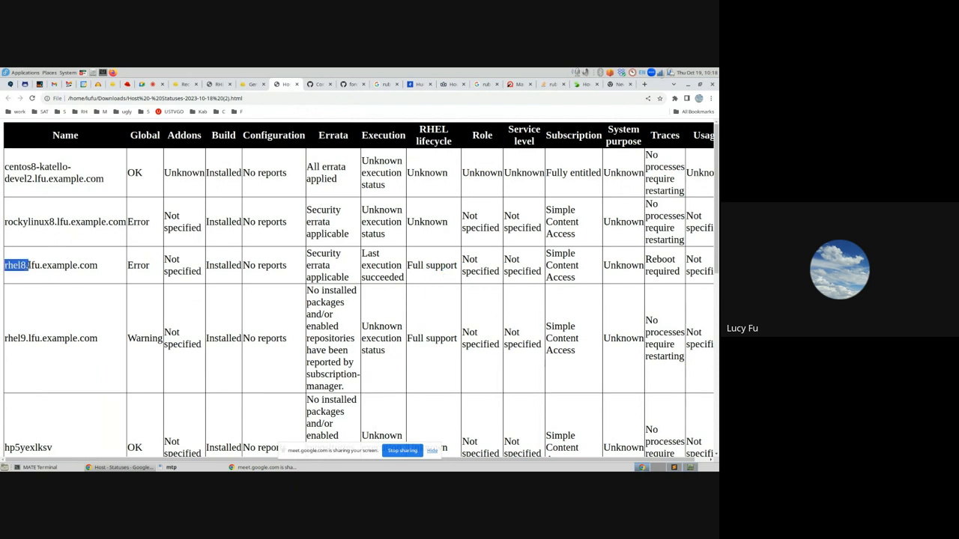
pyautogui.scroll(-3)
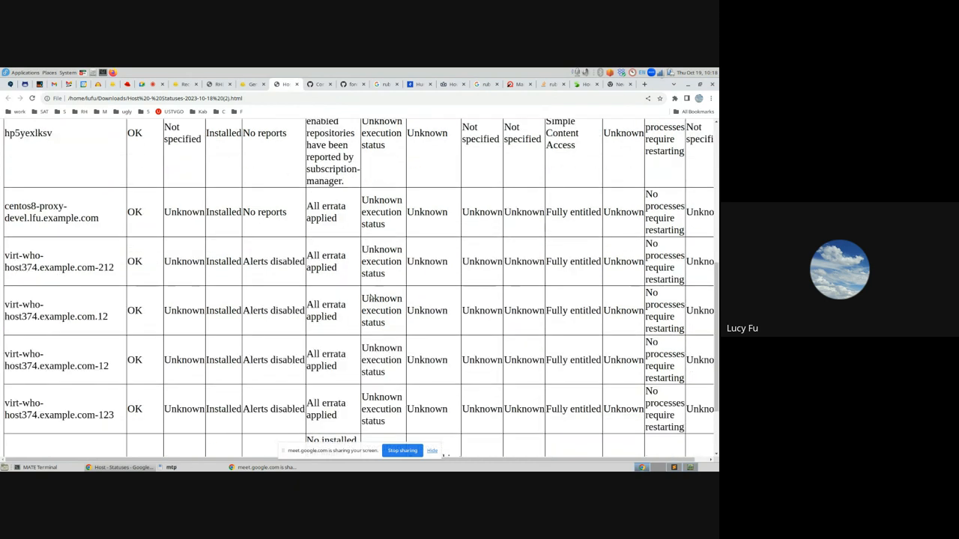
pyautogui.scroll(-3)
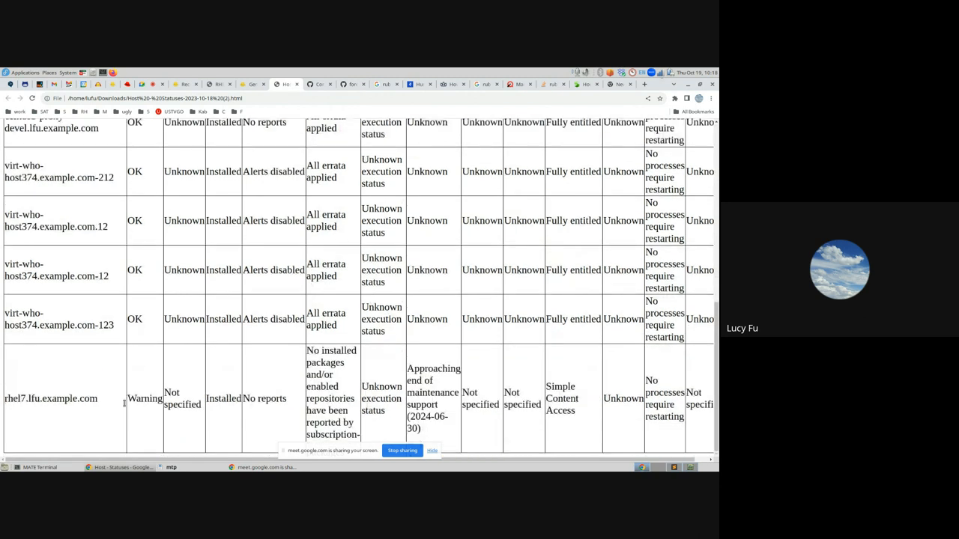
pyautogui.moveTo(438, 382)
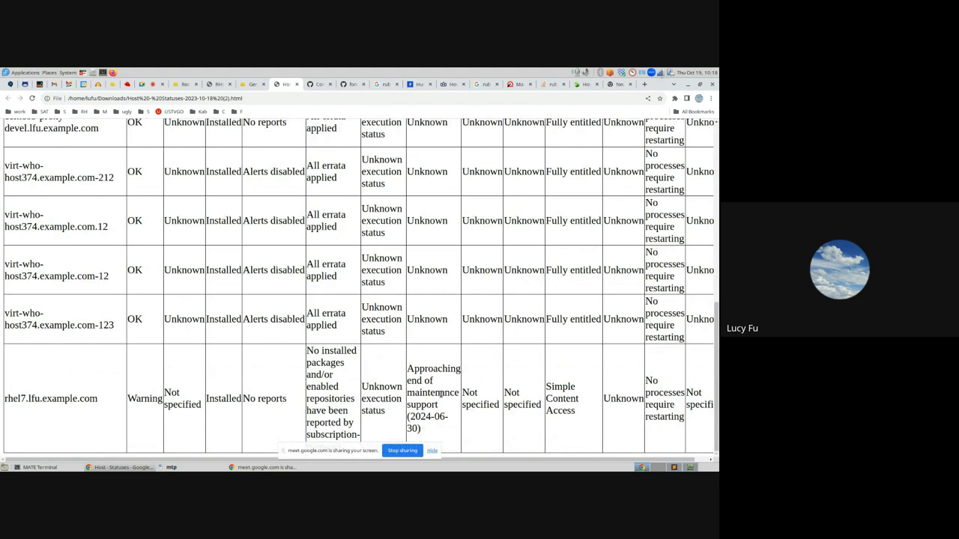
pyautogui.moveTo(452, 430)
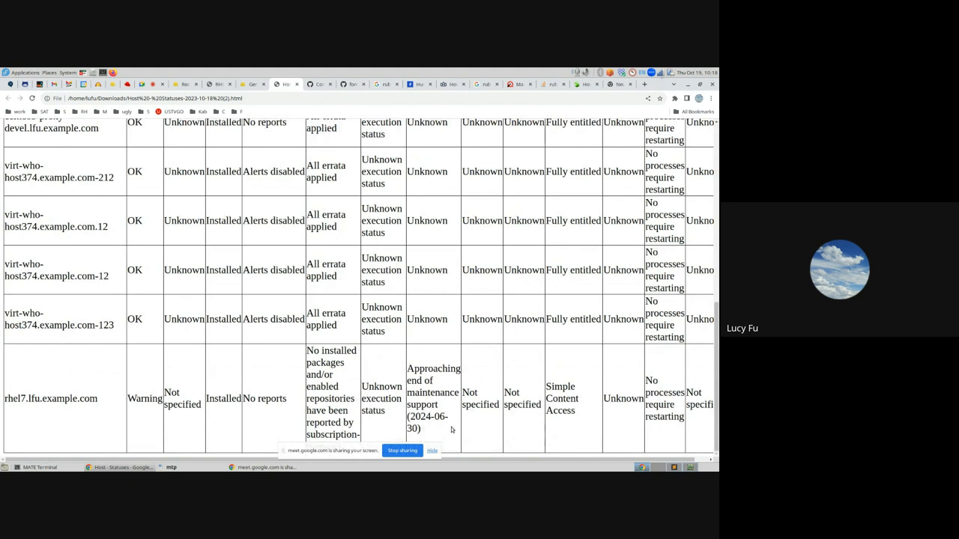
# Go back to Foreman and open Hosts > All Hosts from the sidebar.
pyautogui.click(252, 84)
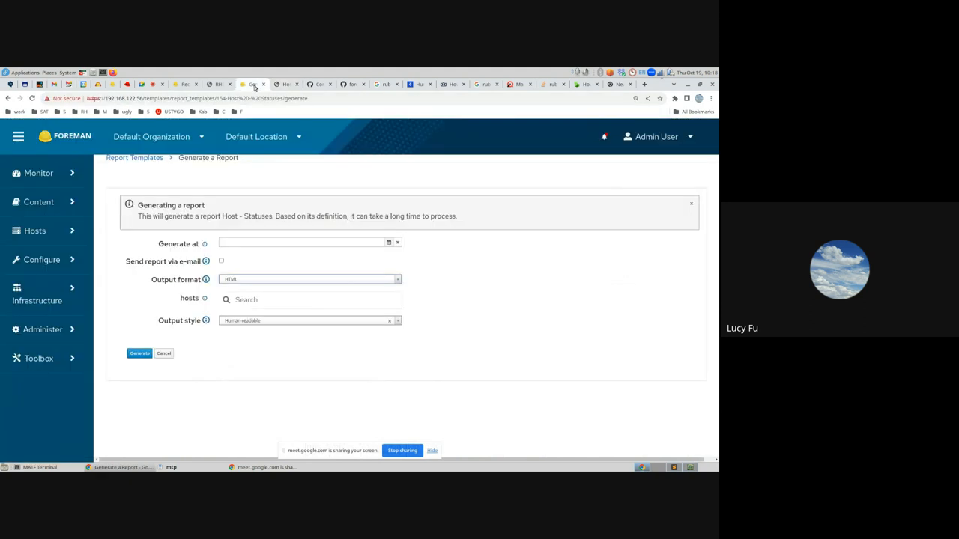
pyautogui.click(34, 230)
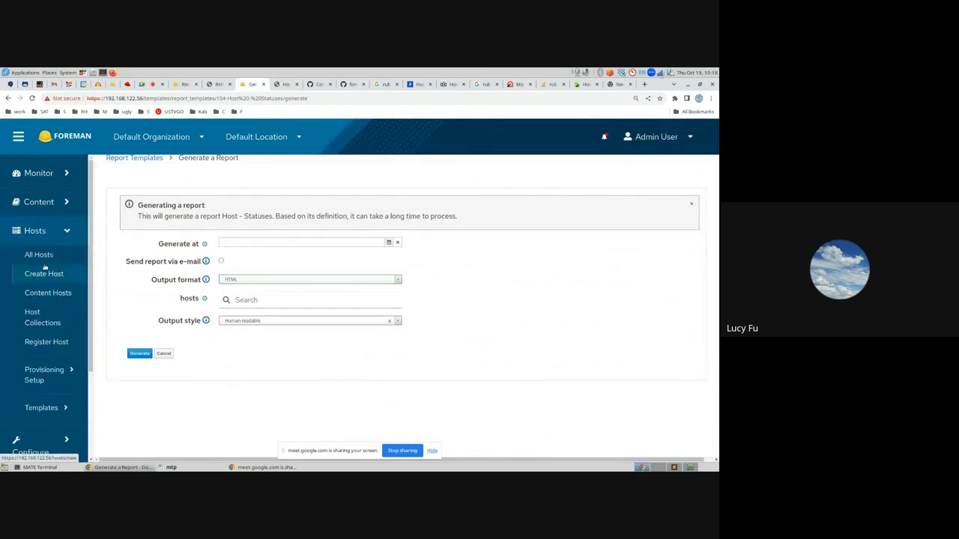
pyautogui.click(39, 254)
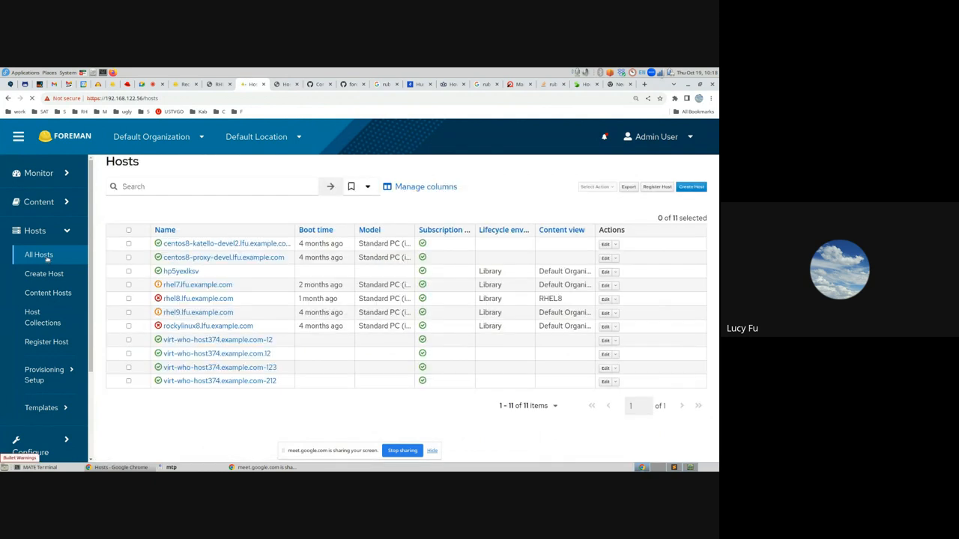
pyautogui.moveTo(426, 186)
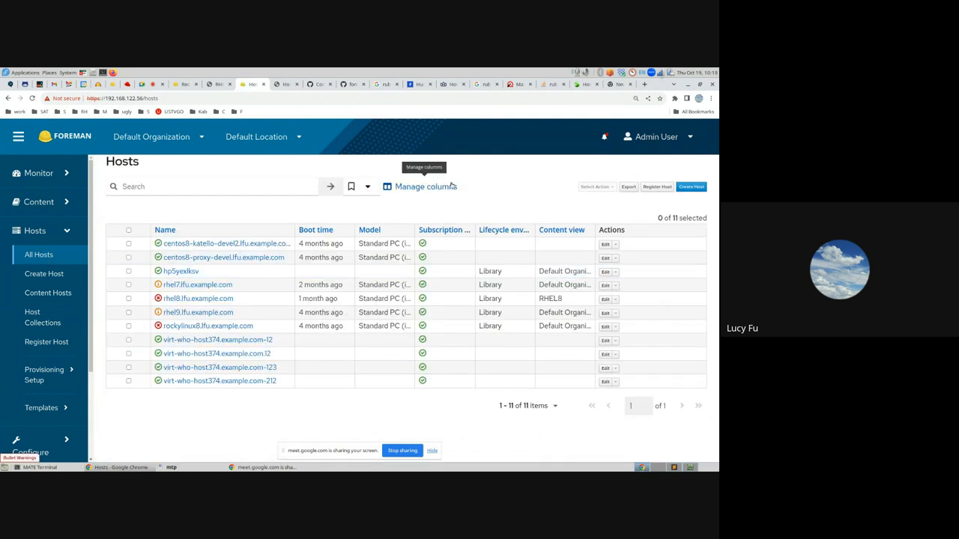
# Tick RHEL Lifecycle status under Content in Manage columns and save.
pyautogui.click(425, 186)
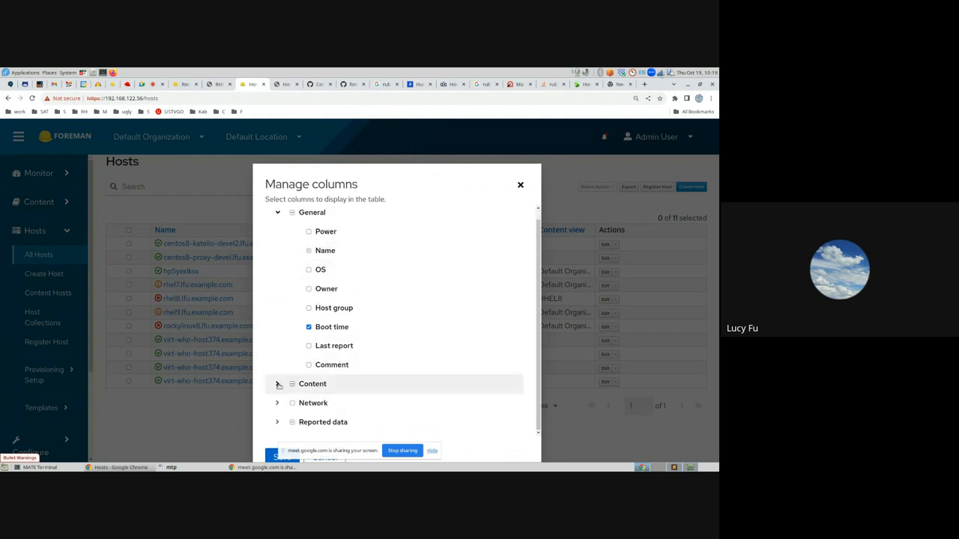
pyautogui.click(277, 383)
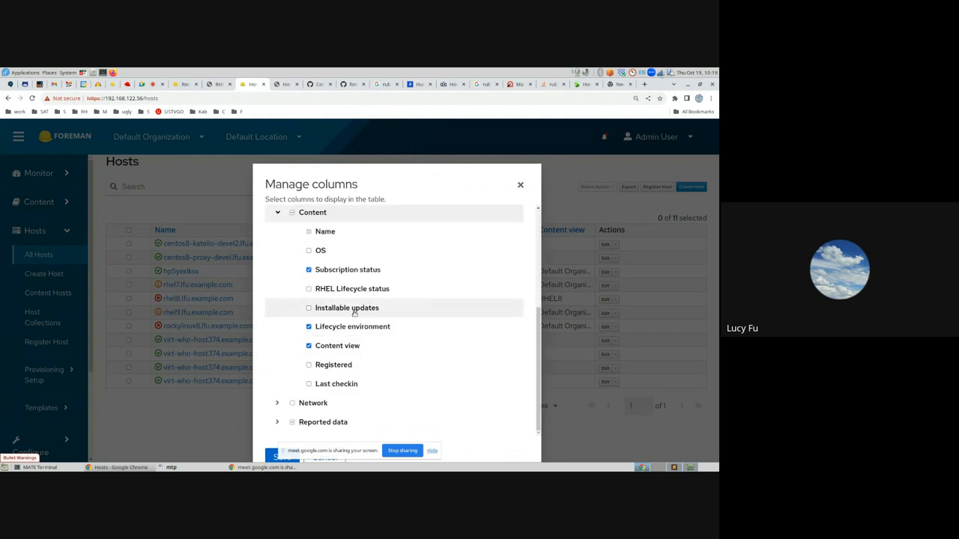
pyautogui.click(309, 288)
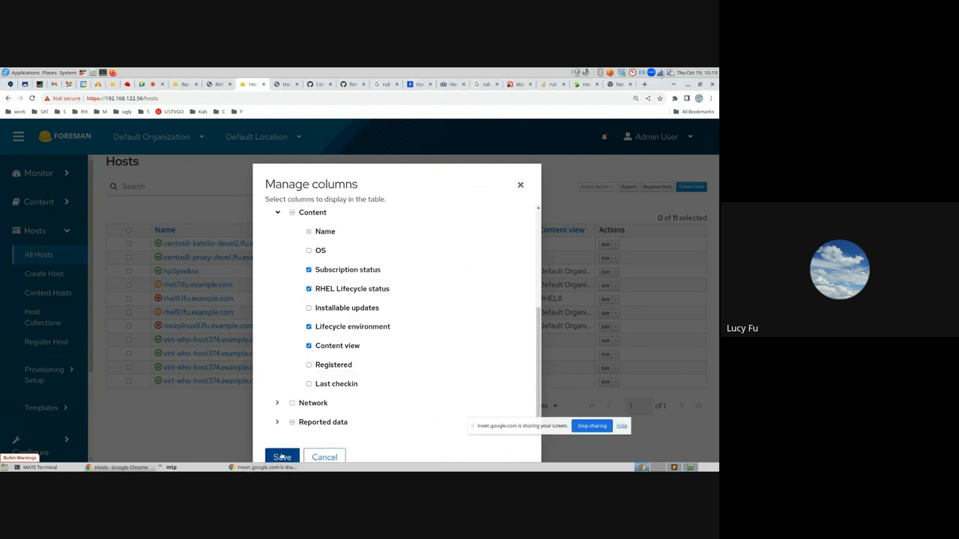
pyautogui.click(282, 457)
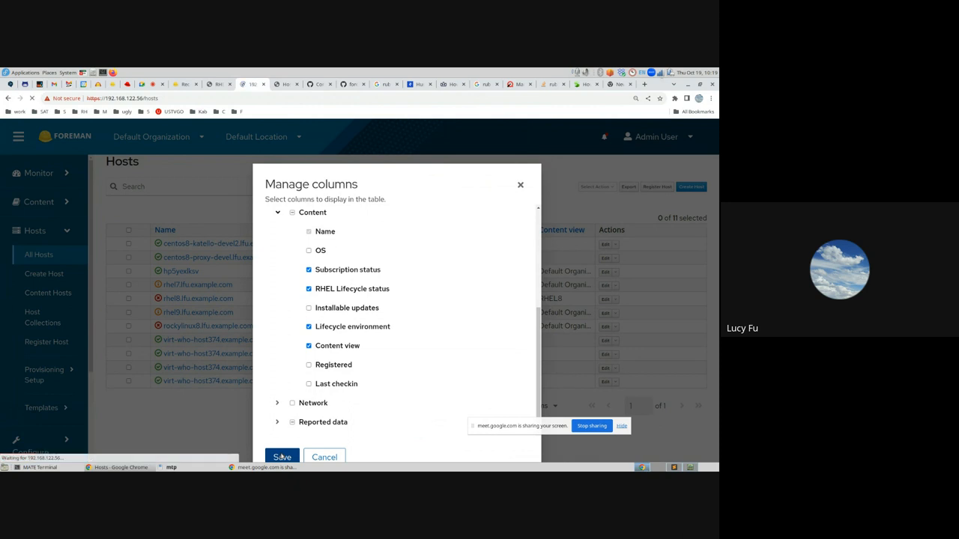
# Review the new RHEL Lifecycle column, where rhel7.lfu.example.com shows a warning.
pyautogui.click(282, 456)
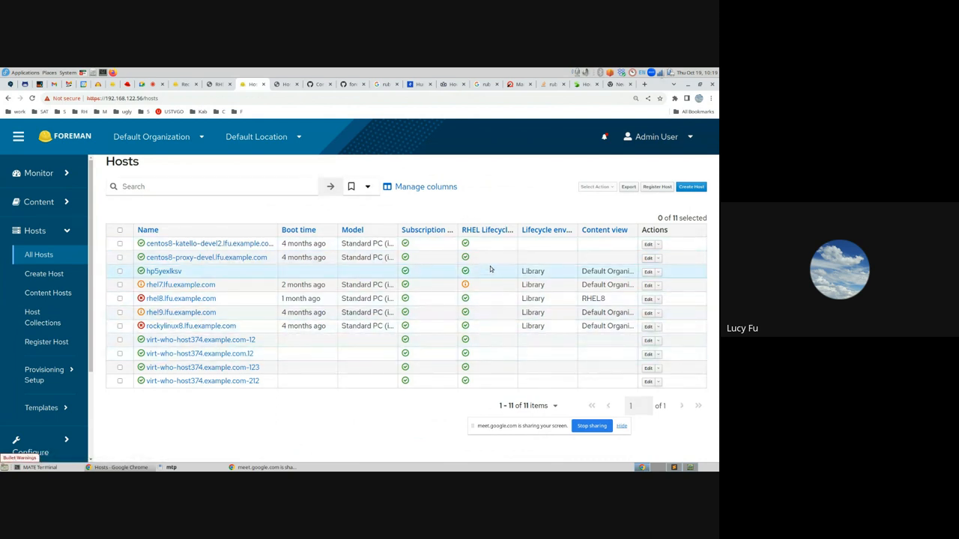
pyautogui.moveTo(495, 341)
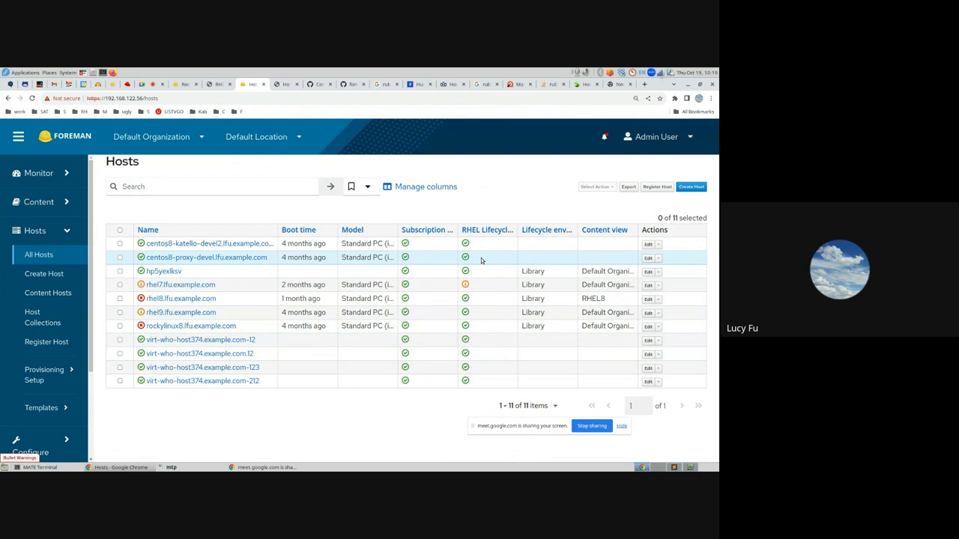
pyautogui.moveTo(473, 286)
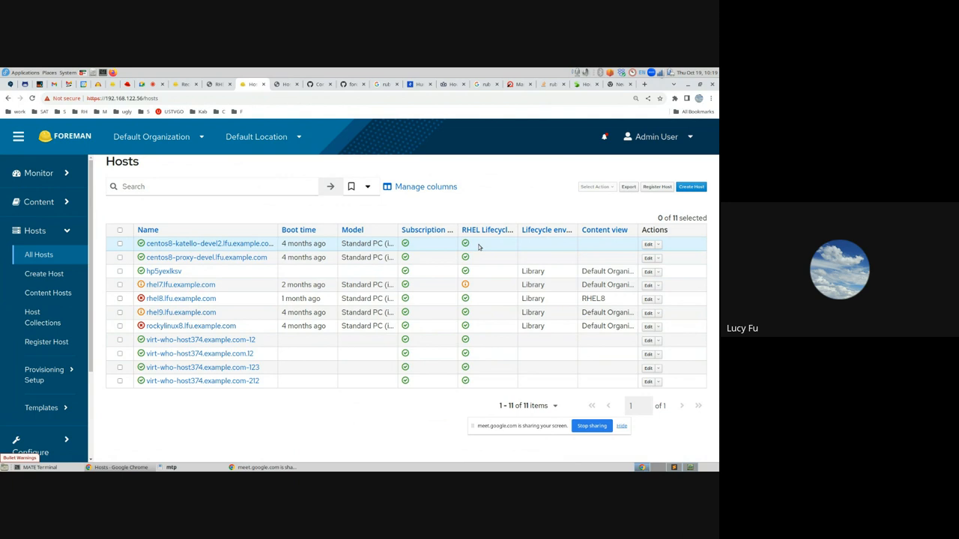
pyautogui.moveTo(484, 257)
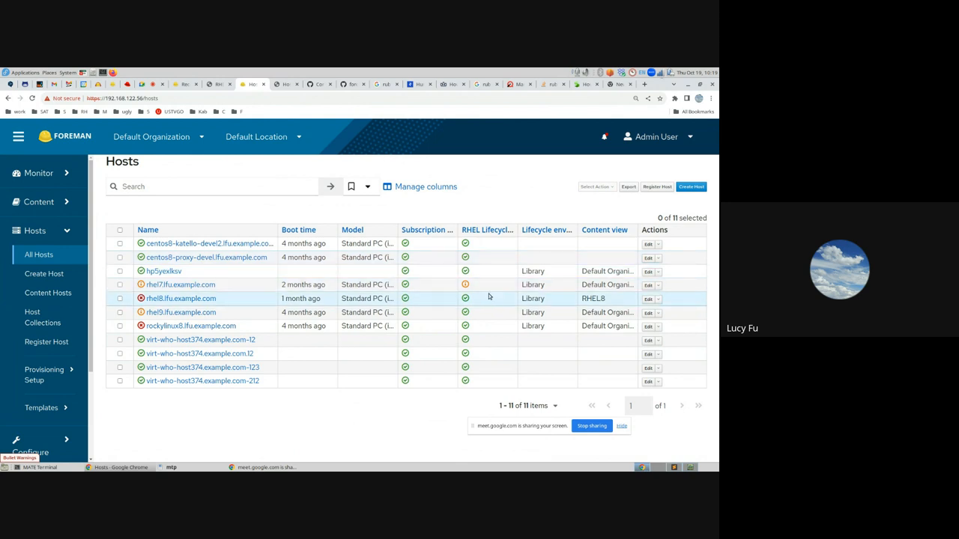
# Search hosts with rhel_lifecycle_status = full_support.
pyautogui.click(211, 187)
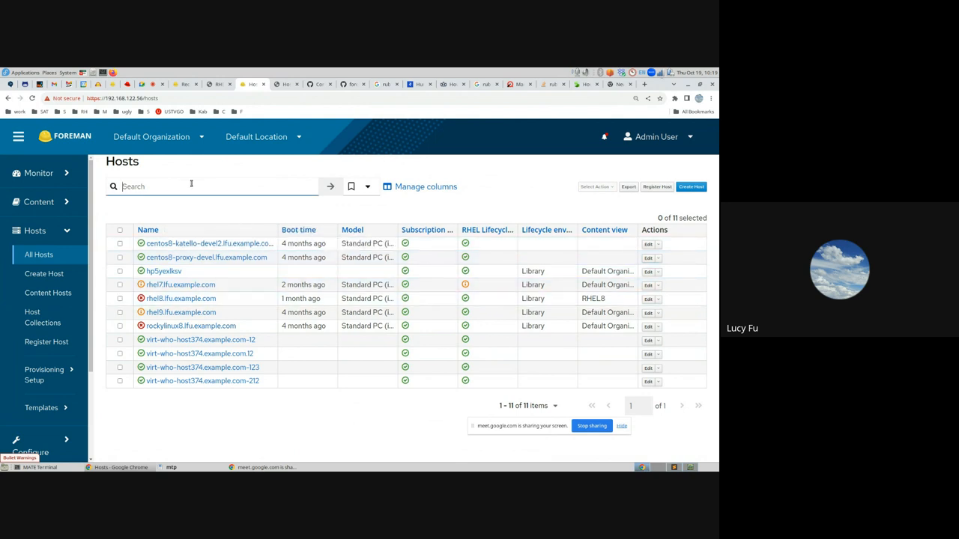
pyautogui.click(210, 187)
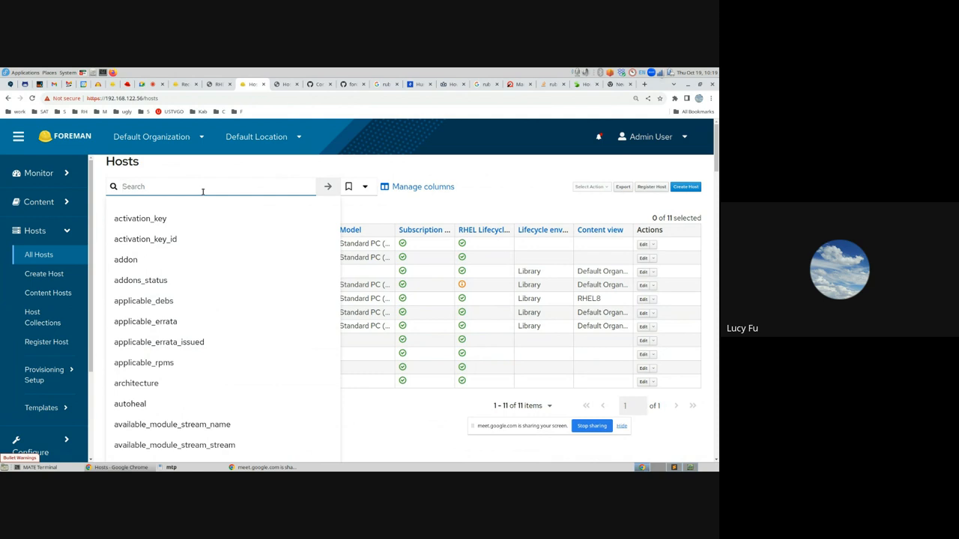
pyautogui.write('rhel_lifecycle_status =')
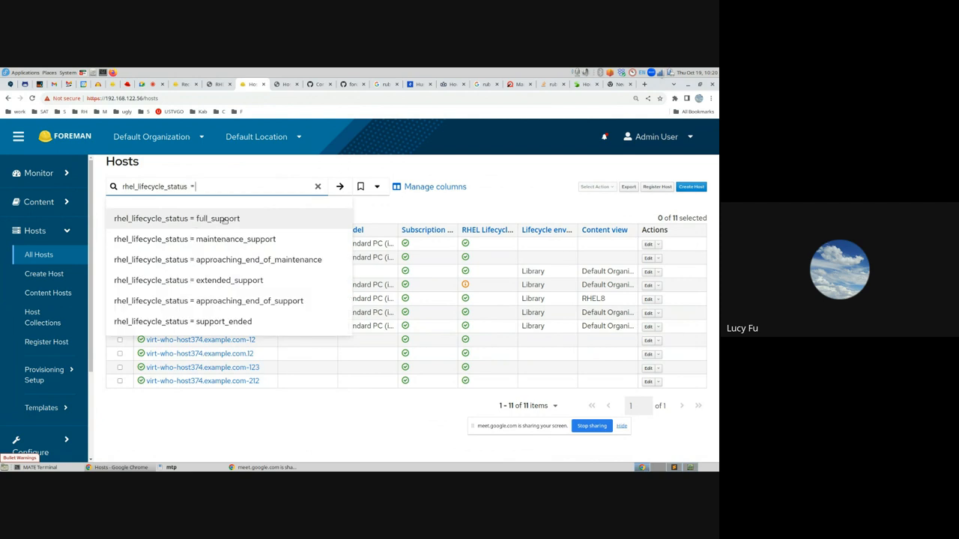
pyautogui.click(177, 218)
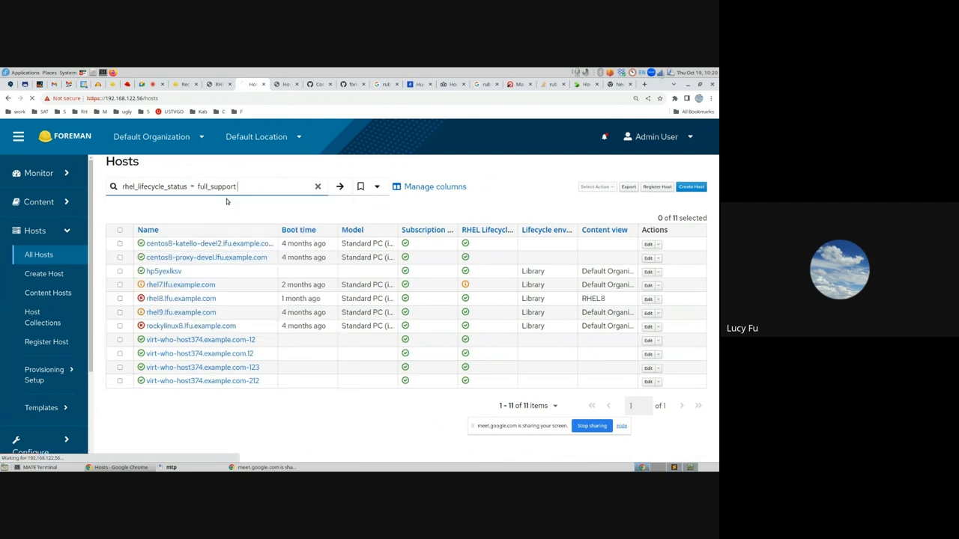
pyautogui.click(339, 186)
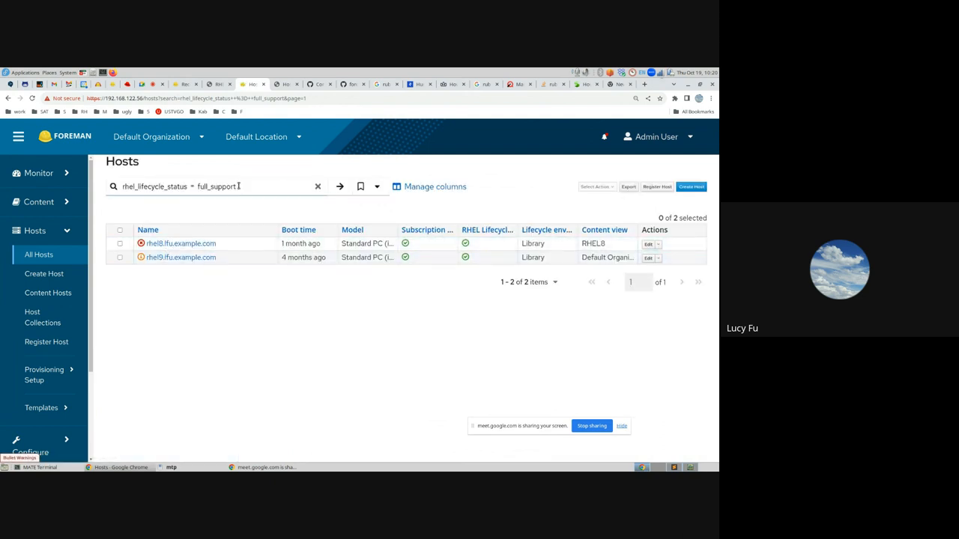
# Filter to approaching_end_of_maintenance and open rhel7.lfu.example.com.
pyautogui.click(218, 187)
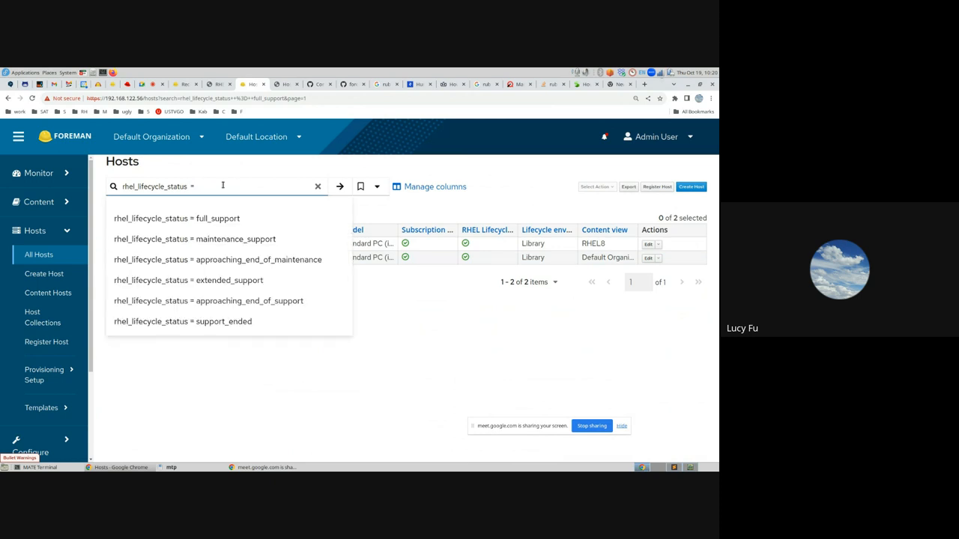
pyautogui.click(217, 259)
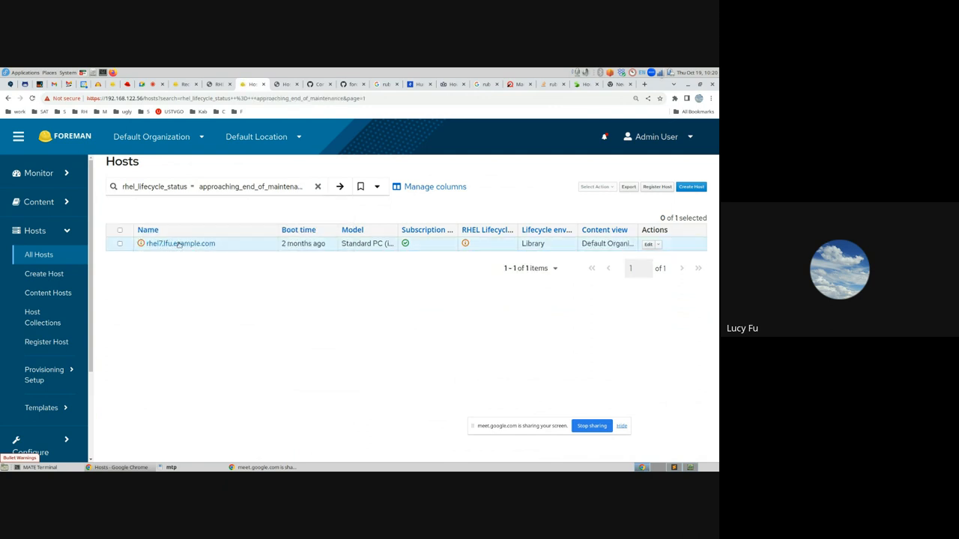
pyautogui.click(180, 243)
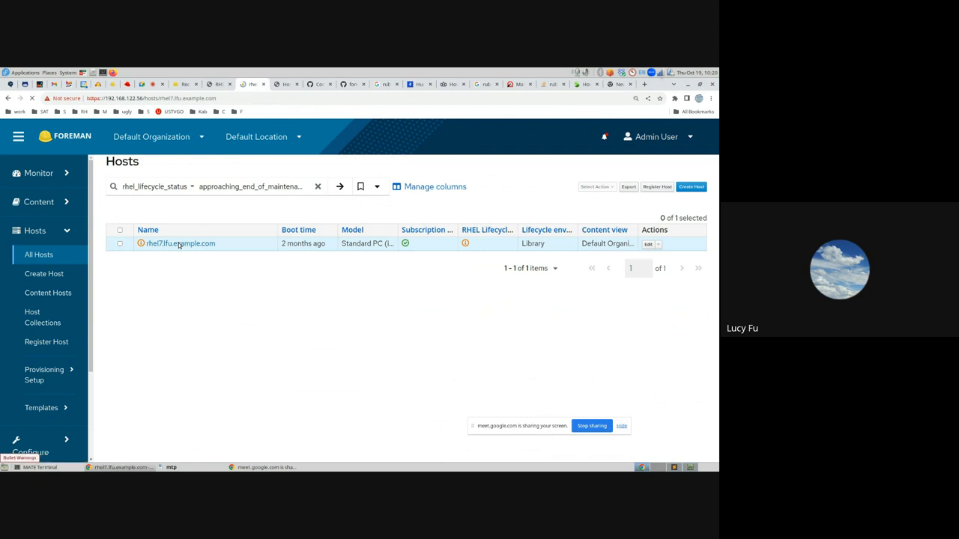
# Switch rhel7.lfu.example.com's host page to the new host details layout.
pyautogui.click(180, 244)
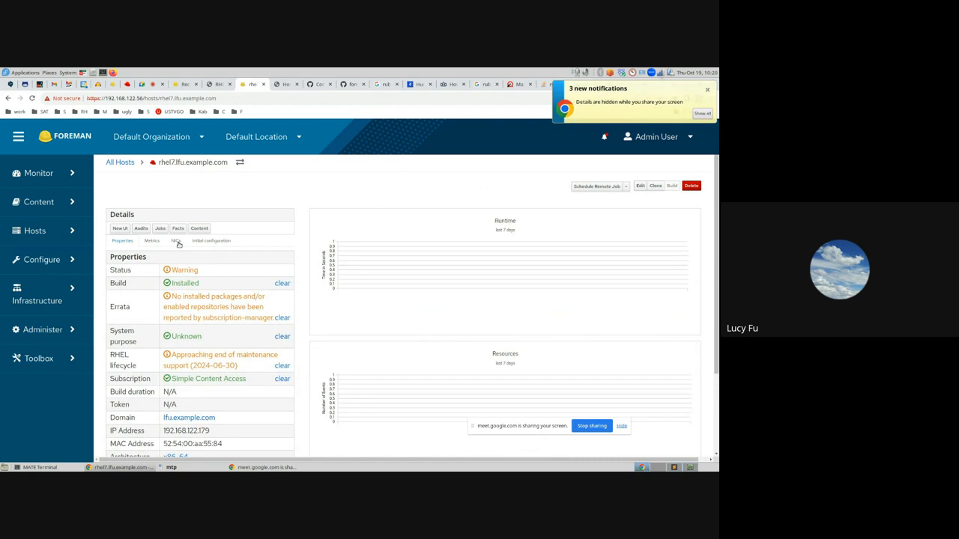
pyautogui.click(120, 228)
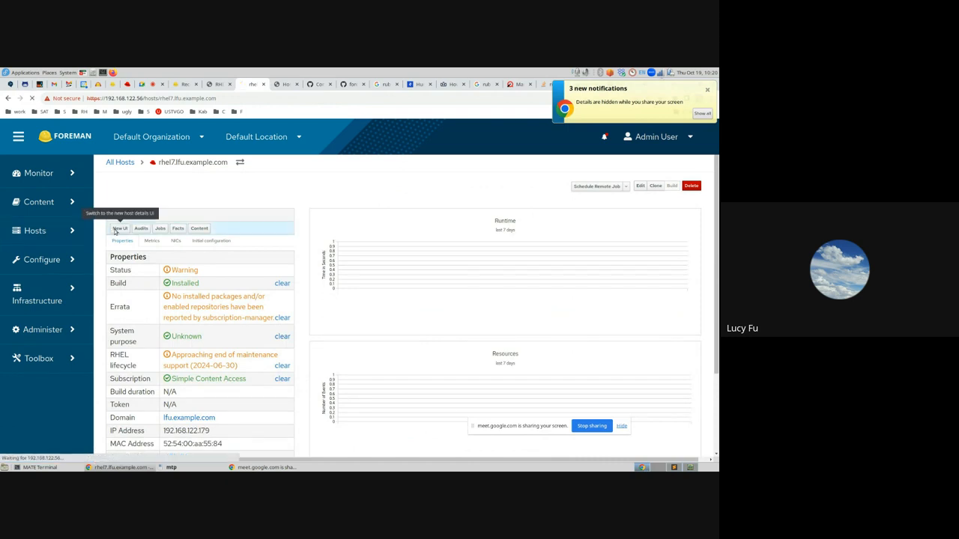
pyautogui.click(120, 228)
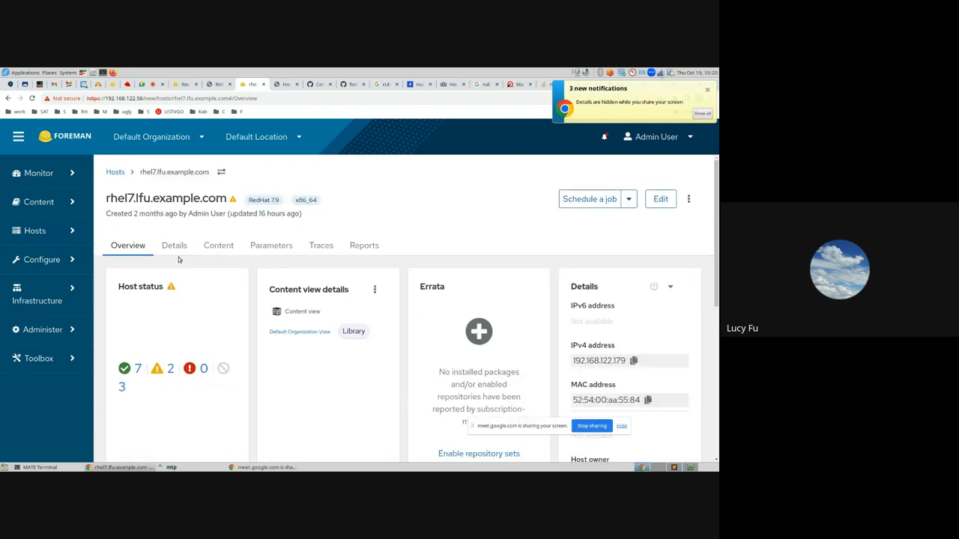
# Review all host statuses, including the RHEL lifecycle warning, then close the list.
pyautogui.scroll(-3)
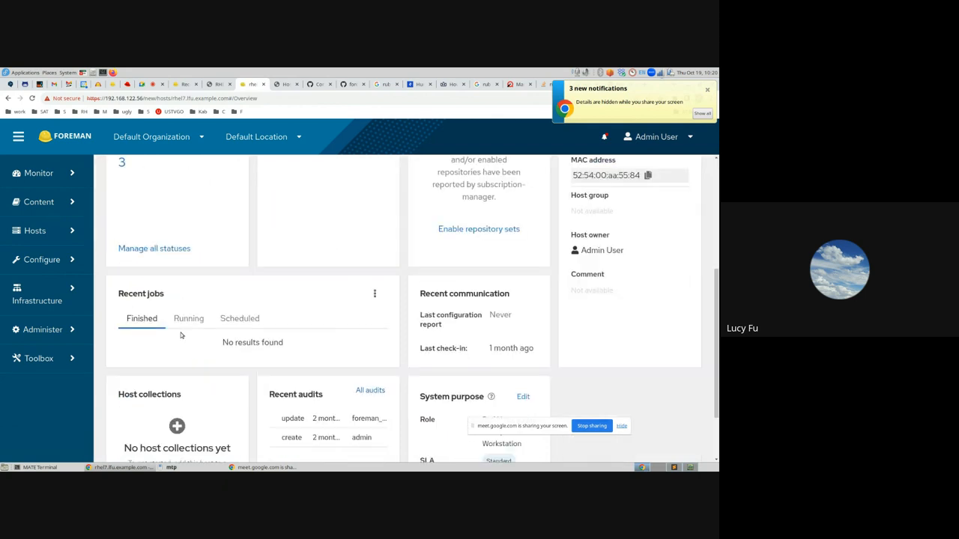
pyautogui.click(153, 248)
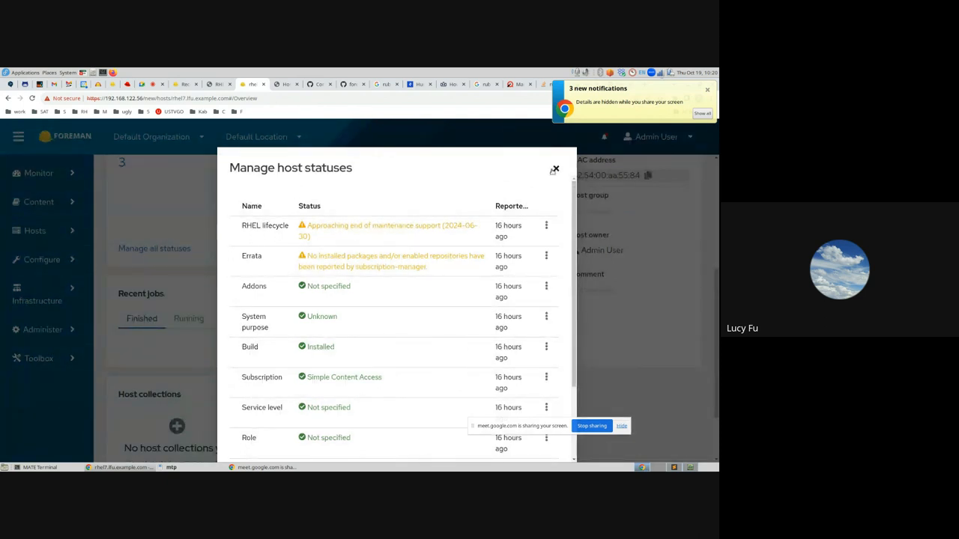
pyautogui.click(554, 169)
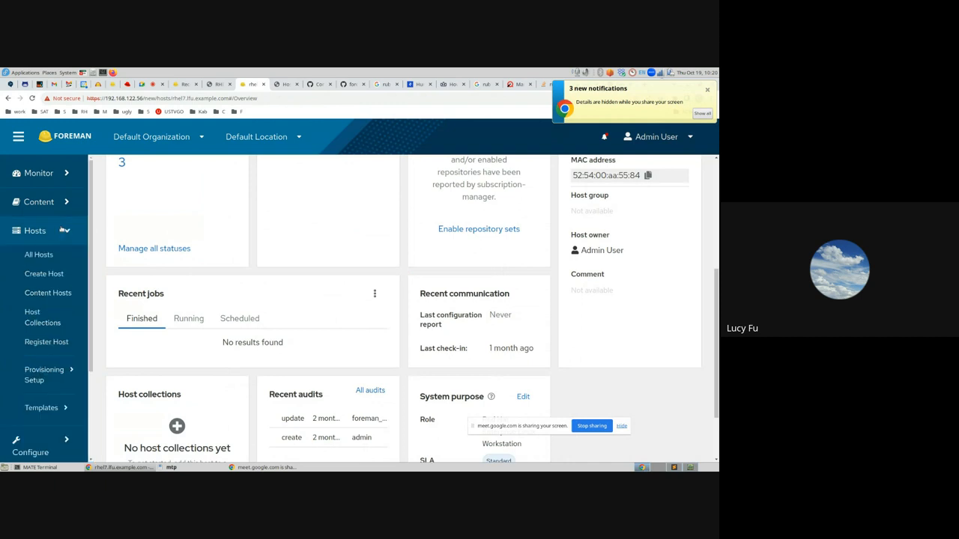
# Open rhel7.lfu.example.com from Content Hosts and close its end-of-maintenance alert.
pyautogui.click(47, 292)
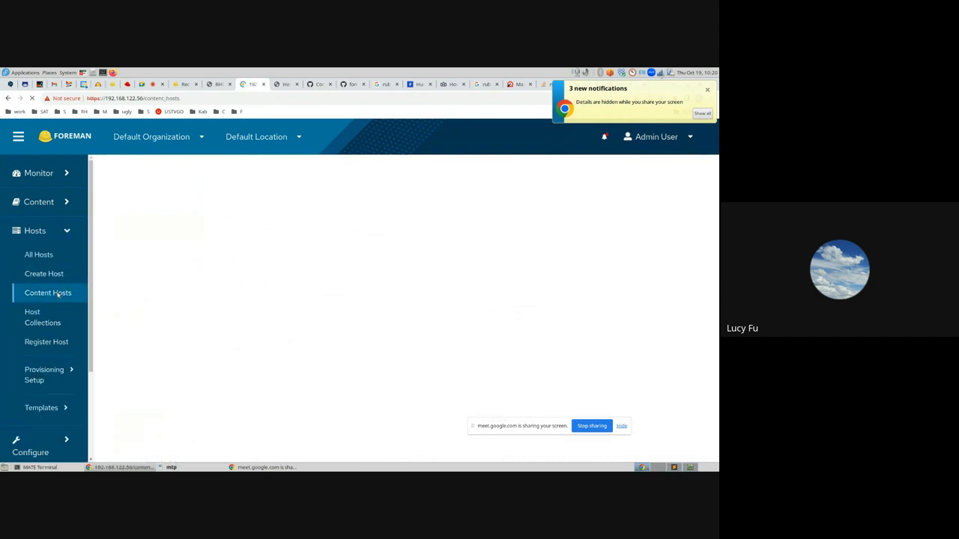
pyautogui.click(48, 293)
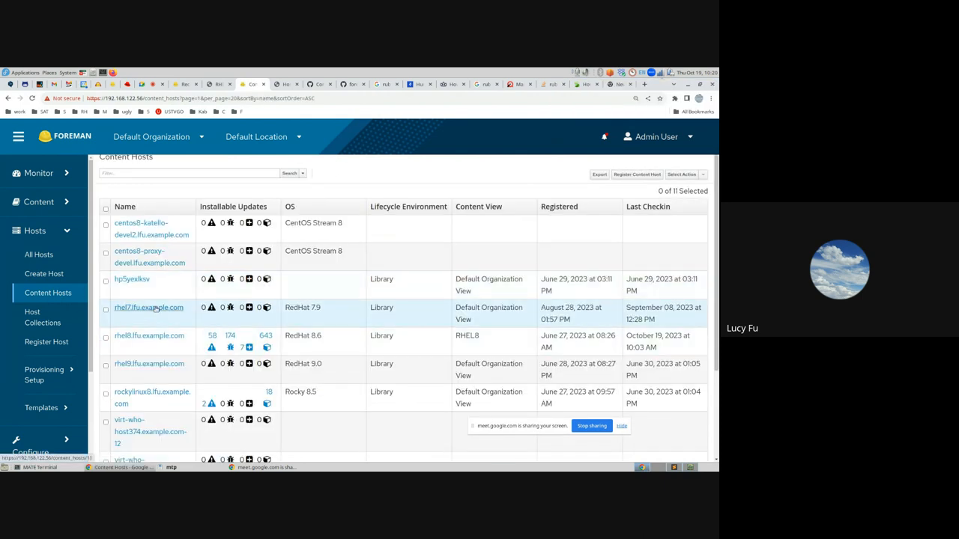
pyautogui.click(148, 307)
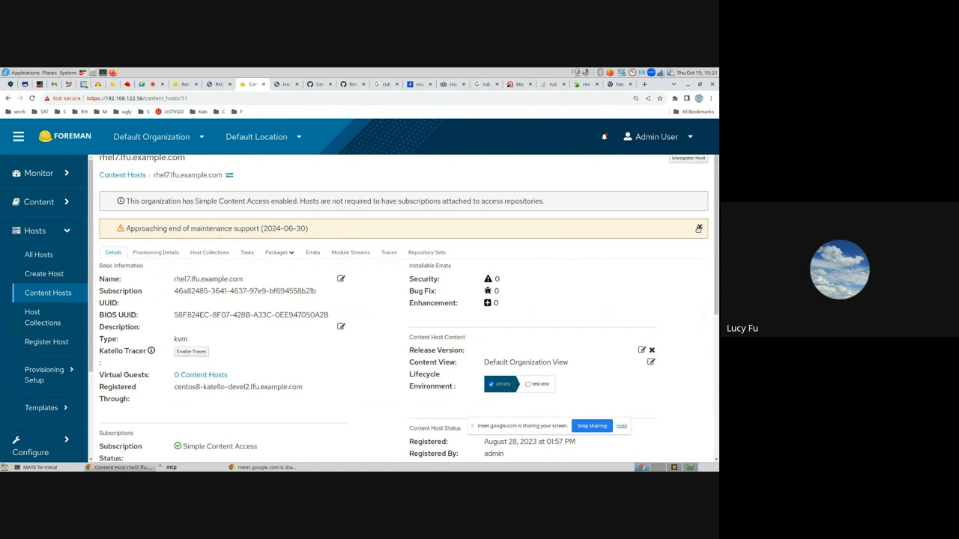
pyautogui.click(698, 228)
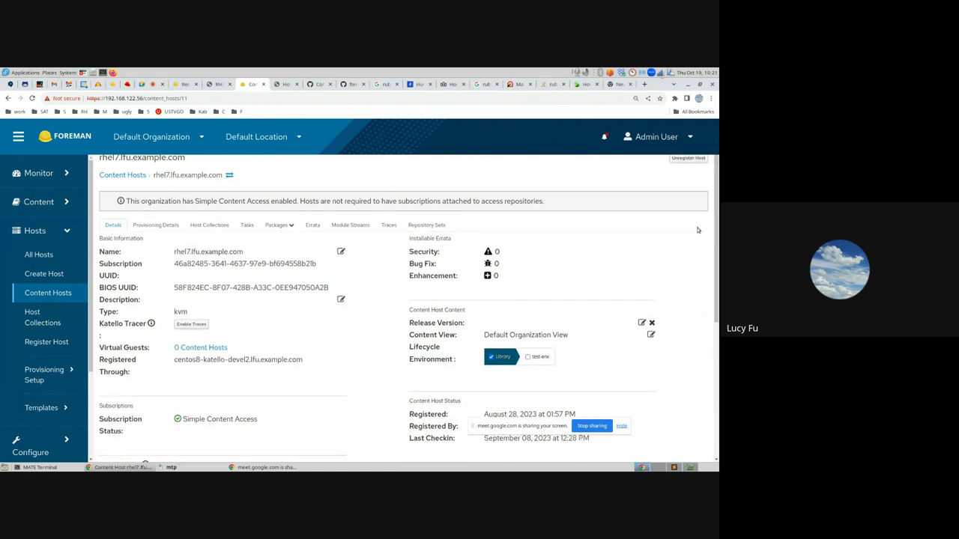
pyautogui.moveTo(577, 179)
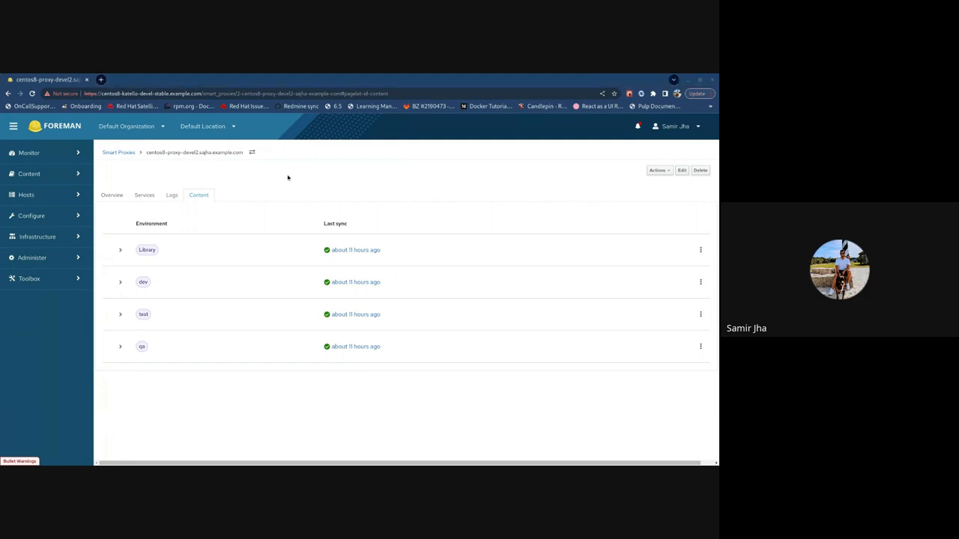
pyautogui.moveTo(322, 172)
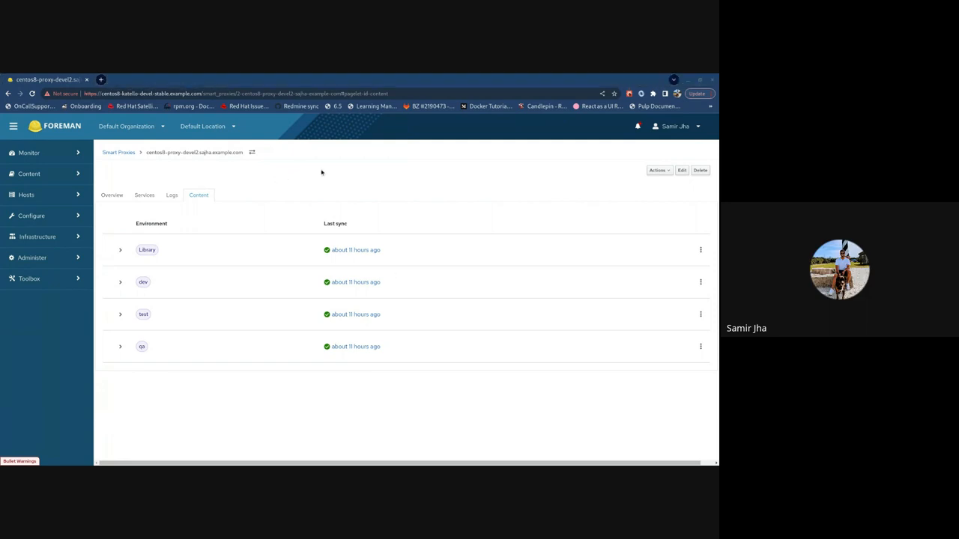
pyautogui.moveTo(361, 156)
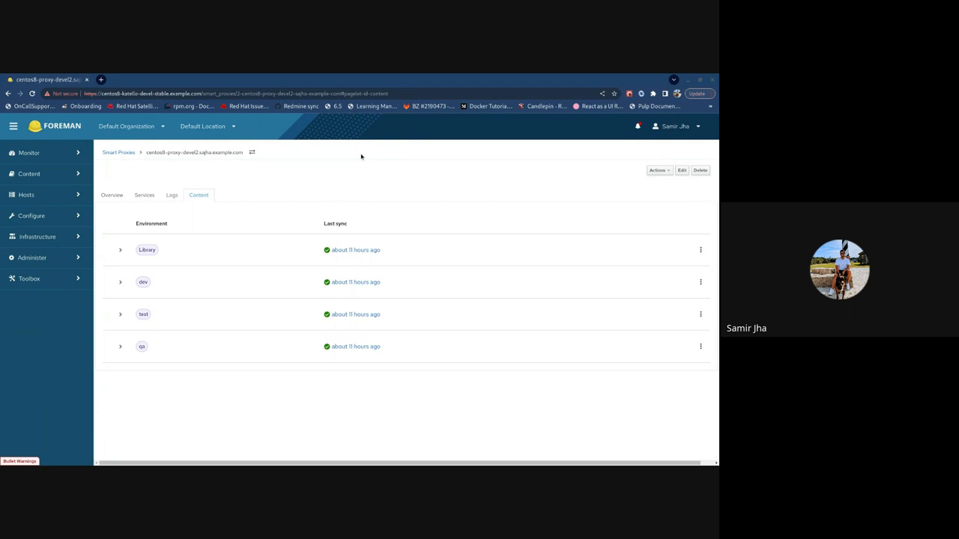
pyautogui.moveTo(332, 147)
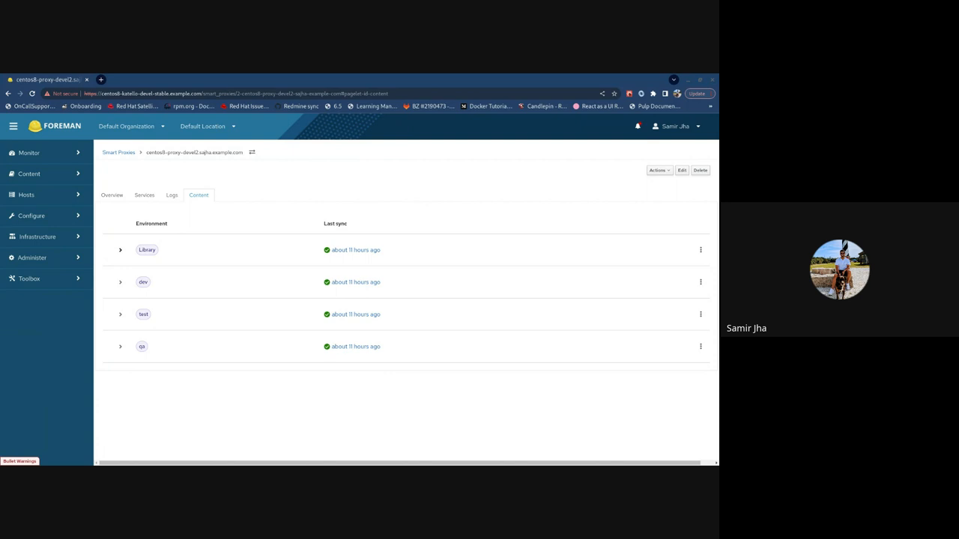
# Expand Library to review test's repositories and packages, then collapse Library again.
pyautogui.click(120, 249)
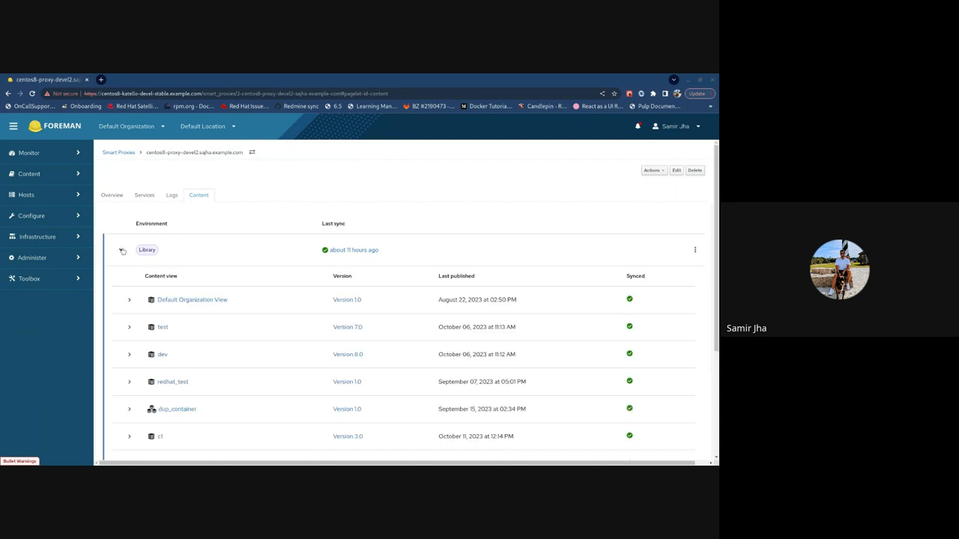
pyautogui.click(129, 327)
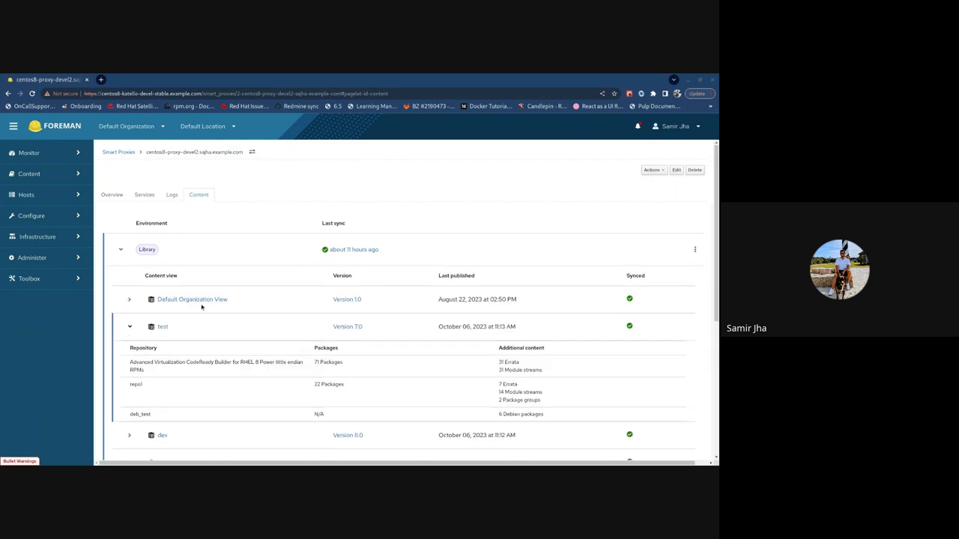
pyautogui.scroll(-3)
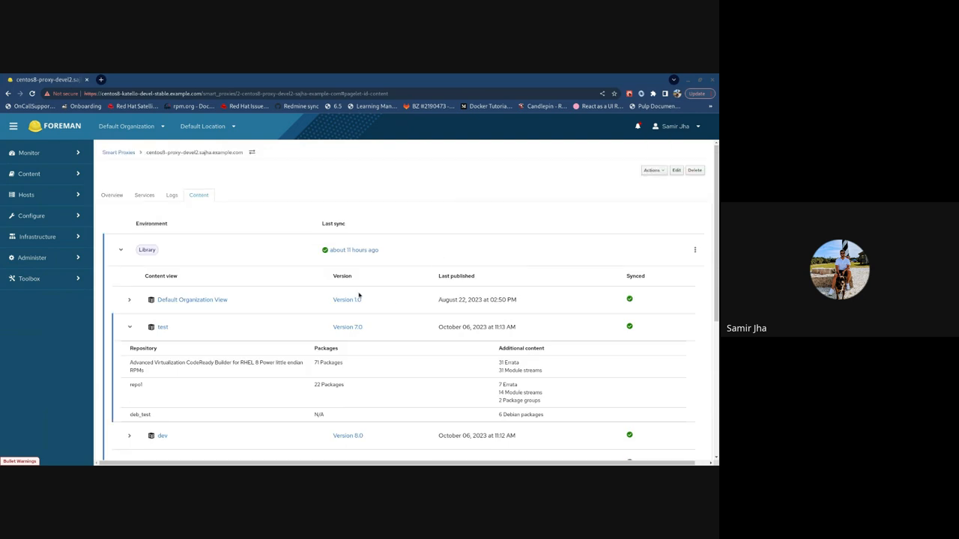
pyautogui.click(128, 326)
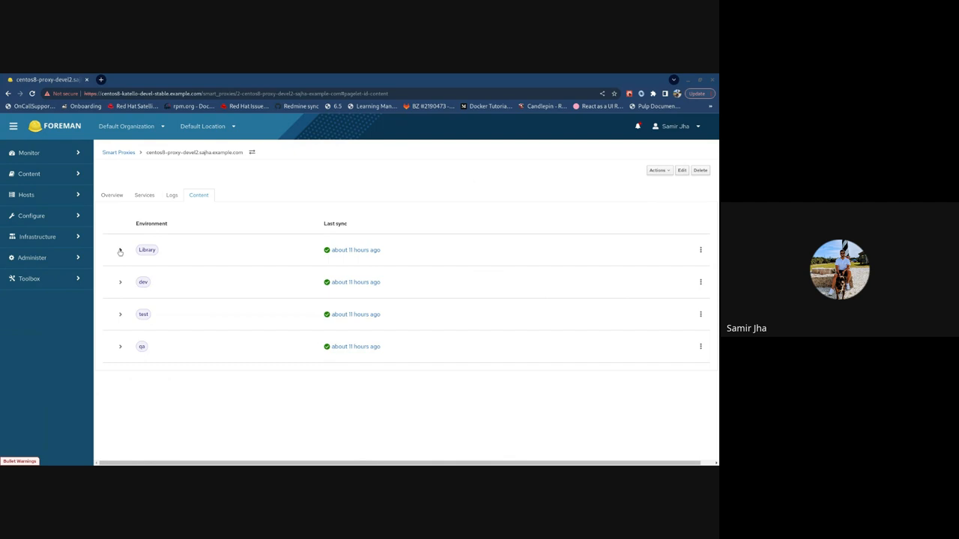
pyautogui.click(120, 249)
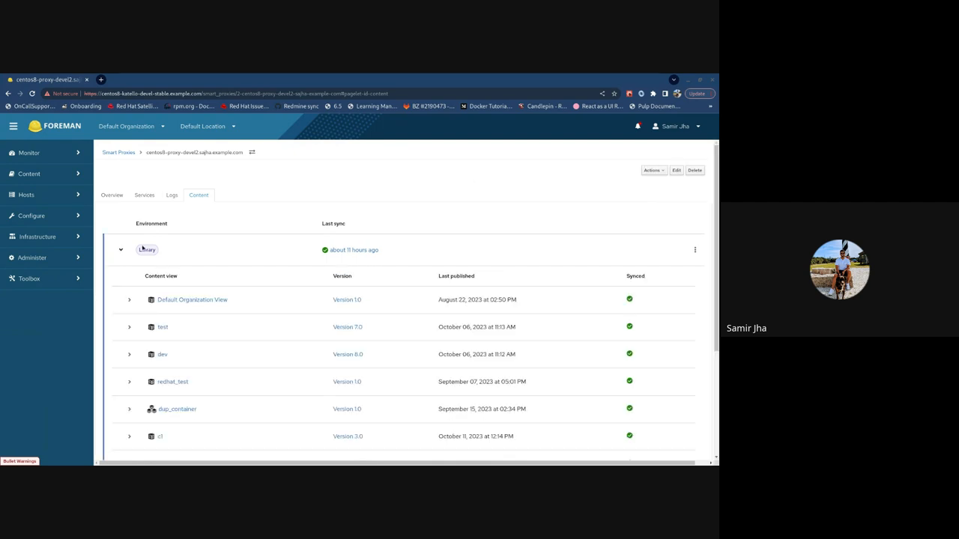
pyautogui.click(120, 249)
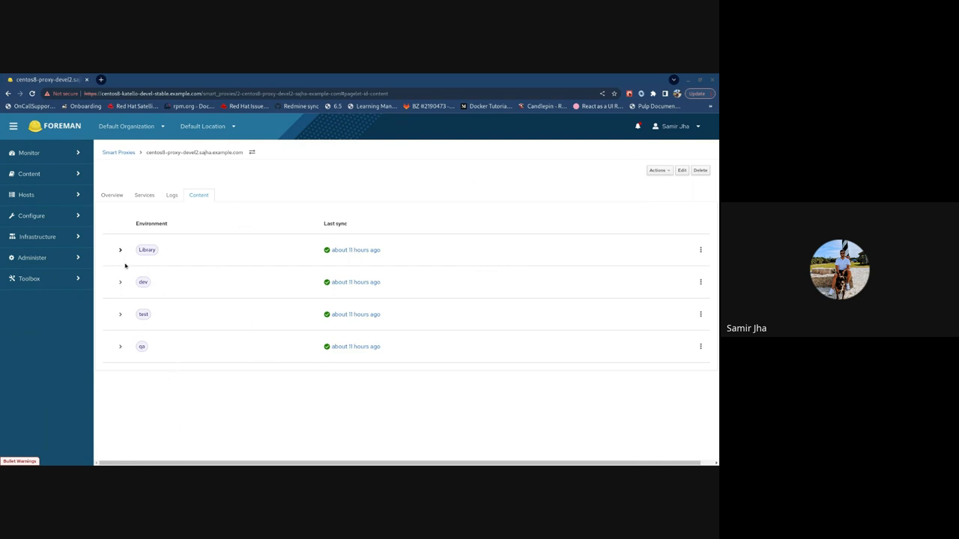
# Expand dev and its test and dev content views, highlighting repo1's 22 packages.
pyautogui.click(119, 281)
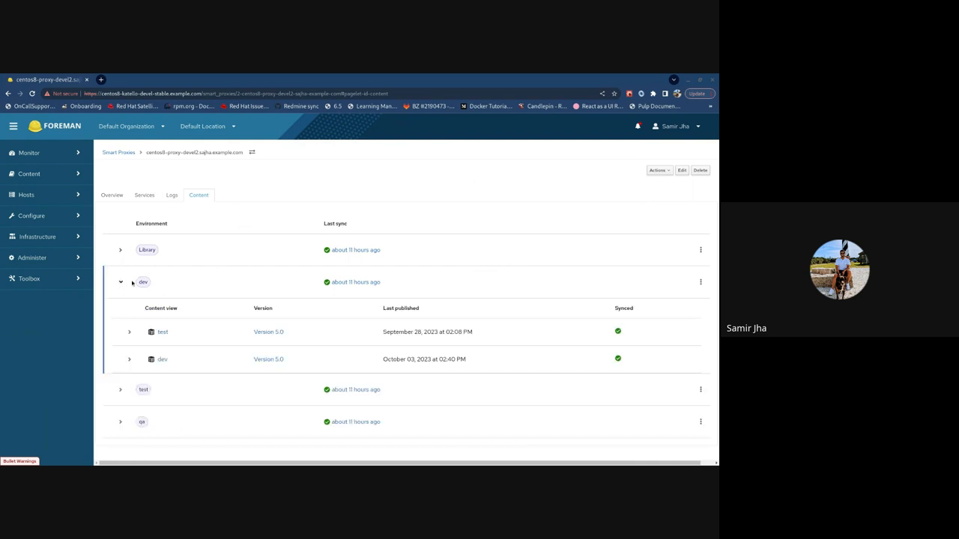
pyautogui.moveTo(130, 338)
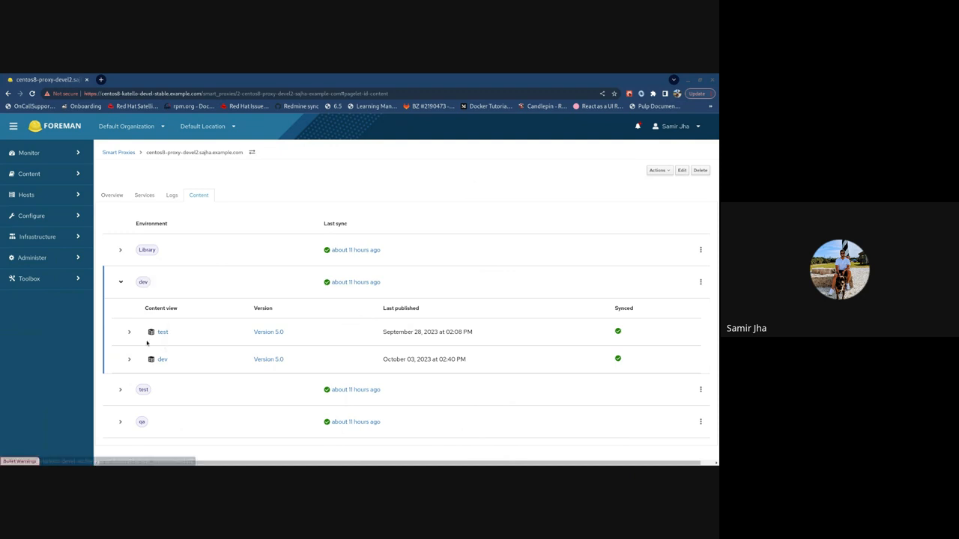
pyautogui.moveTo(637, 286)
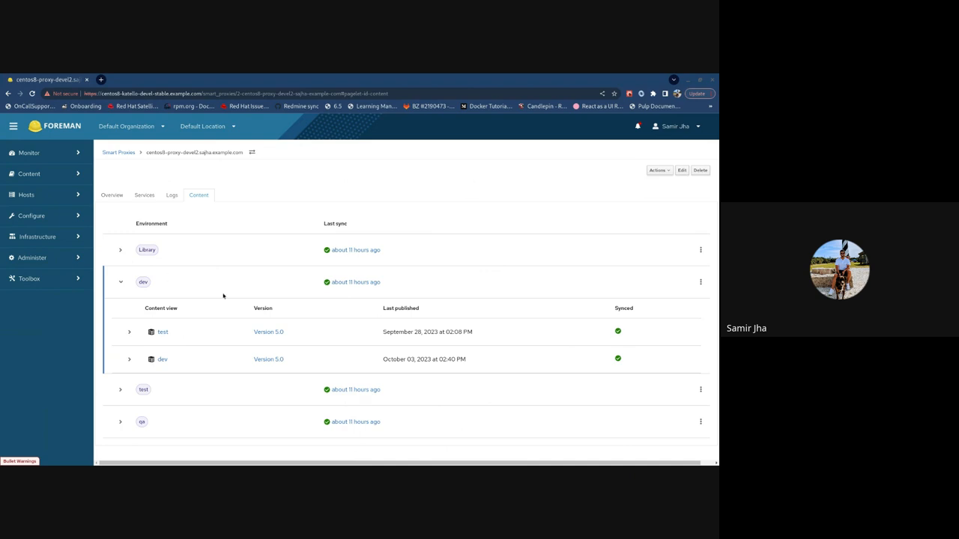
pyautogui.moveTo(635, 335)
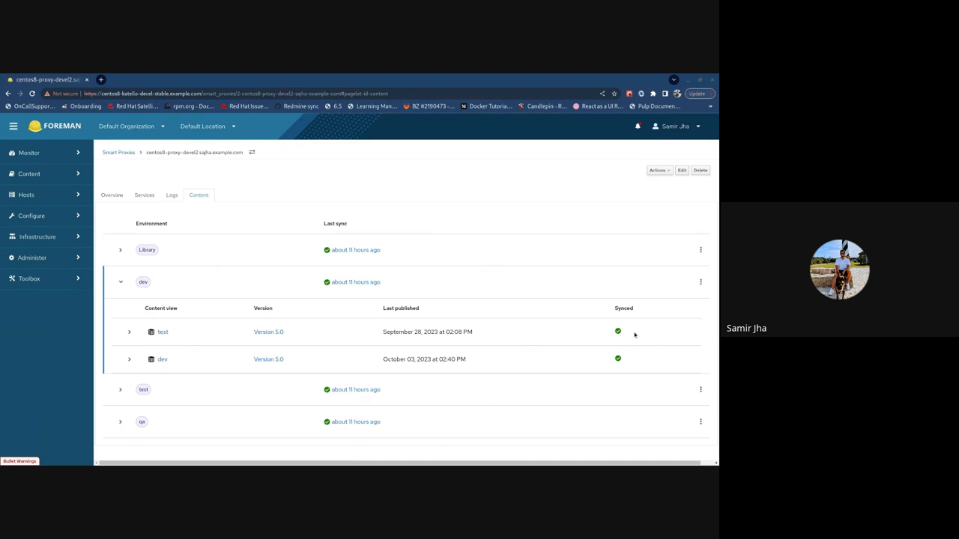
pyautogui.moveTo(625, 334)
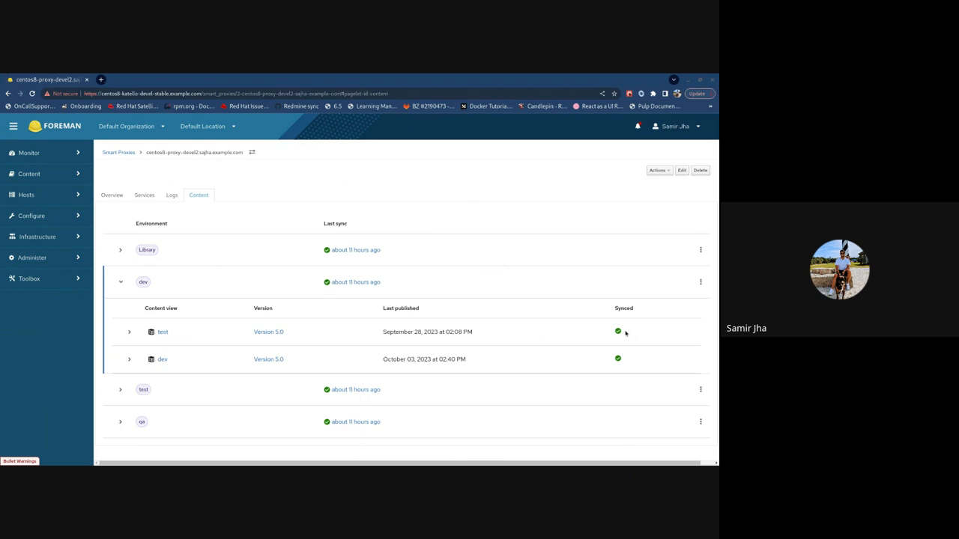
pyautogui.moveTo(613, 335)
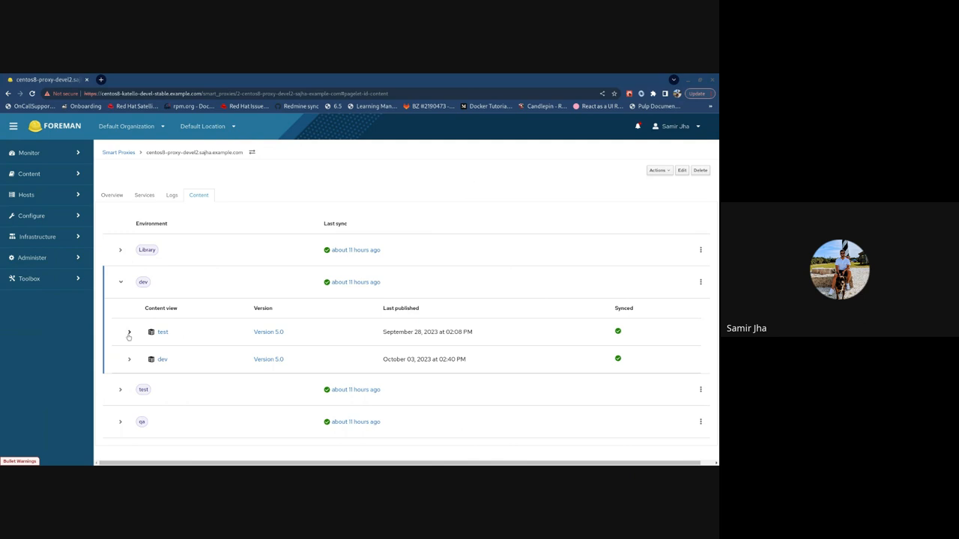
pyautogui.click(128, 332)
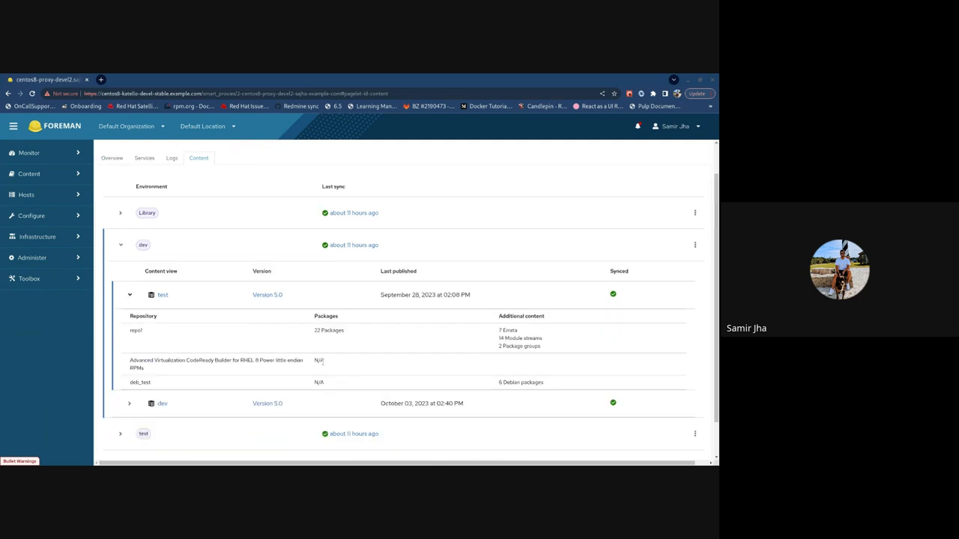
pyautogui.click(129, 294)
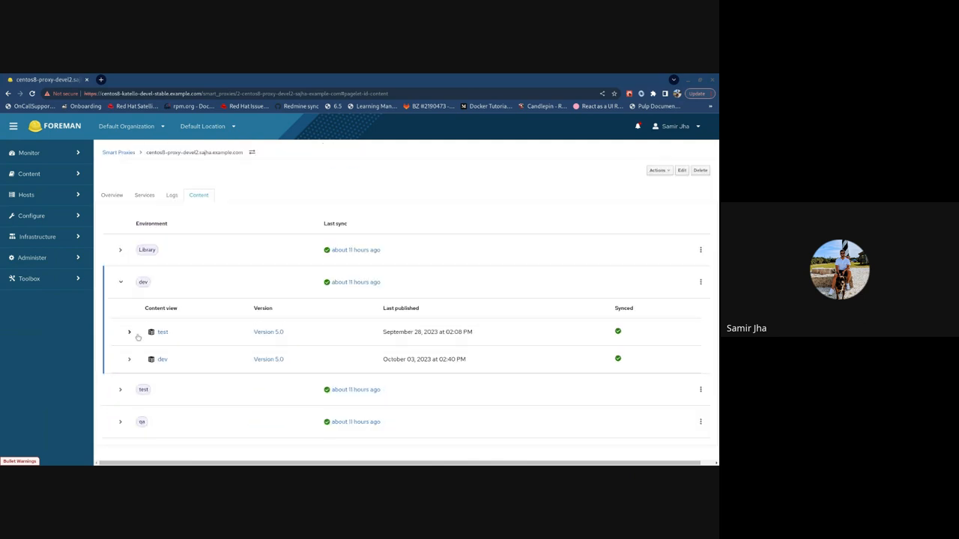
pyautogui.click(129, 332)
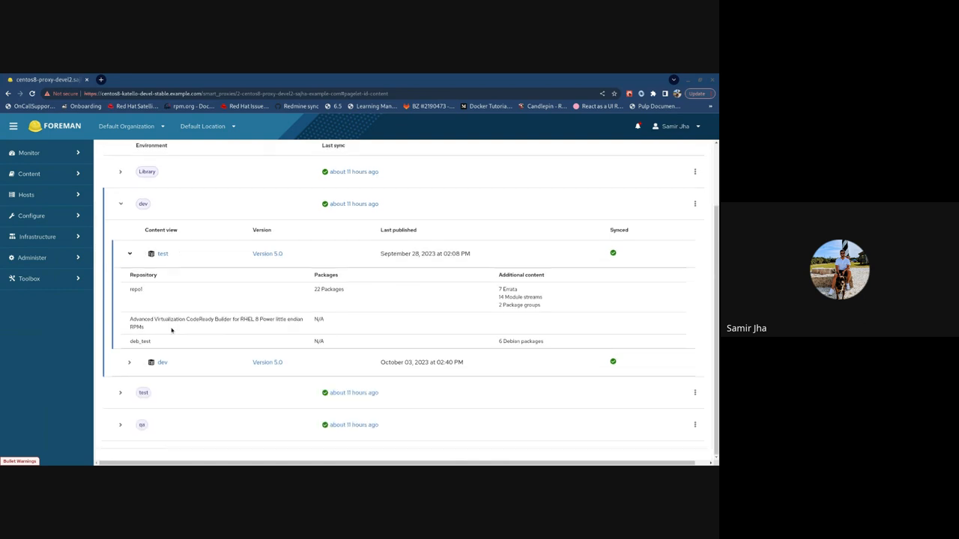
pyautogui.moveTo(371, 305)
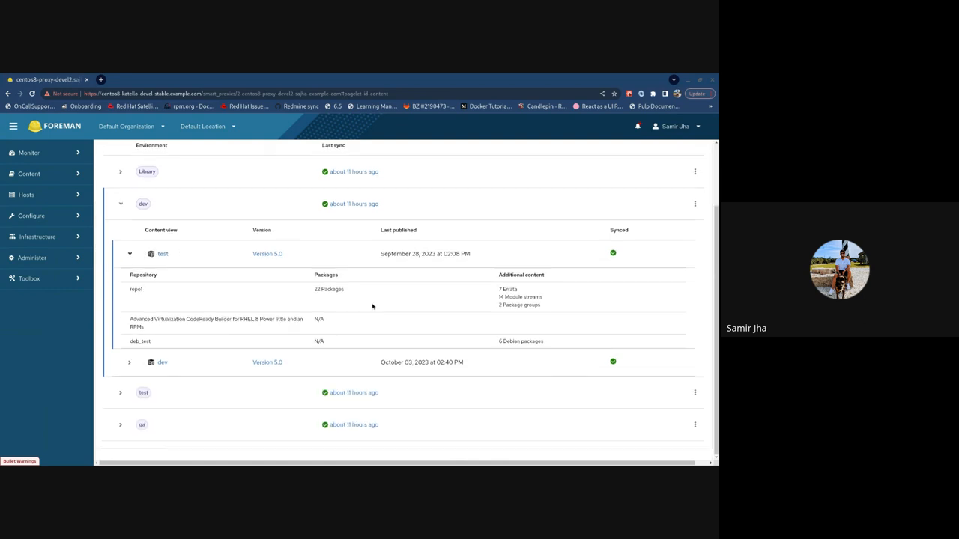
pyautogui.moveTo(366, 290)
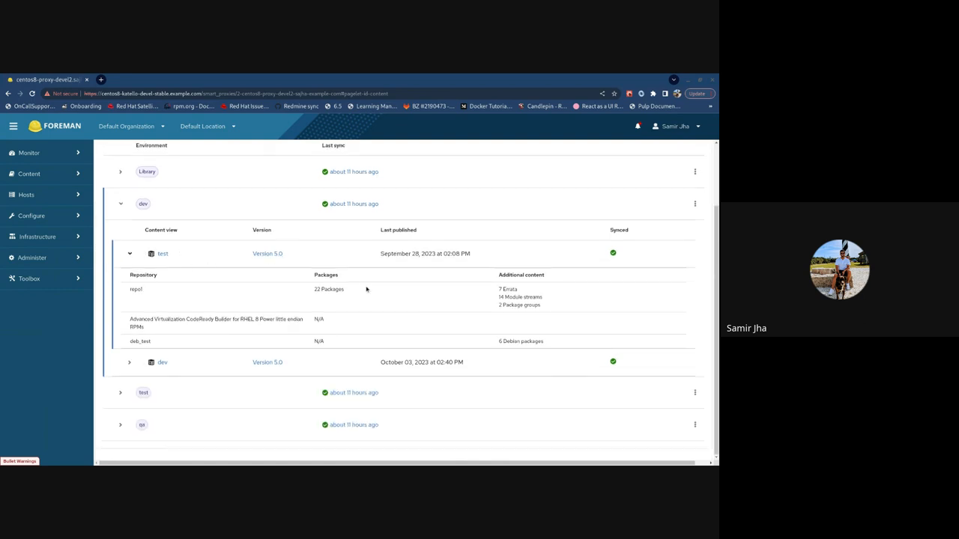
pyautogui.doubleClick(318, 289)
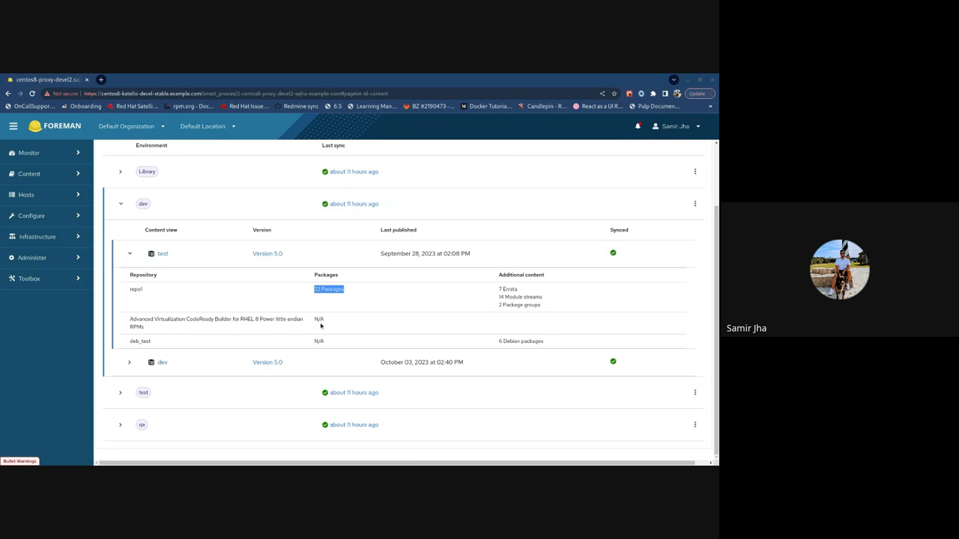
pyautogui.moveTo(390, 302)
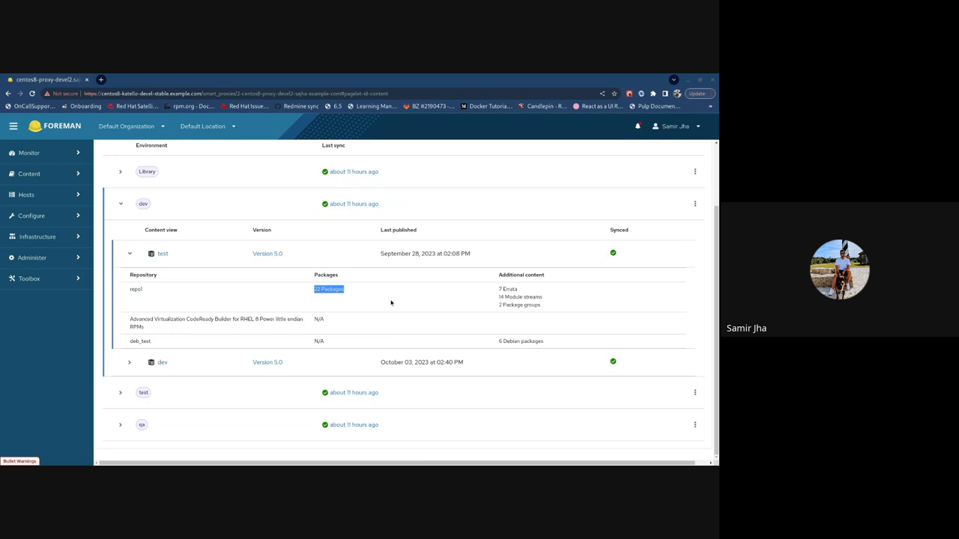
pyautogui.moveTo(347, 287)
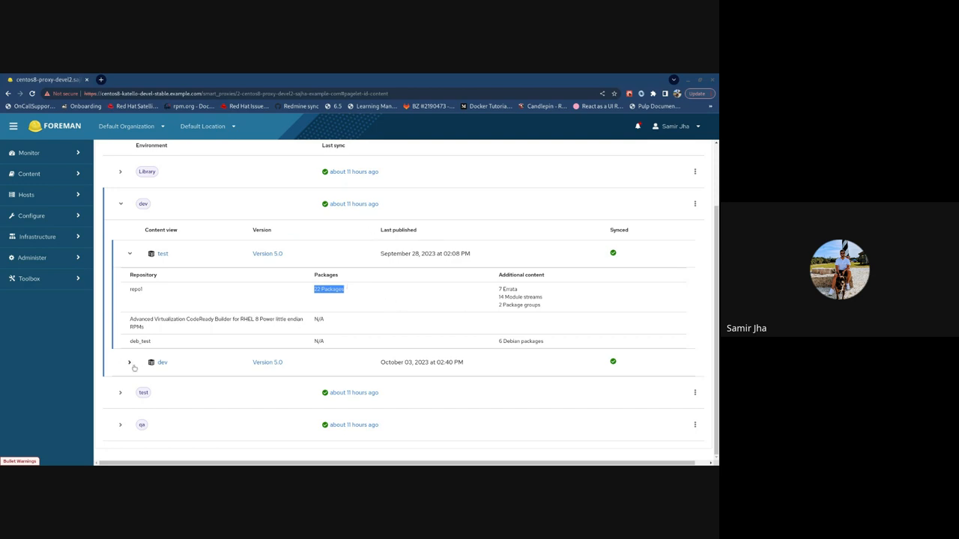
pyautogui.click(129, 362)
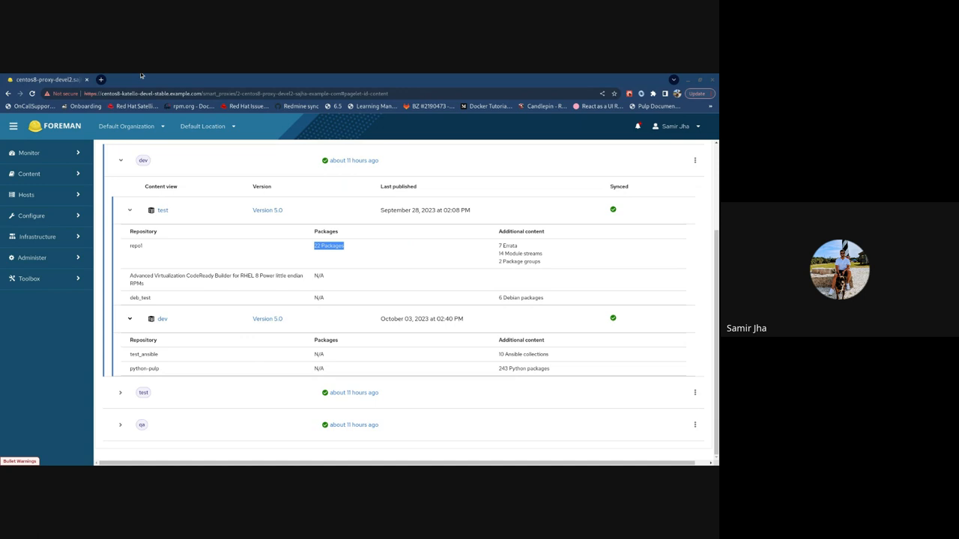
pyautogui.moveTo(657, 226)
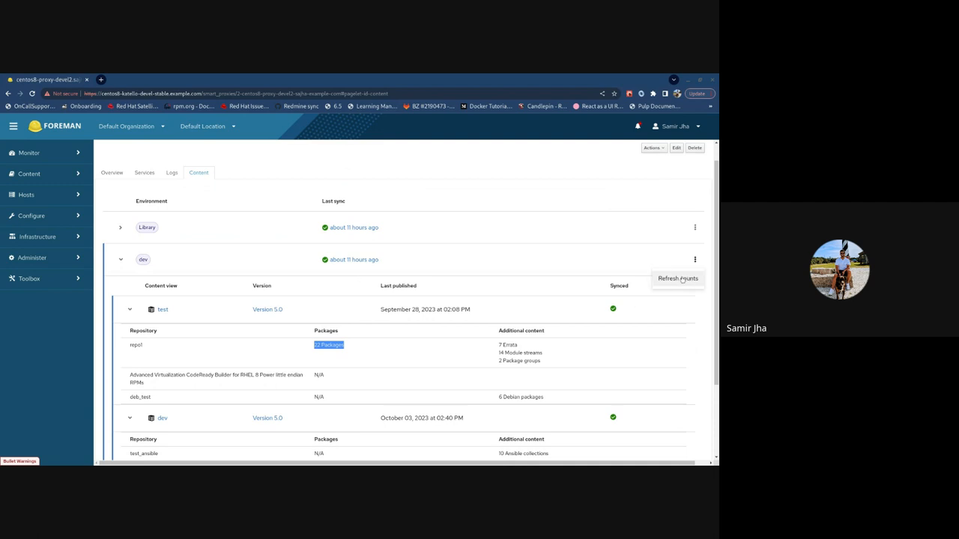
pyautogui.click(677, 278)
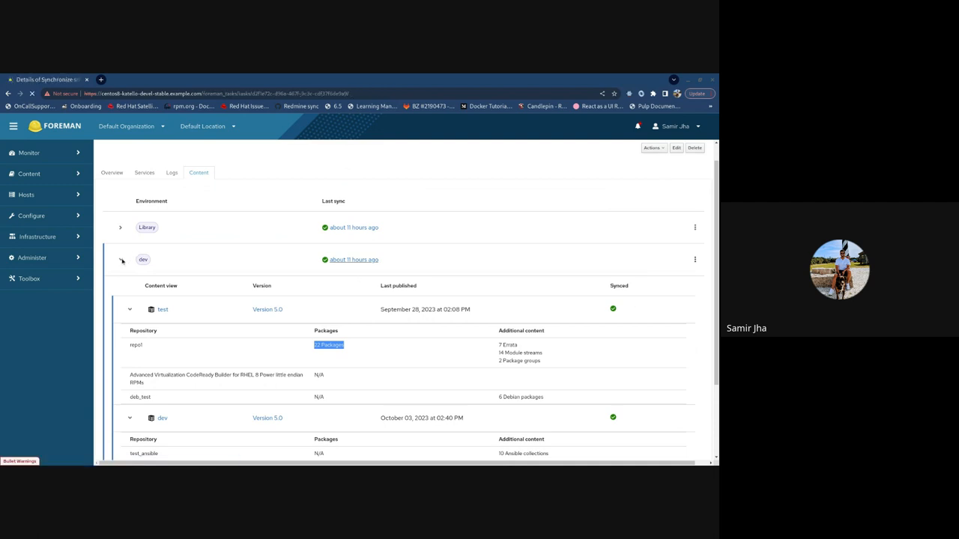
pyautogui.click(354, 259)
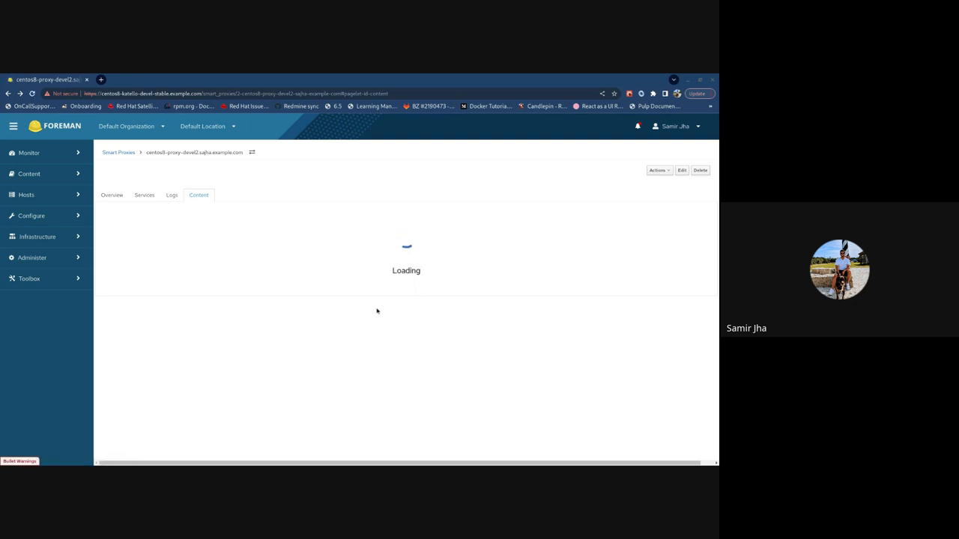
pyautogui.moveTo(625, 285)
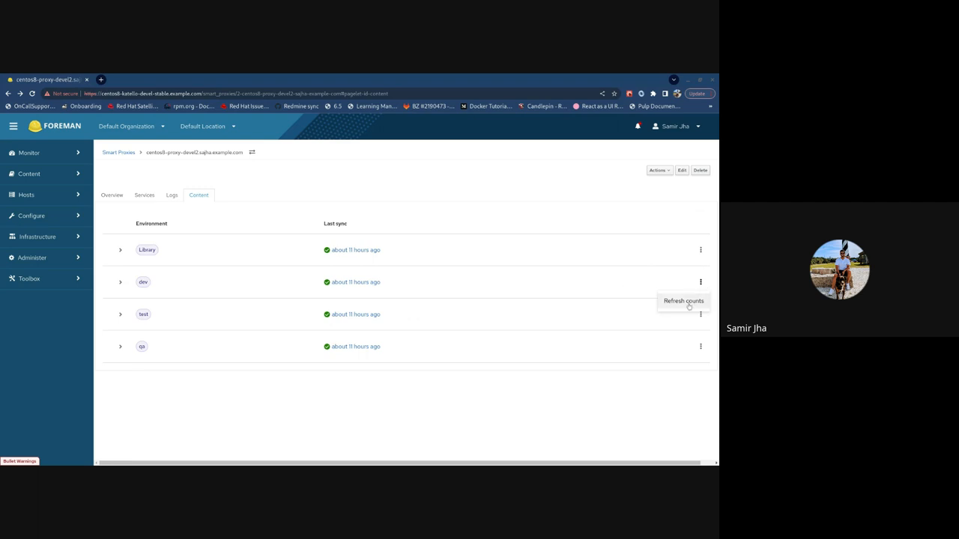
pyautogui.moveTo(122, 283)
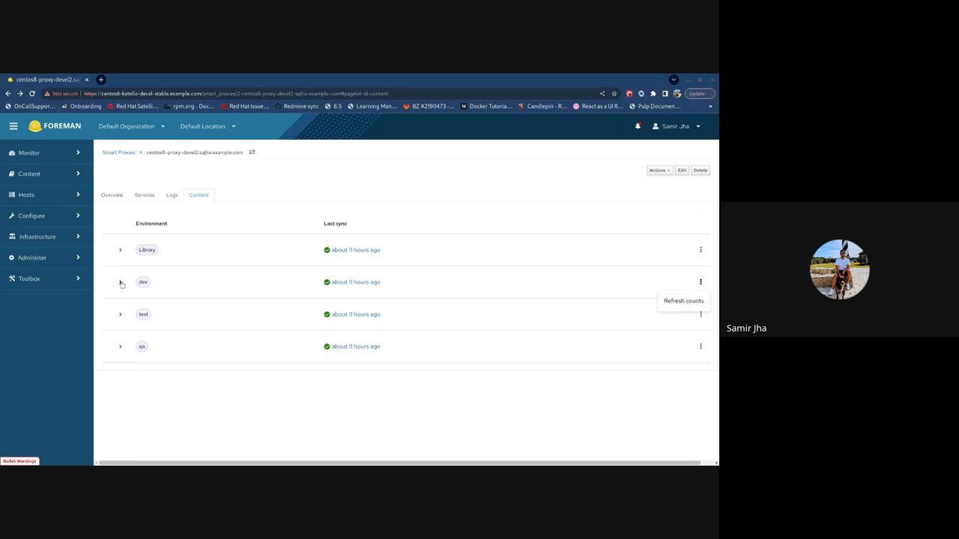
pyautogui.click(120, 281)
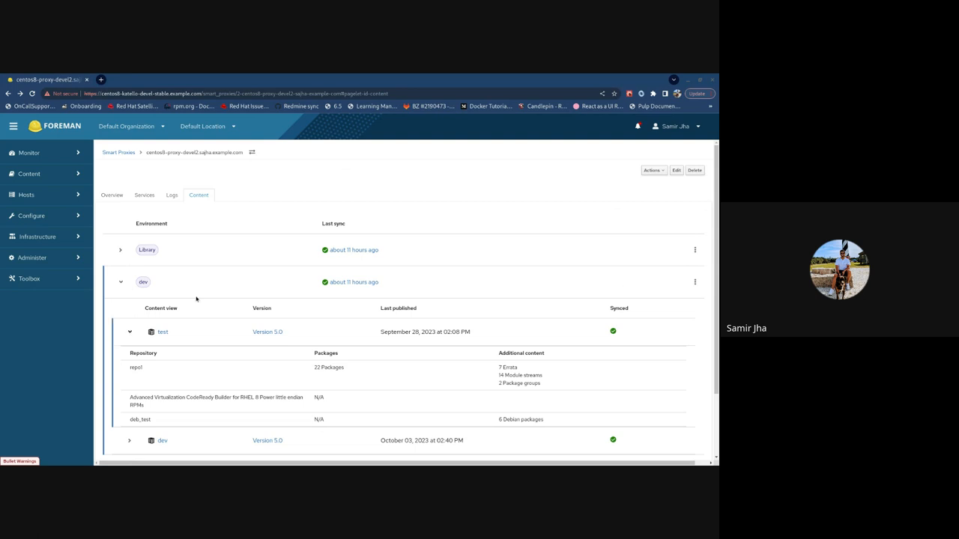
pyautogui.scroll(-3)
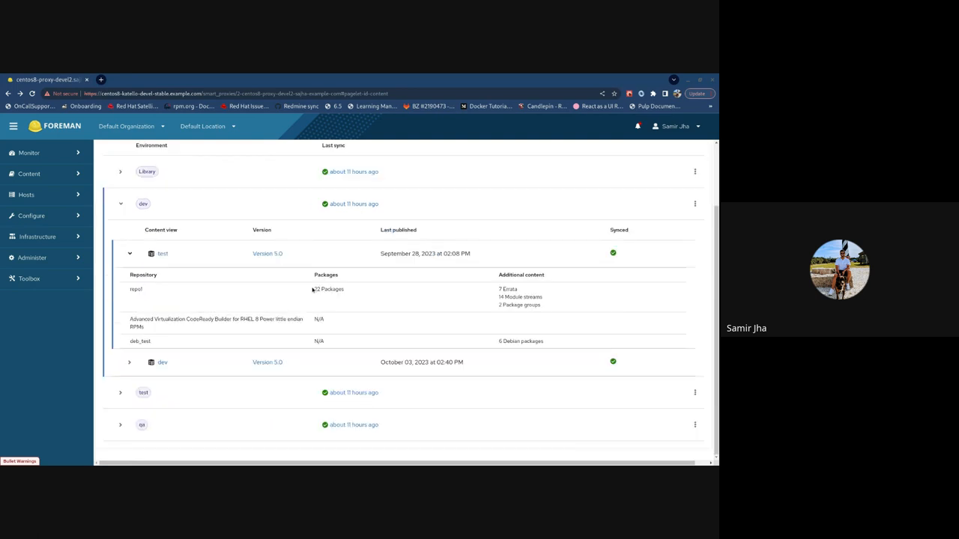
pyautogui.doubleClick(328, 289)
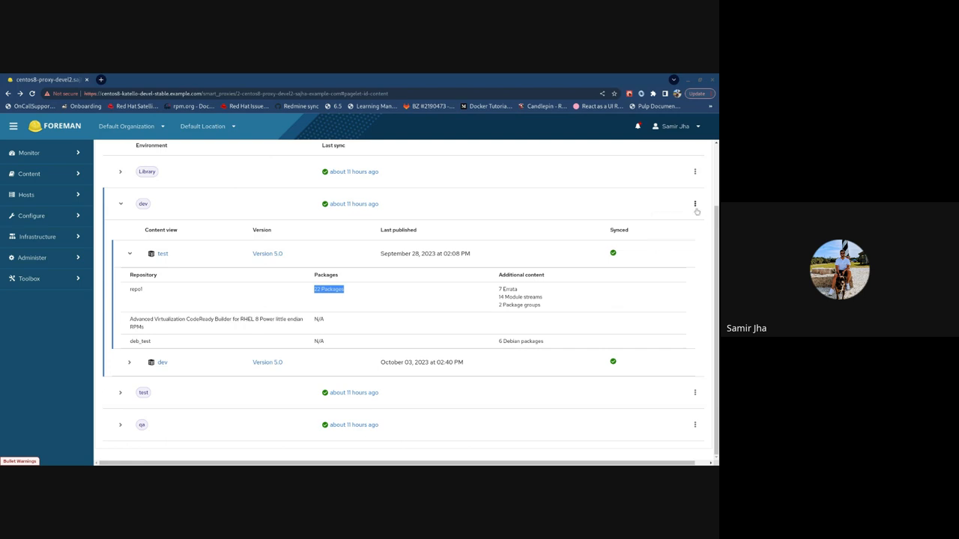
pyautogui.moveTo(694, 210)
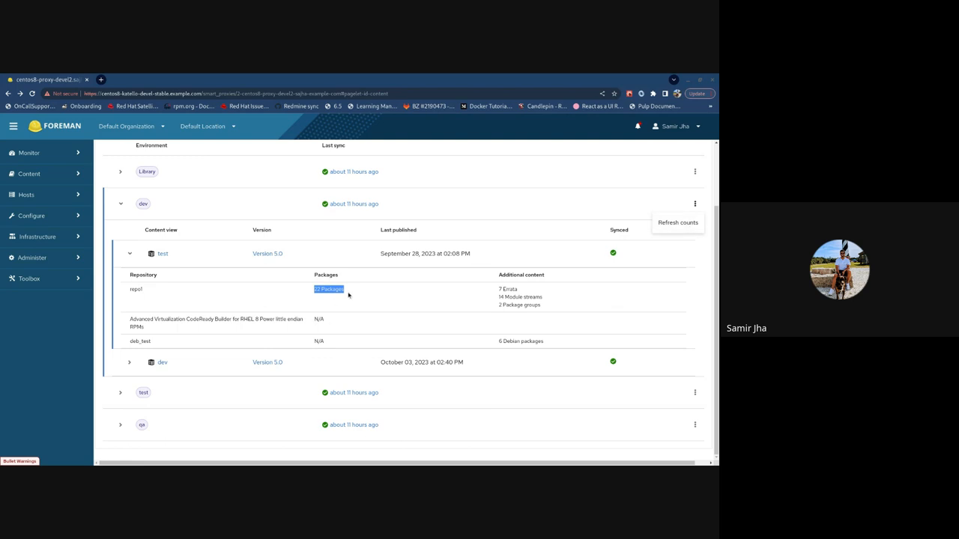
pyautogui.moveTo(484, 294)
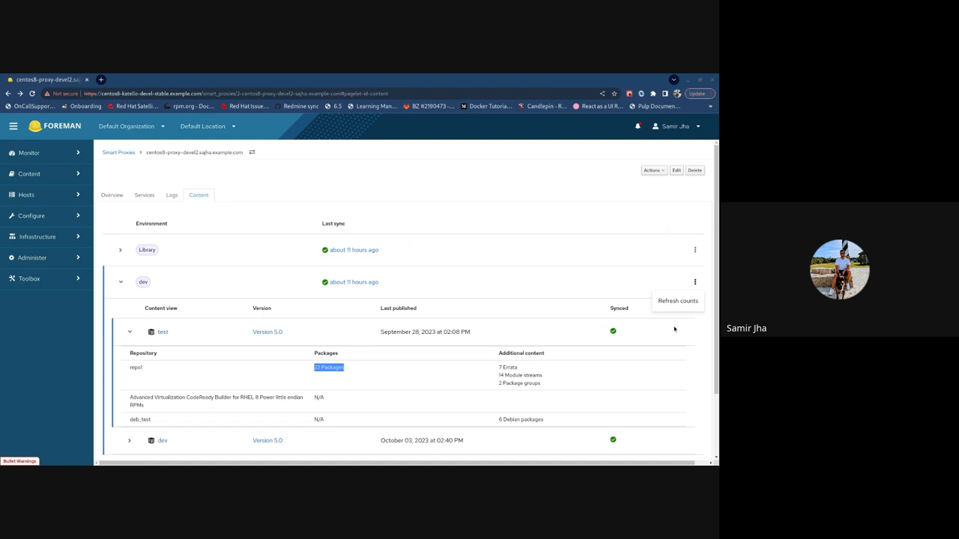
pyautogui.moveTo(561, 343)
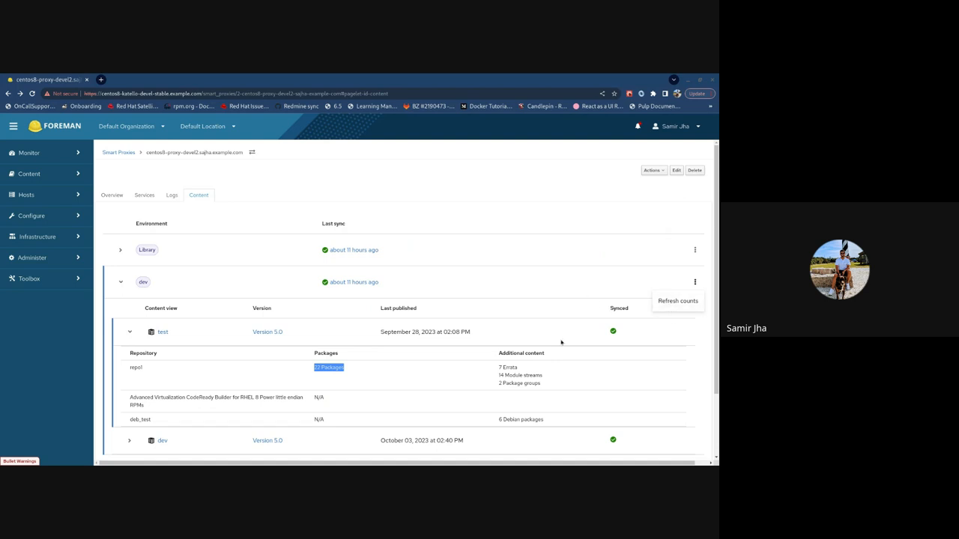
pyautogui.moveTo(452, 246)
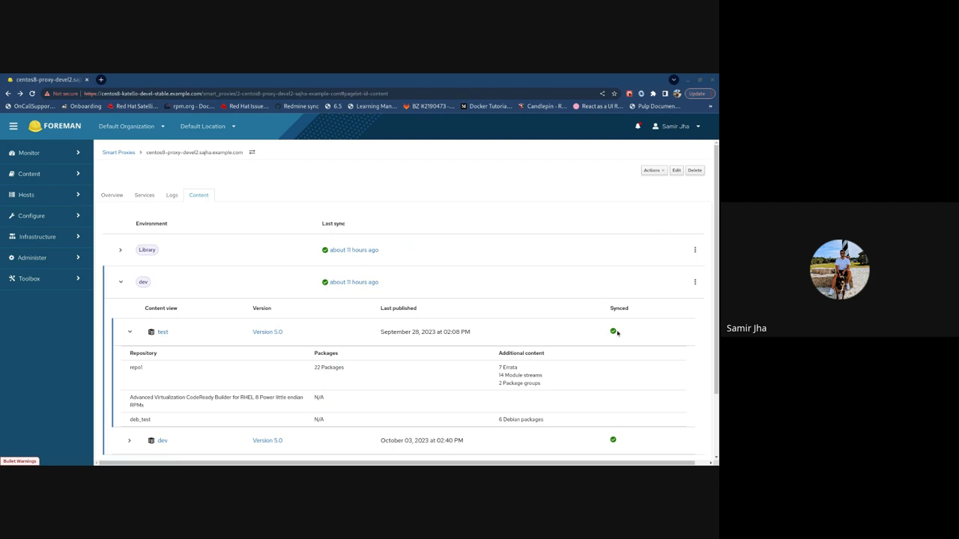
pyautogui.moveTo(359, 367)
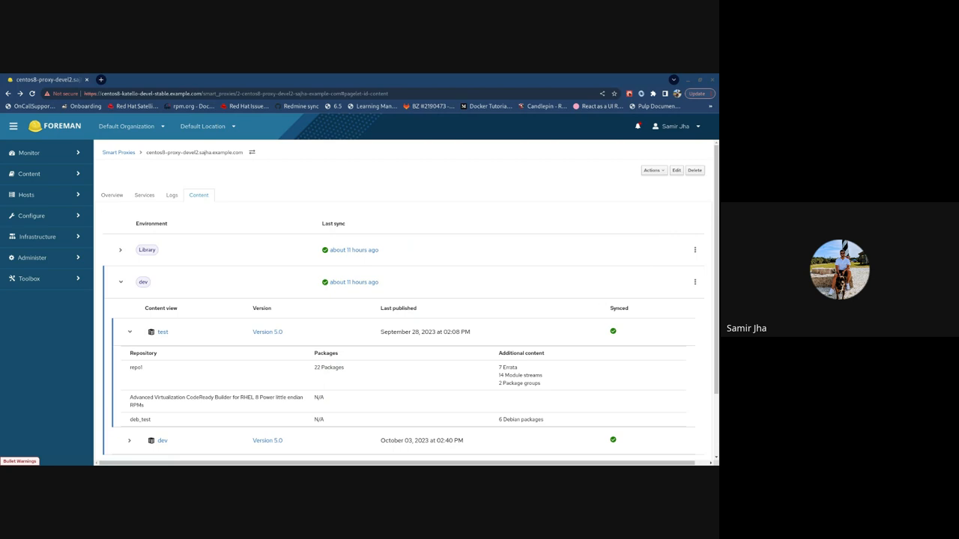
pyautogui.moveTo(270, 352)
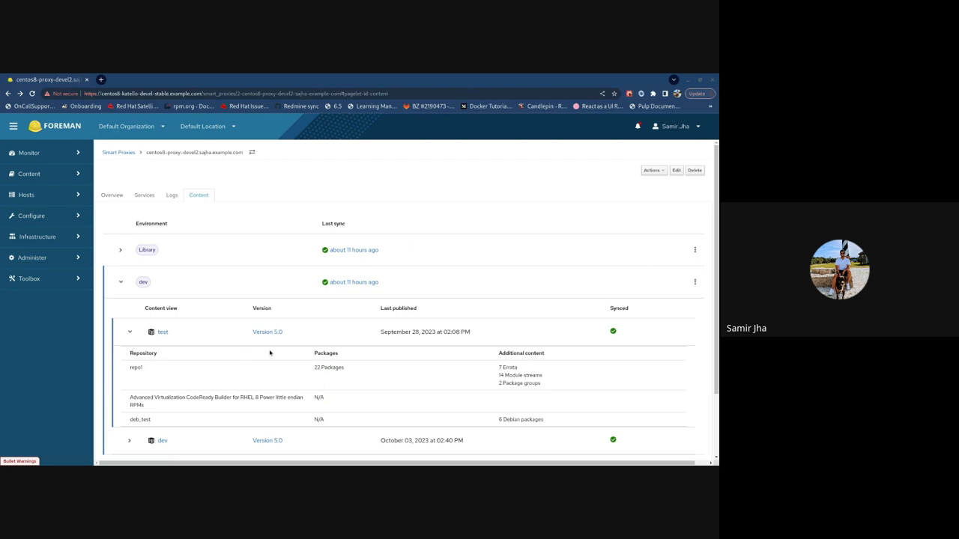
pyautogui.scroll(-3)
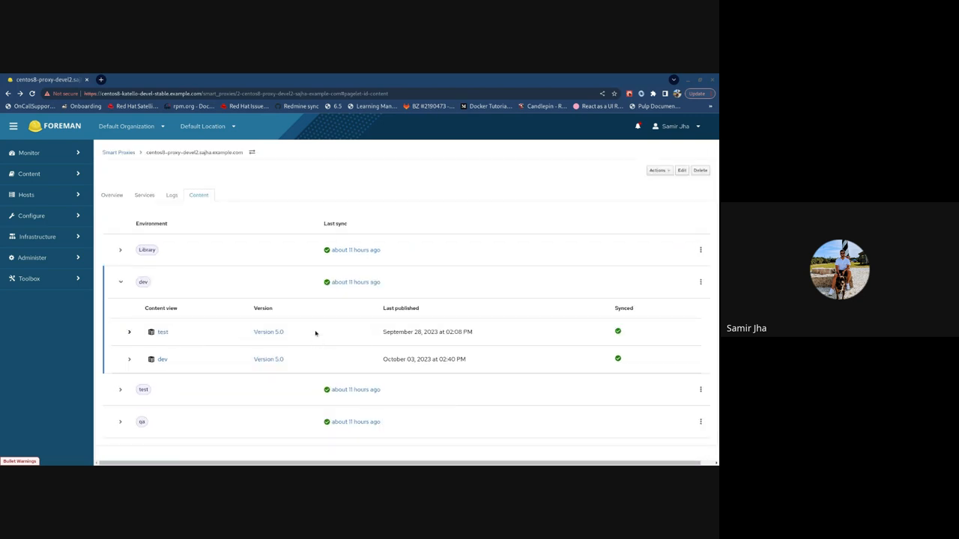
pyautogui.moveTo(427, 331)
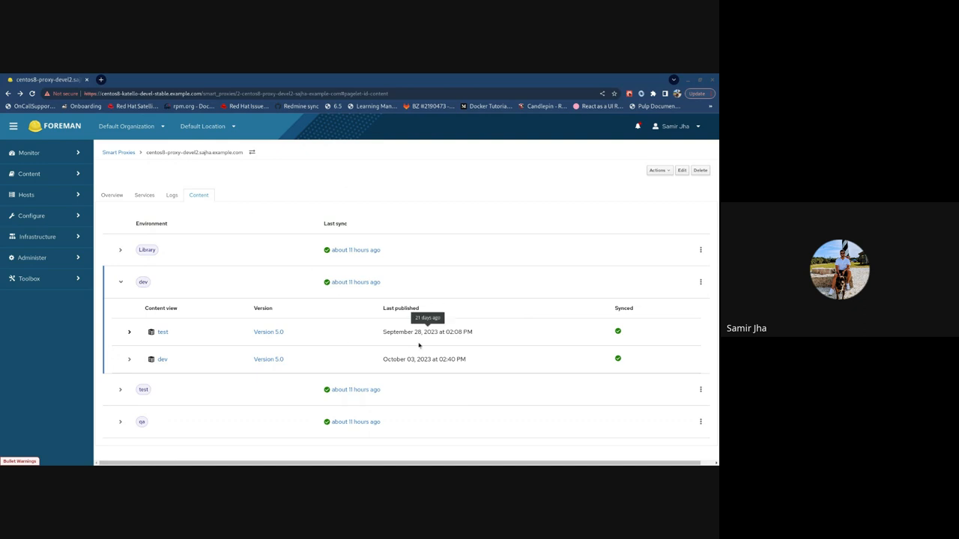
pyautogui.moveTo(317, 337)
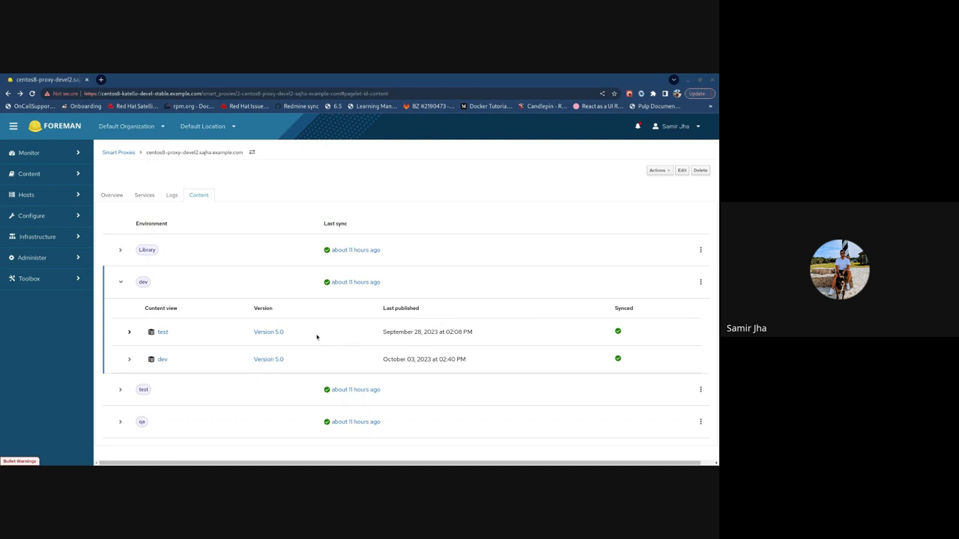
pyautogui.moveTo(288, 343)
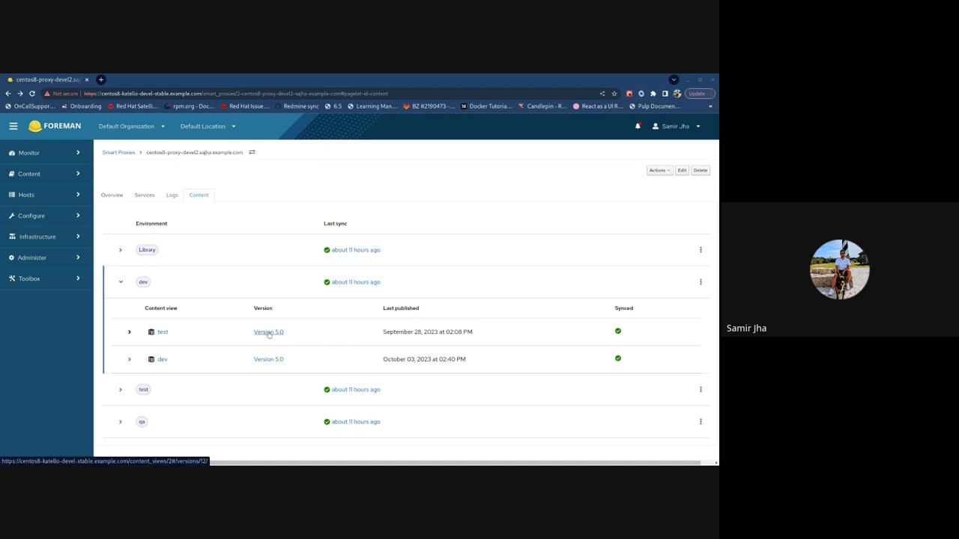
pyautogui.click(129, 331)
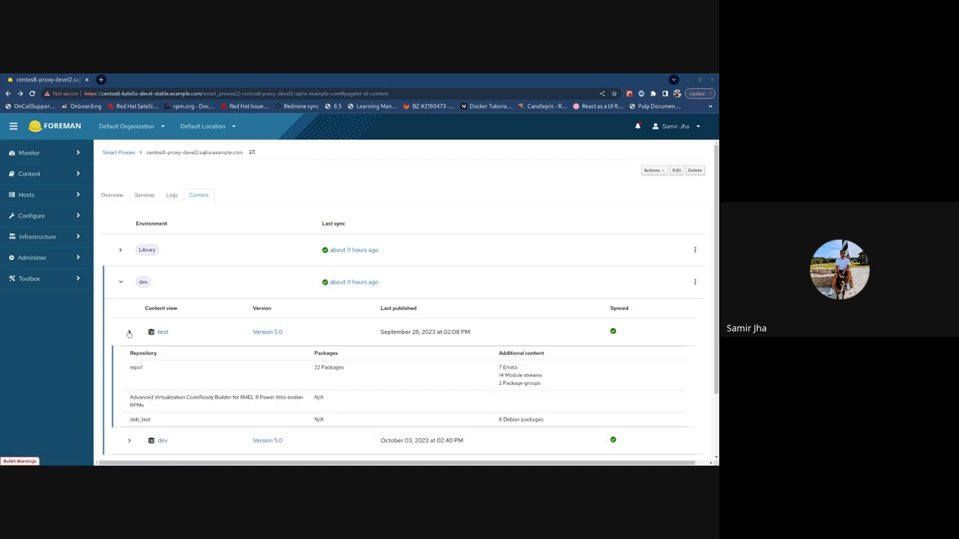
pyautogui.scroll(-3)
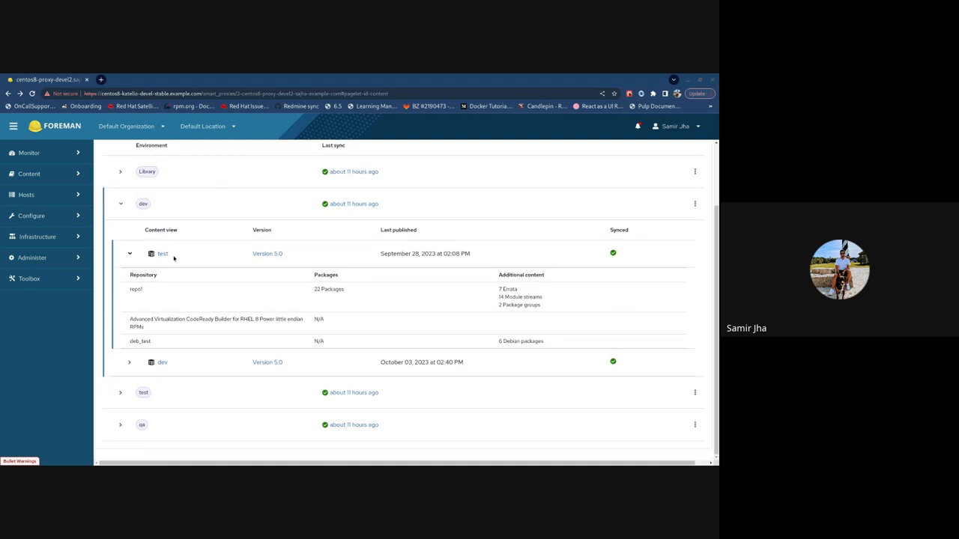
pyautogui.moveTo(174, 259)
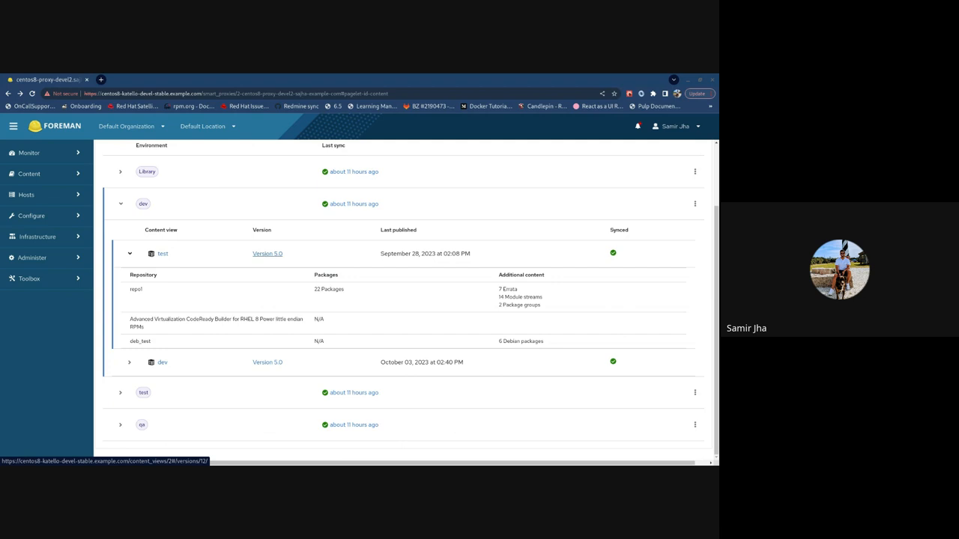
# Open the test content view's Version 5.0 details in a new tab.
pyautogui.click(267, 253)
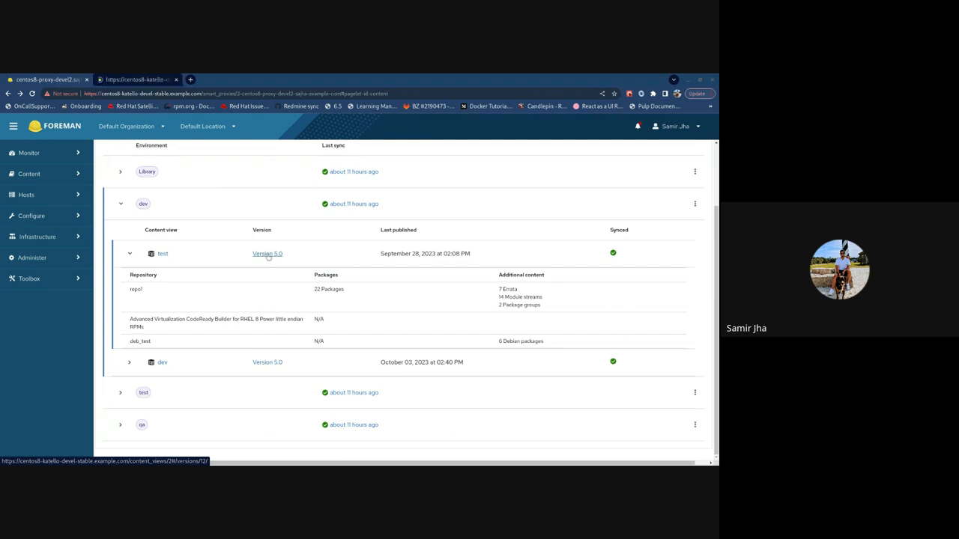
pyautogui.moveTo(222, 288)
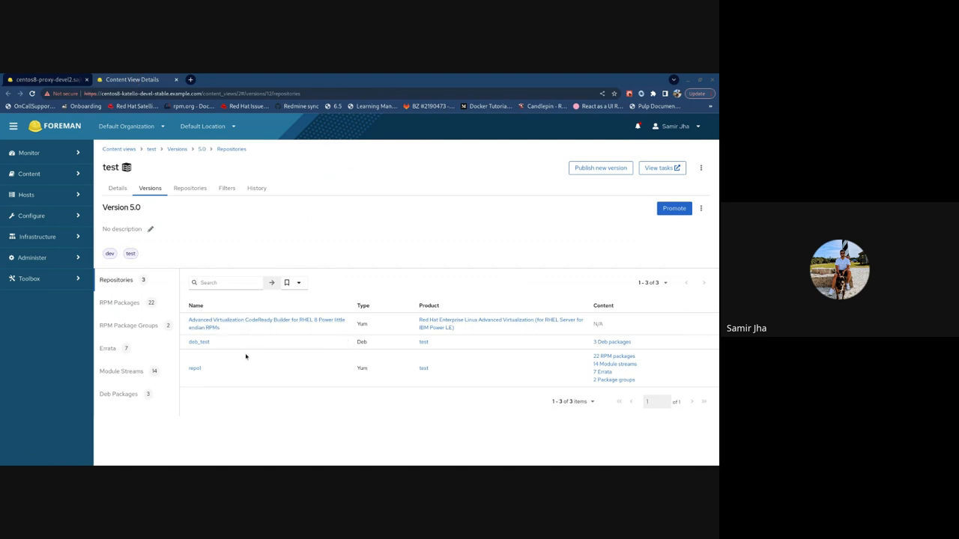
pyautogui.moveTo(264, 360)
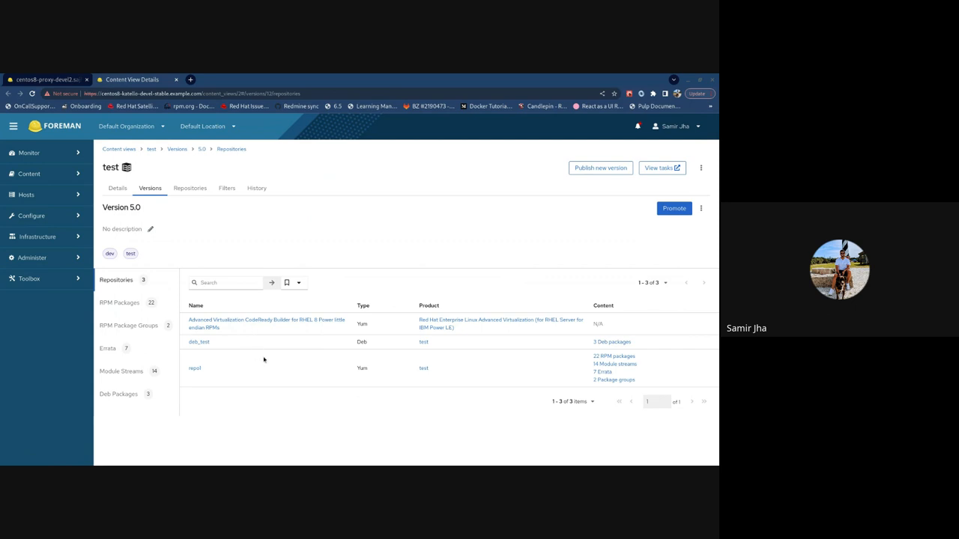
pyautogui.moveTo(558, 355)
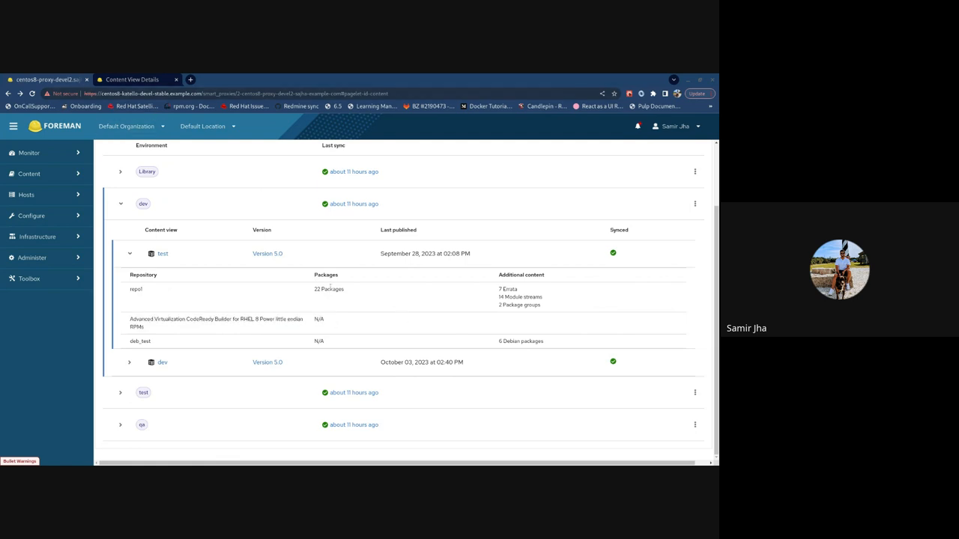
pyautogui.doubleClick(325, 274)
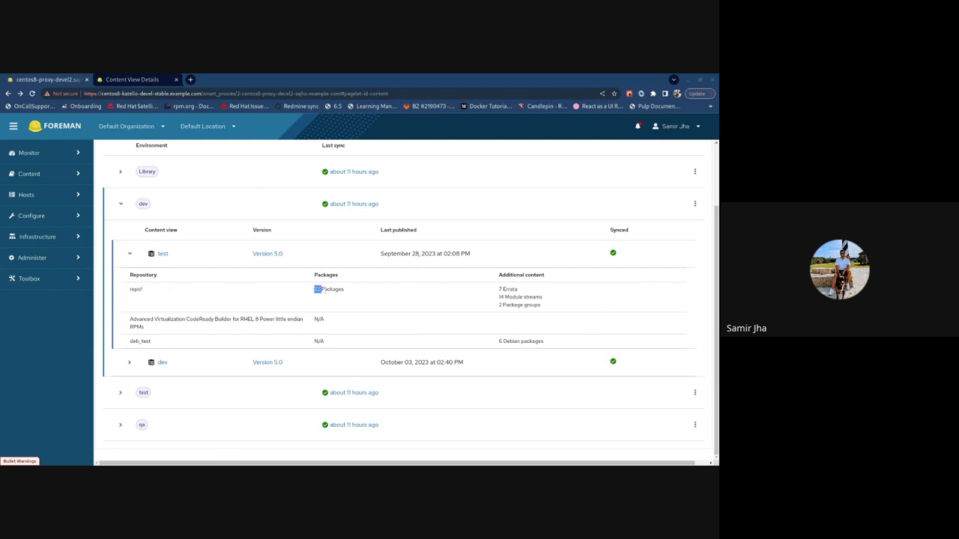
pyautogui.click(163, 253)
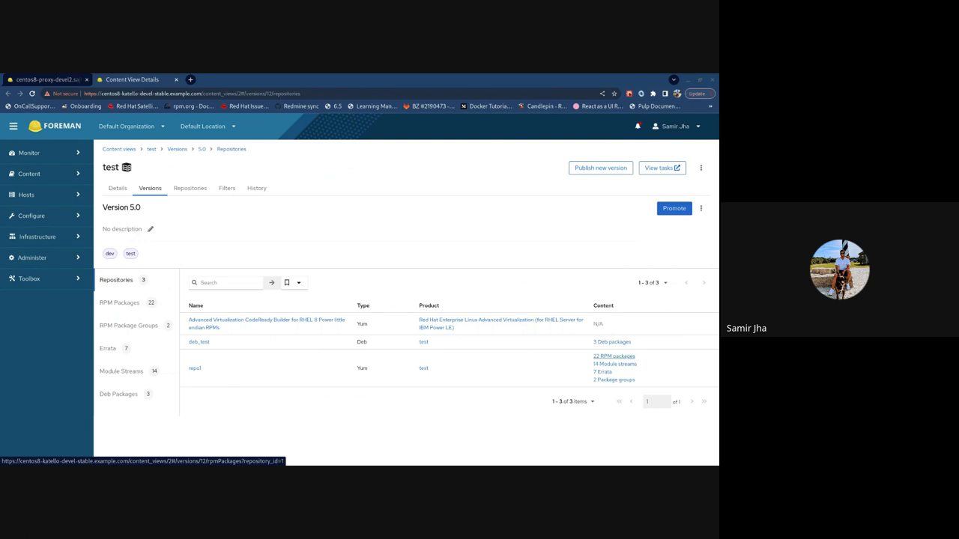
pyautogui.moveTo(444, 377)
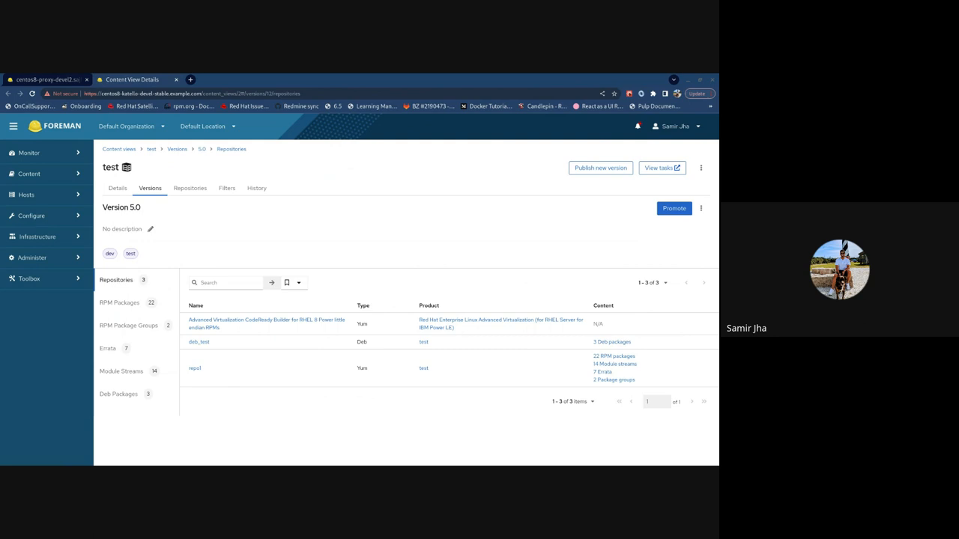
pyautogui.moveTo(81, 77)
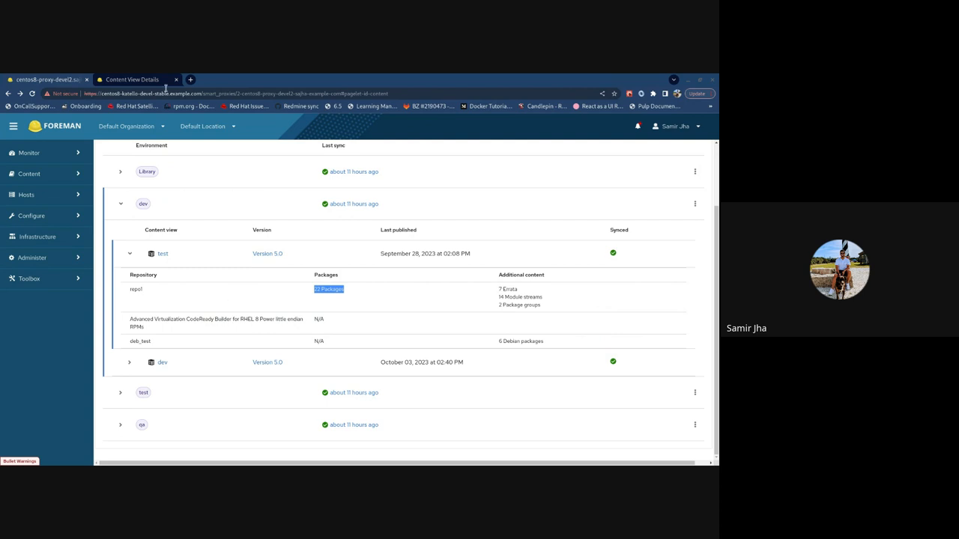
# Collapse the dev environment's content views on the proxy Content tab.
pyautogui.click(328, 289)
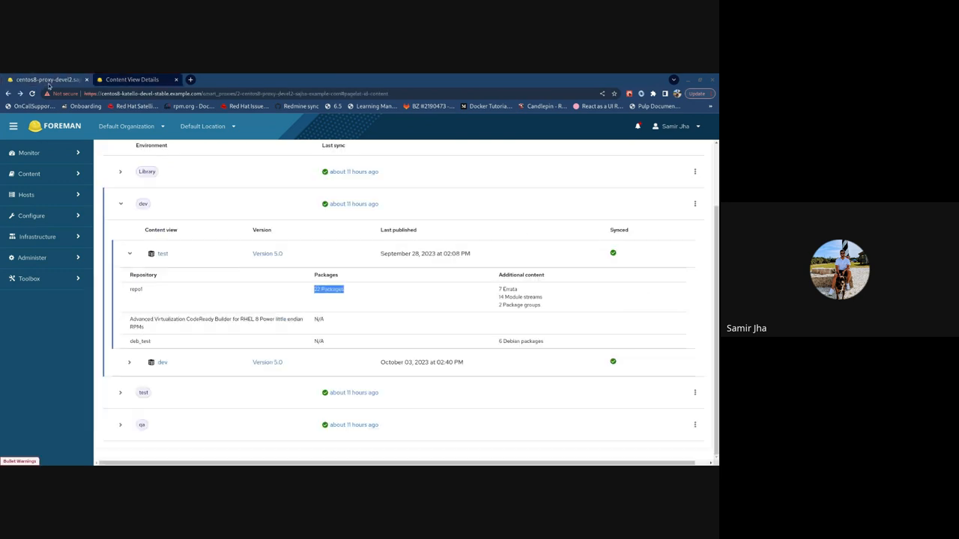
pyautogui.moveTo(125, 243)
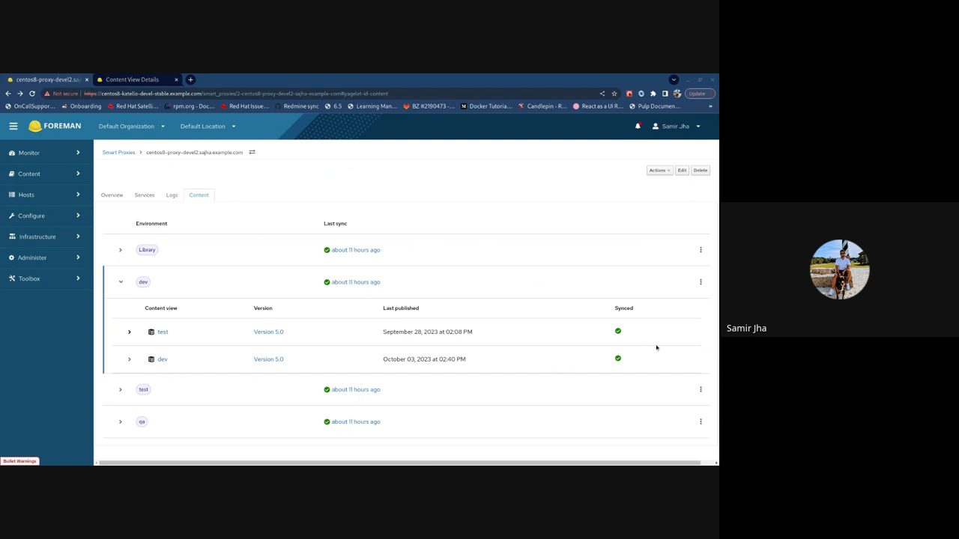
pyautogui.moveTo(672, 319)
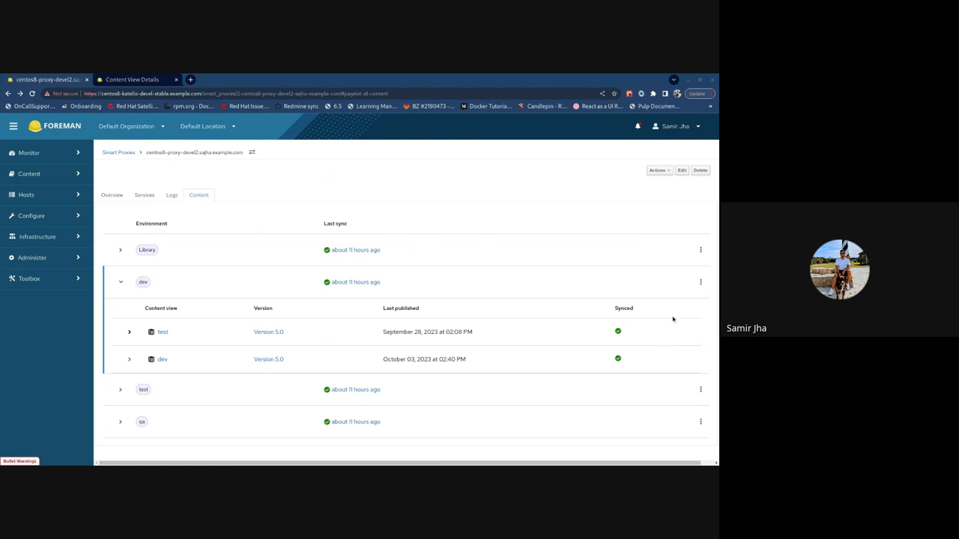
pyautogui.moveTo(674, 330)
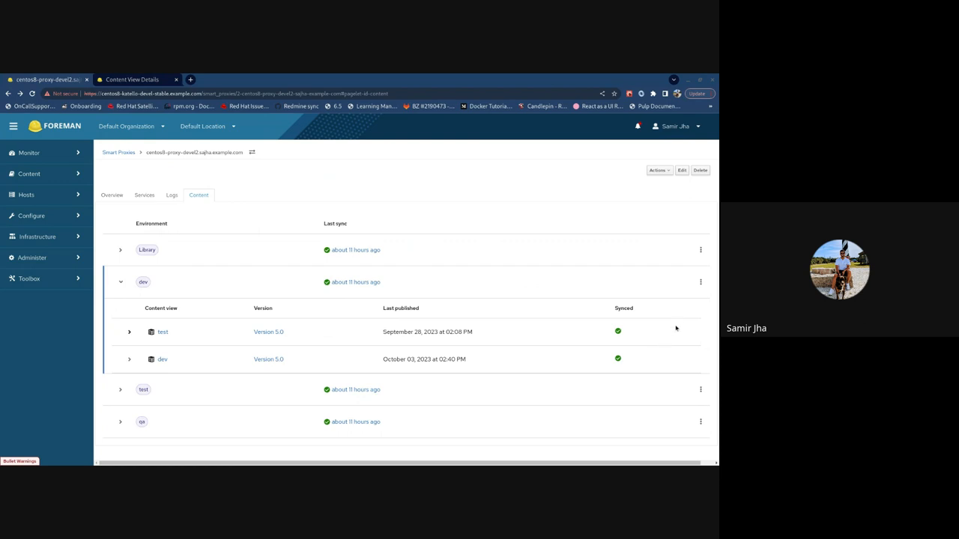
pyautogui.moveTo(120, 281)
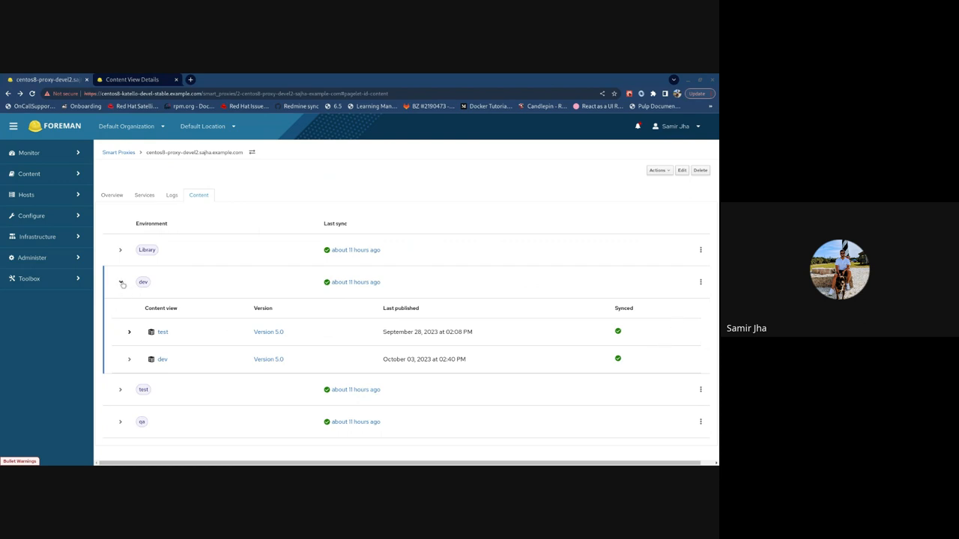
pyautogui.click(119, 282)
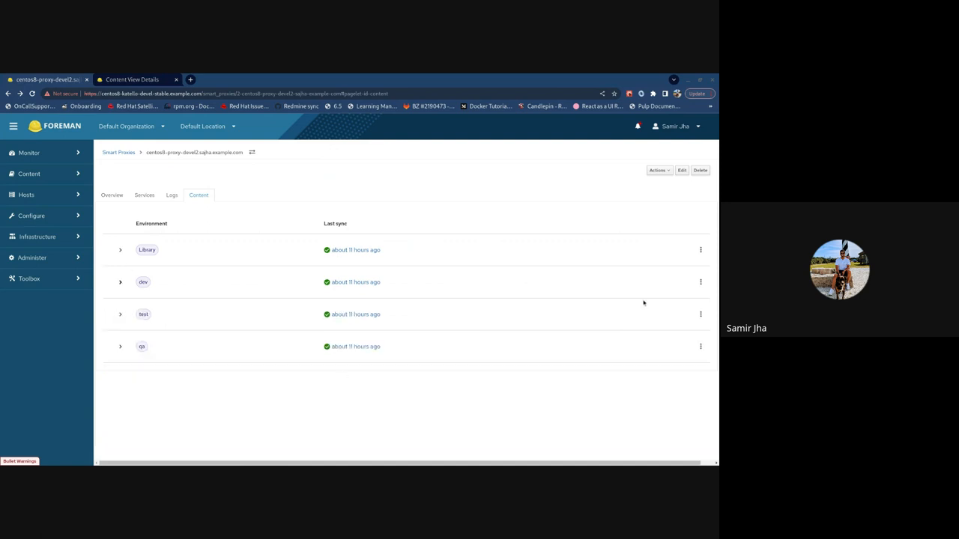
pyautogui.moveTo(449, 177)
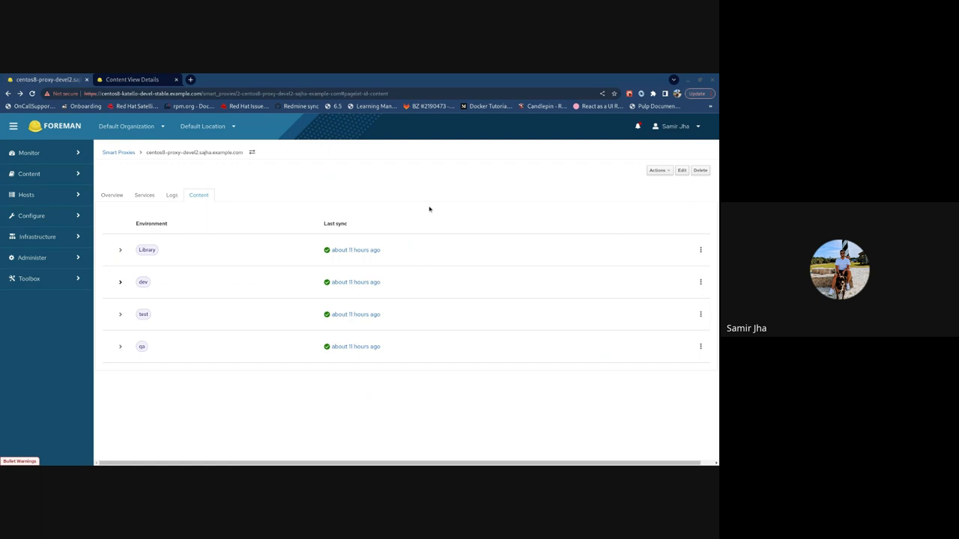
pyautogui.moveTo(407, 265)
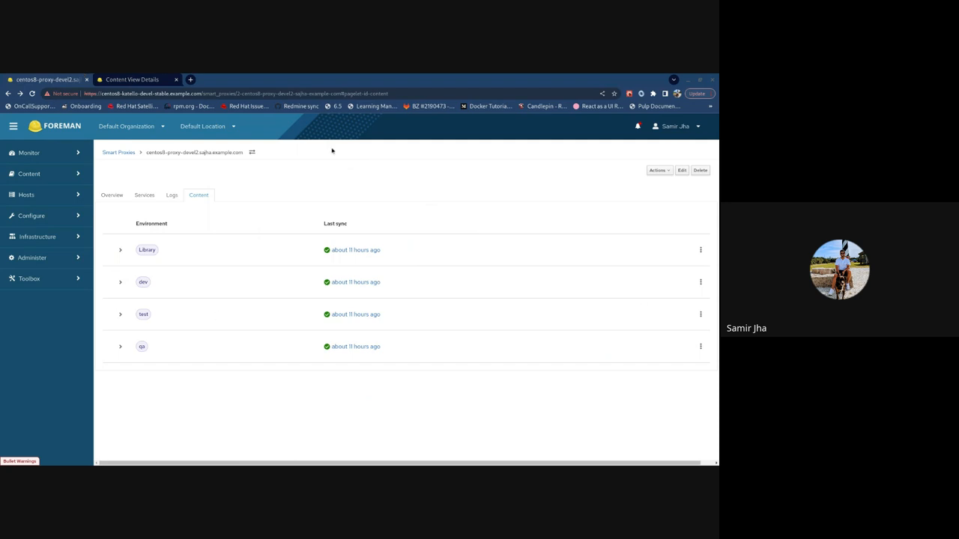
pyautogui.moveTo(413, 450)
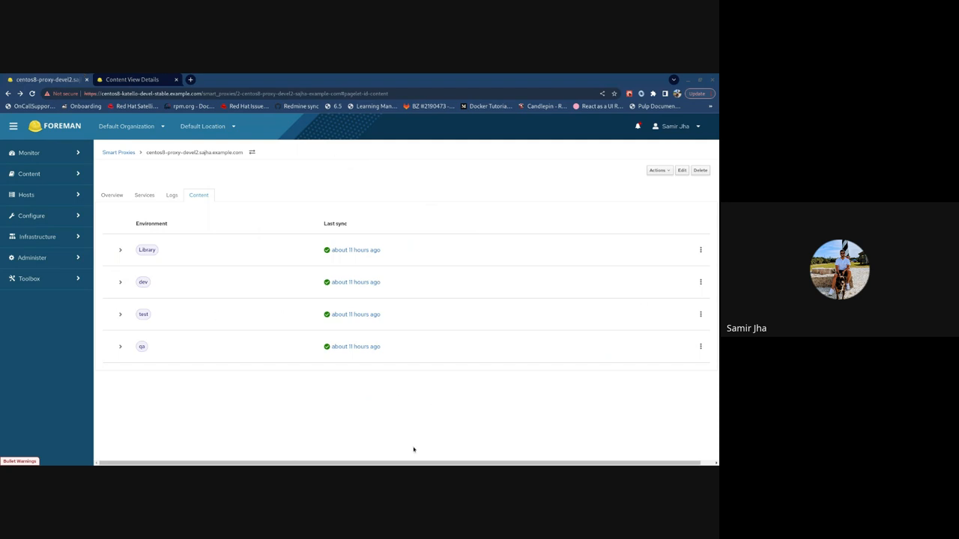